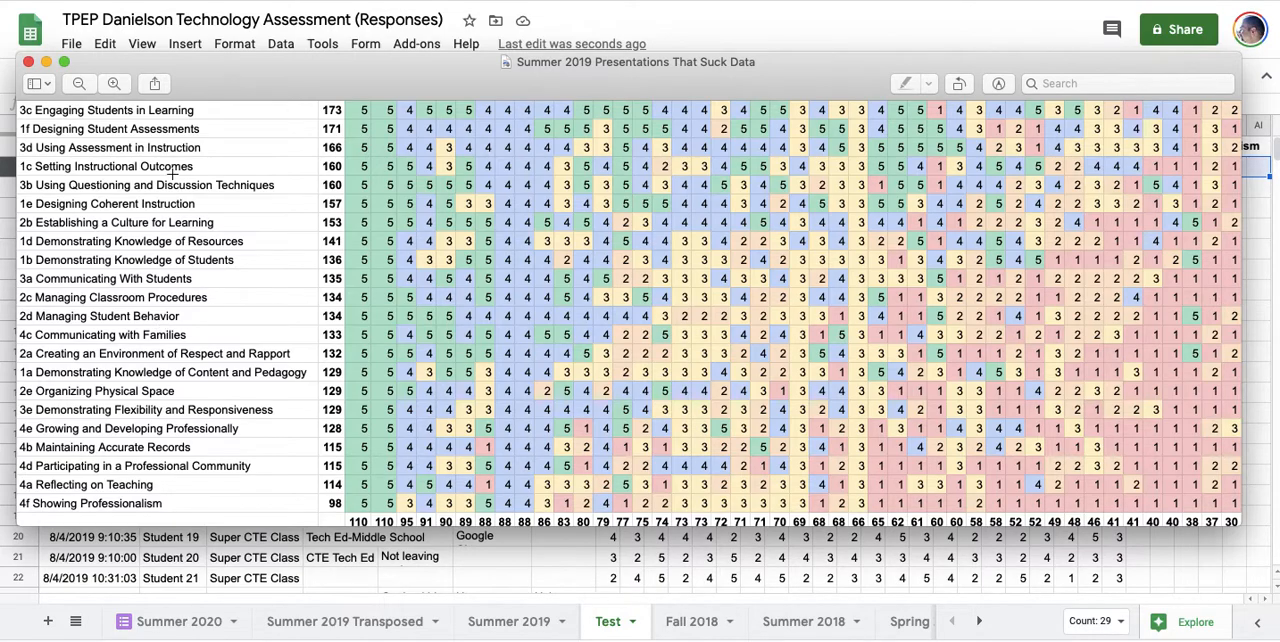
{"action": "mouse_move", "coordinate": [112, 530]}
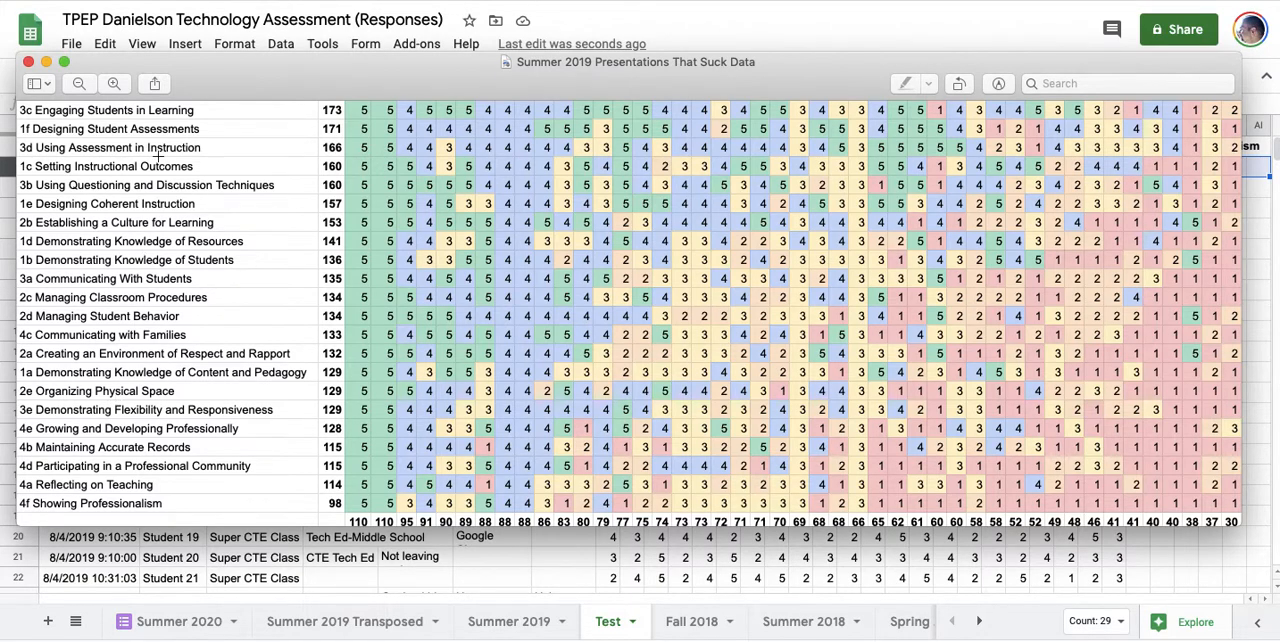
{"action": "mouse_move", "coordinate": [135, 410]}
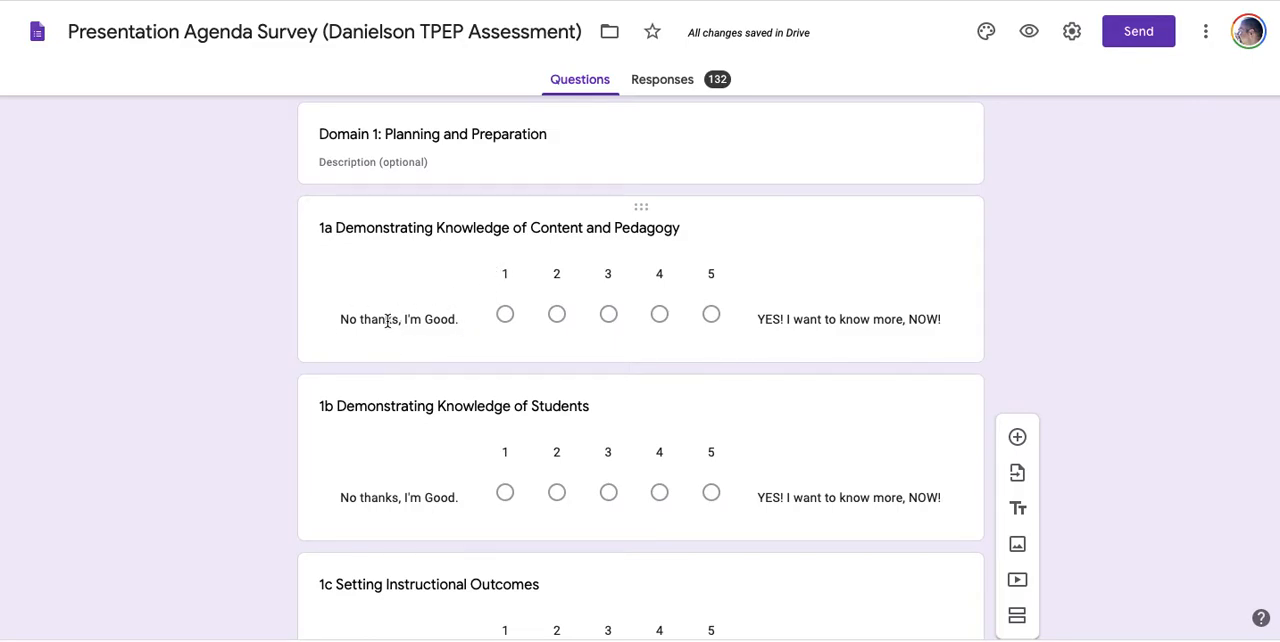
{"action": "mouse_move", "coordinate": [471, 290]}
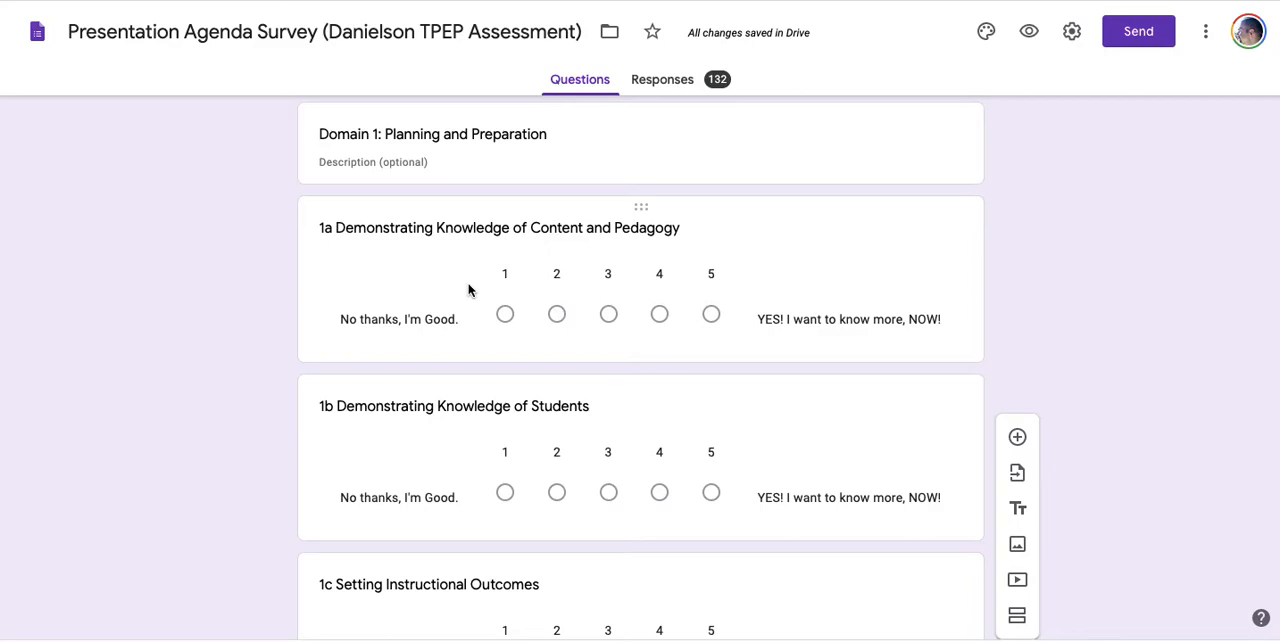
{"action": "mouse_move", "coordinate": [838, 298]}
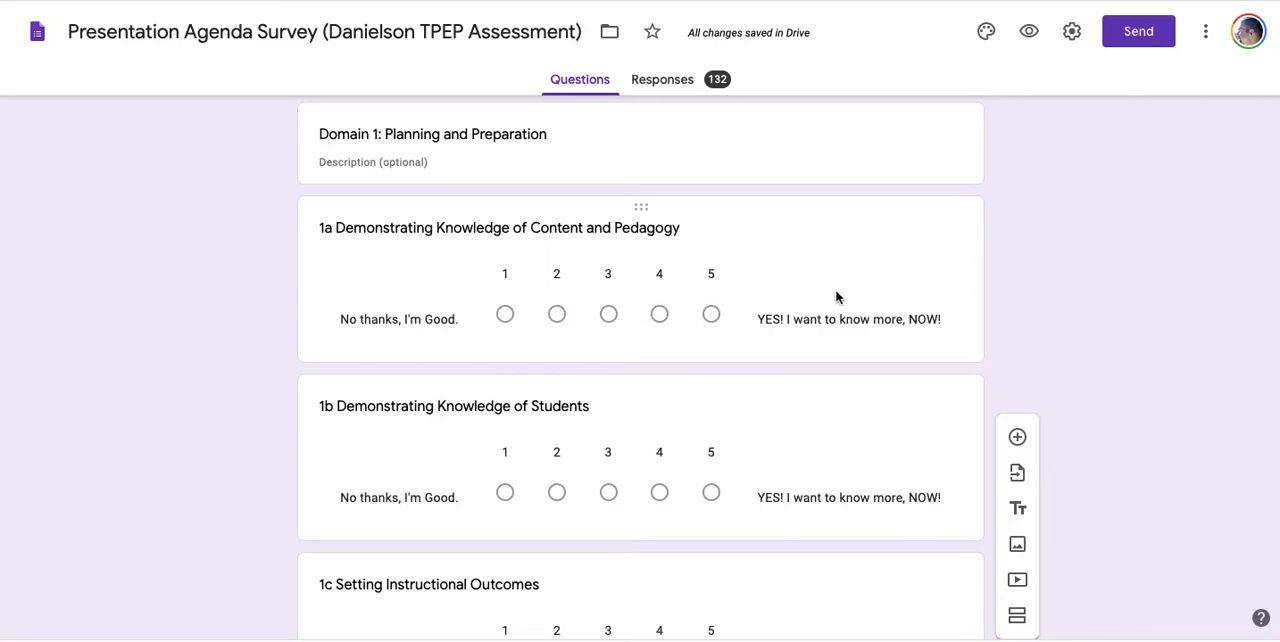
{"action": "mouse_move", "coordinate": [828, 301]}
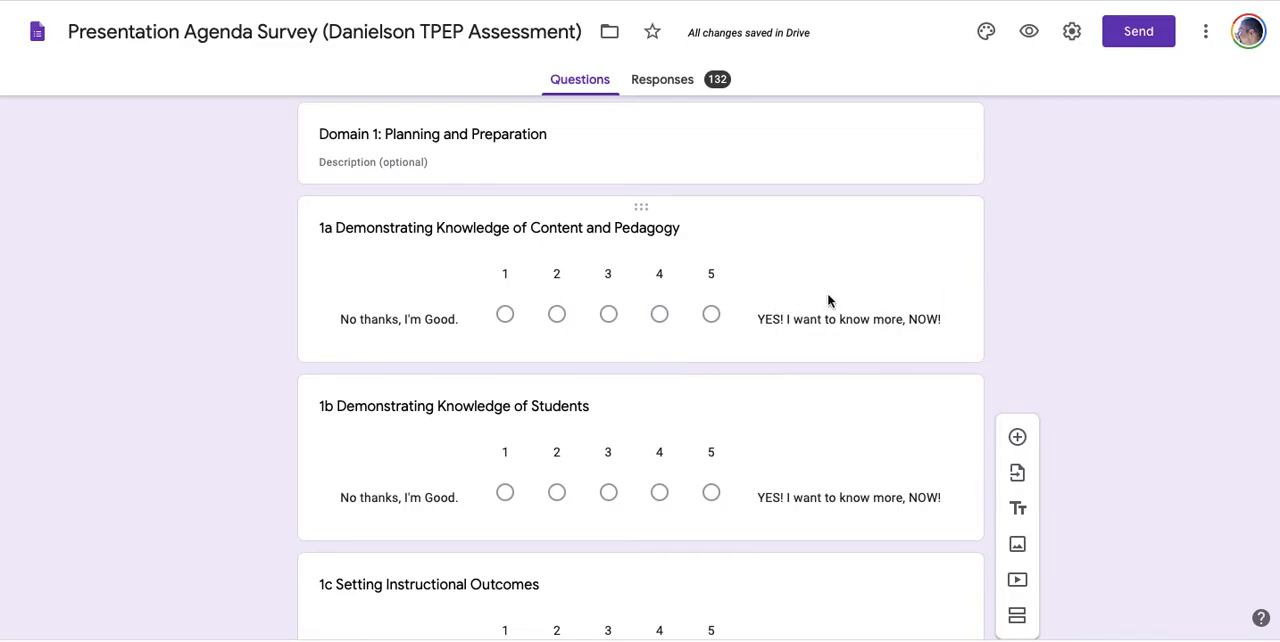
{"action": "mouse_move", "coordinate": [745, 276]}
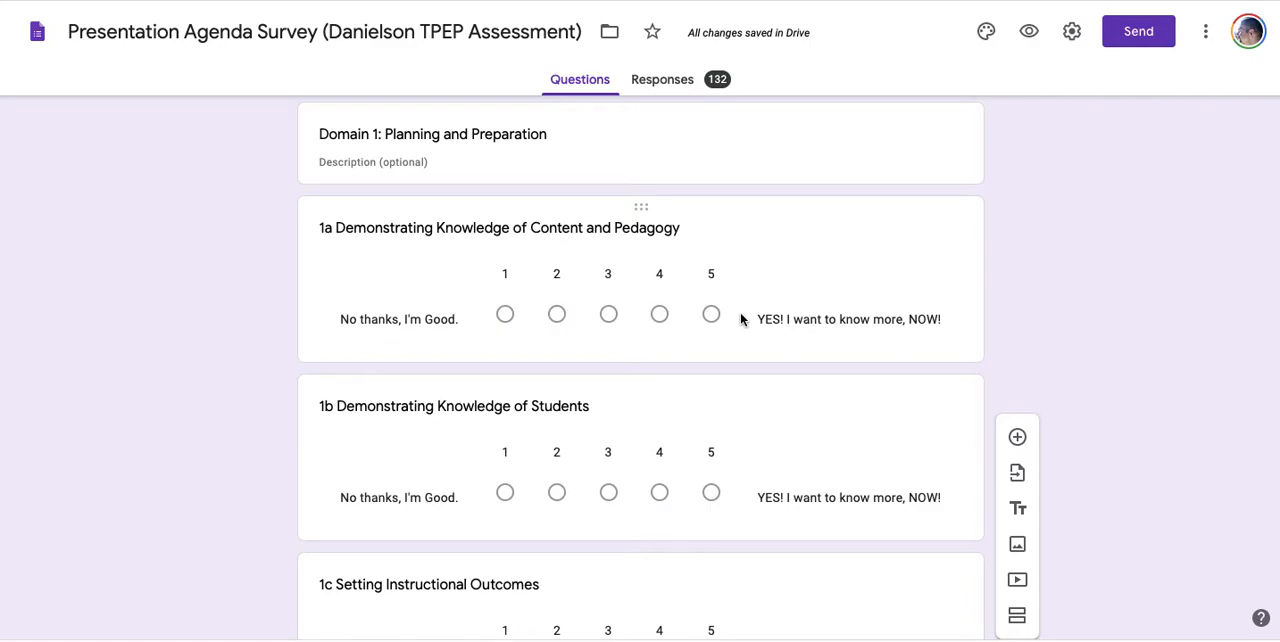
{"action": "mouse_move", "coordinate": [748, 297]}
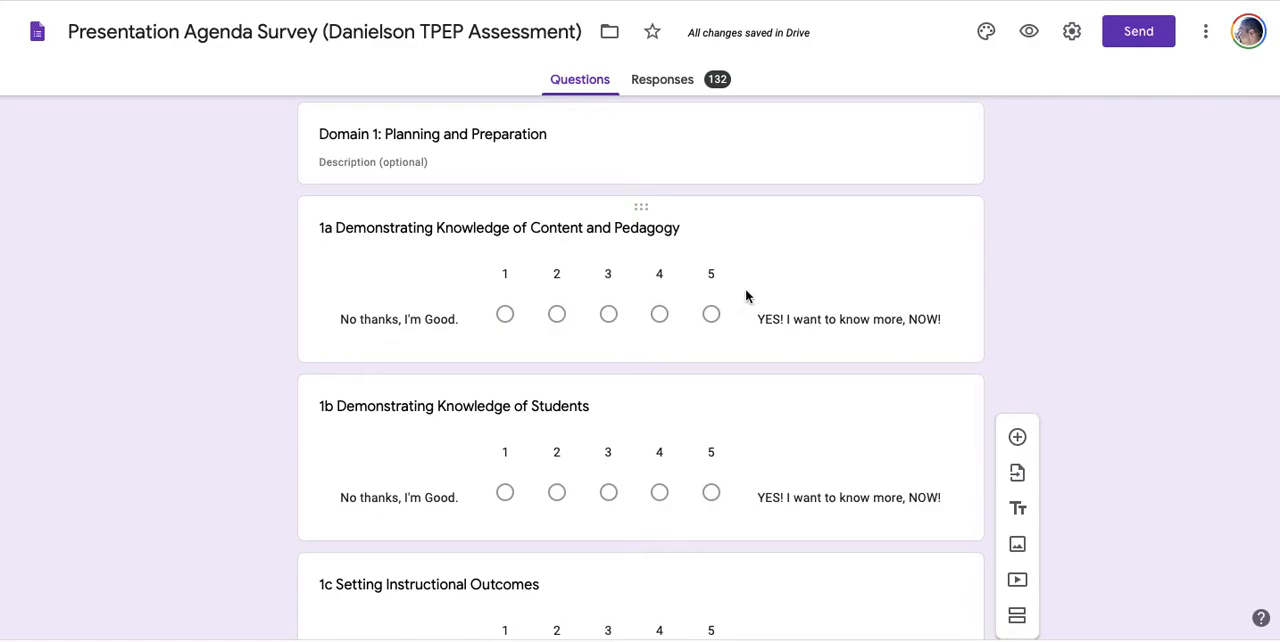
{"action": "mouse_move", "coordinate": [751, 273]}
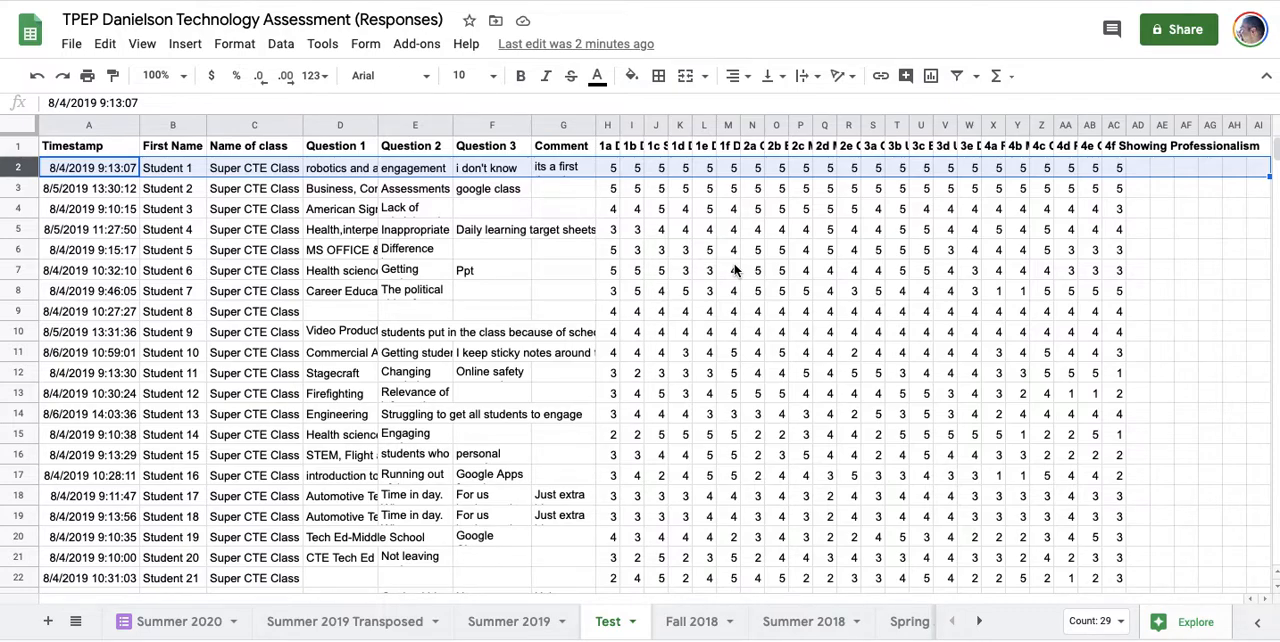
{"action": "key", "text": "cmd+tab"}
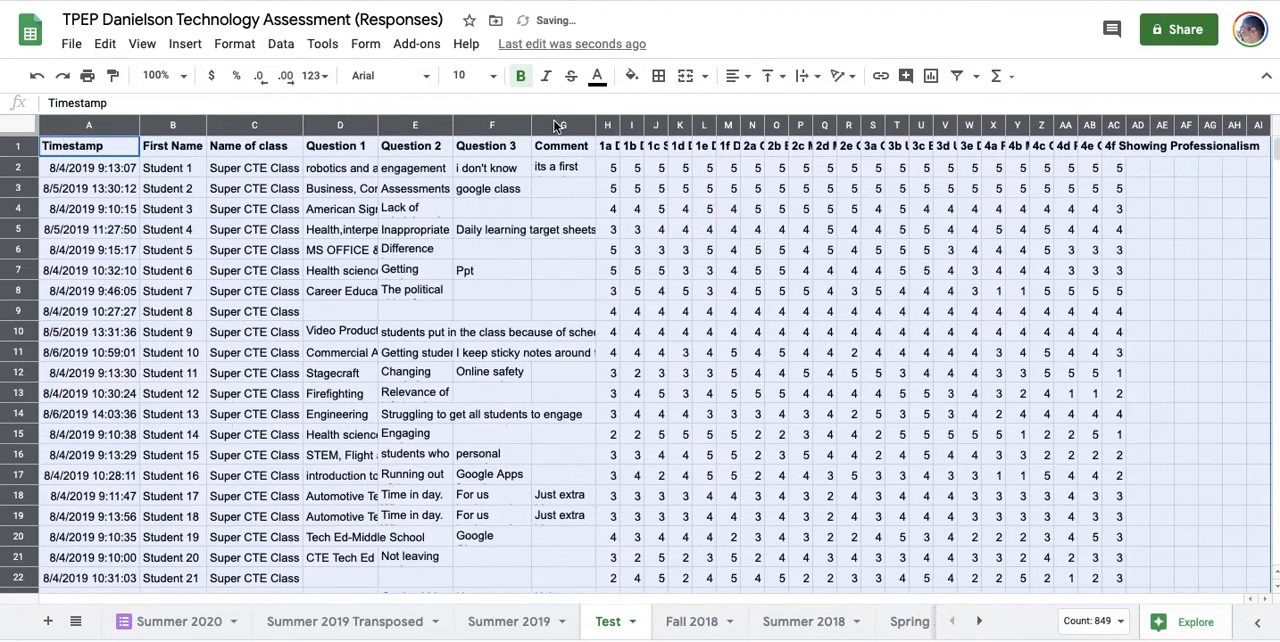
{"action": "left_click", "coordinate": [873, 249]}
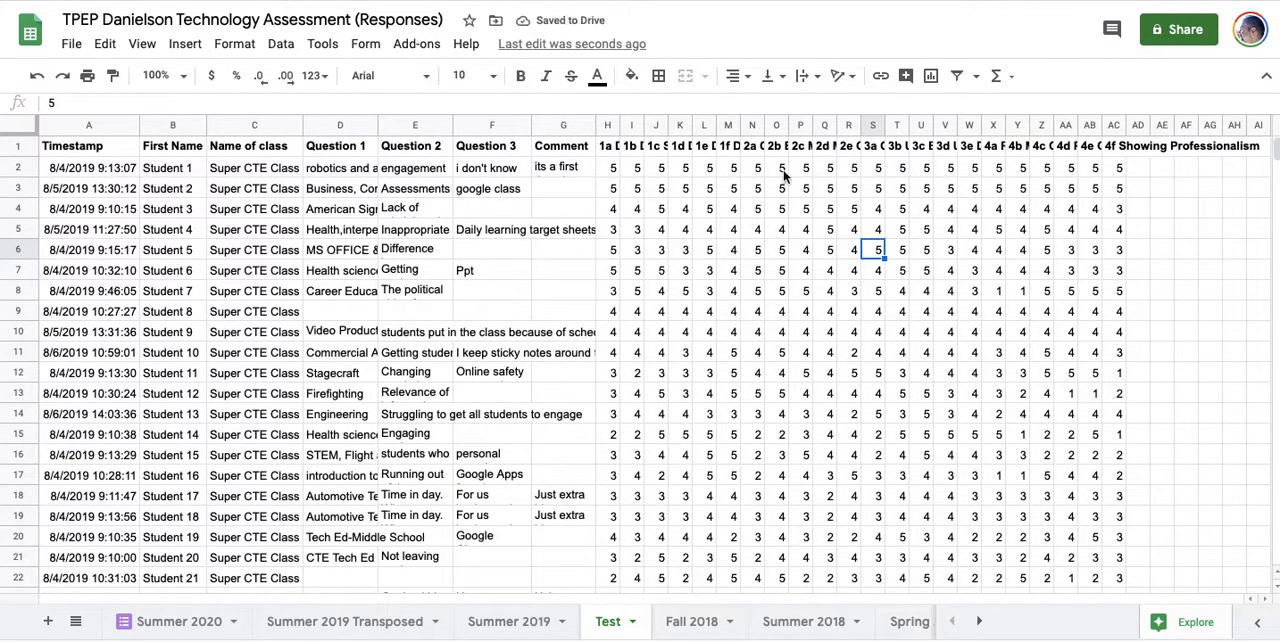
{"action": "mouse_move", "coordinate": [565, 295]}
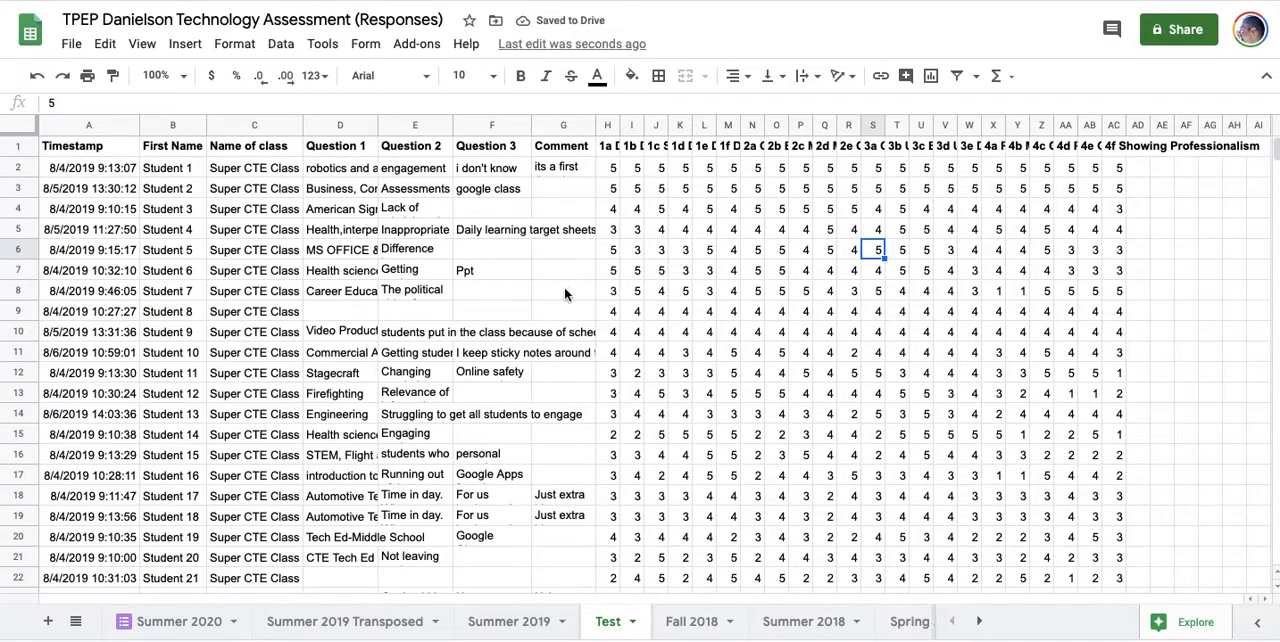
{"action": "mouse_move", "coordinate": [685, 305]}
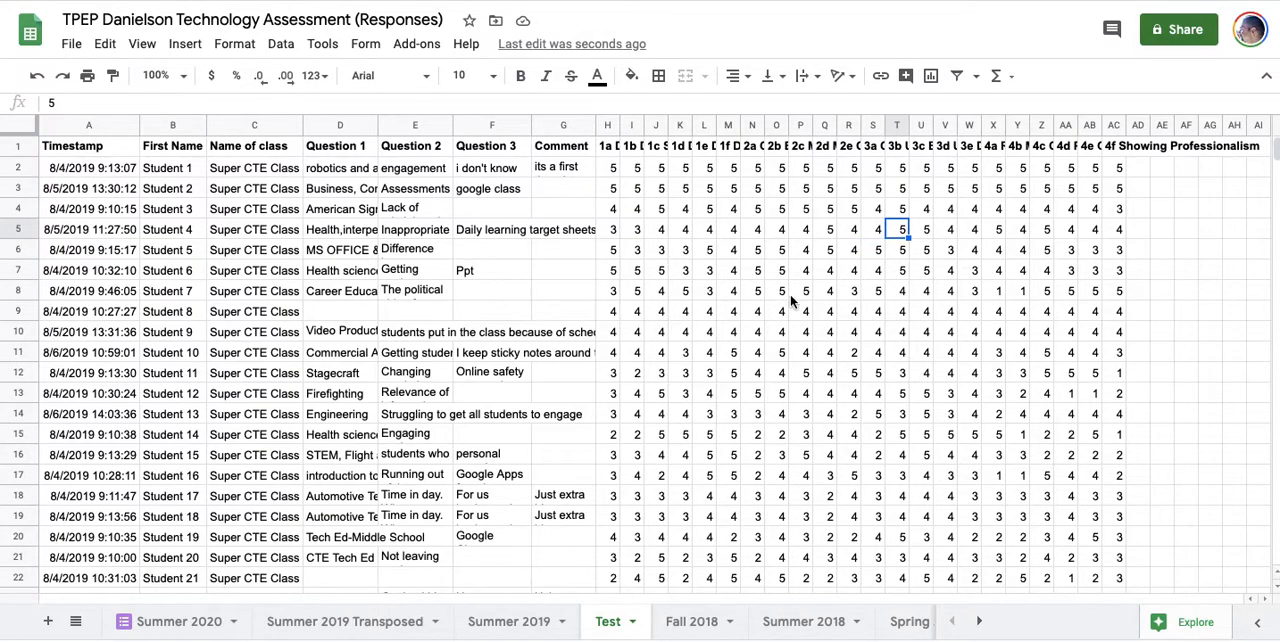
{"action": "mouse_move", "coordinate": [875, 293]}
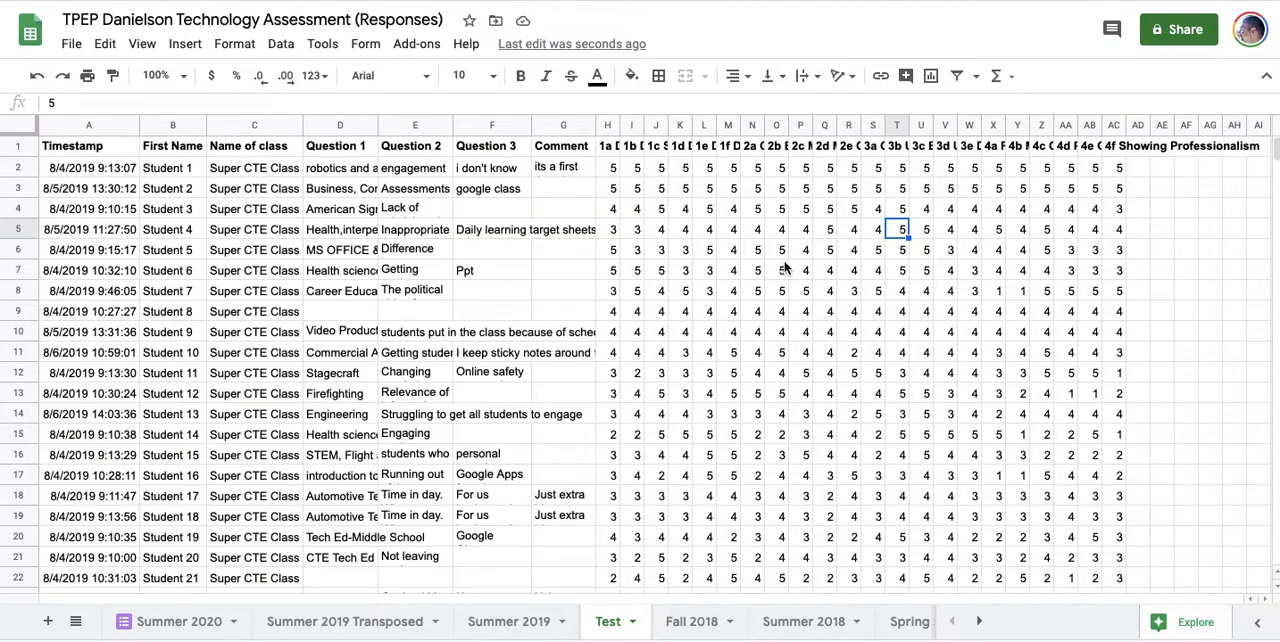
{"action": "mouse_move", "coordinate": [740, 150]}
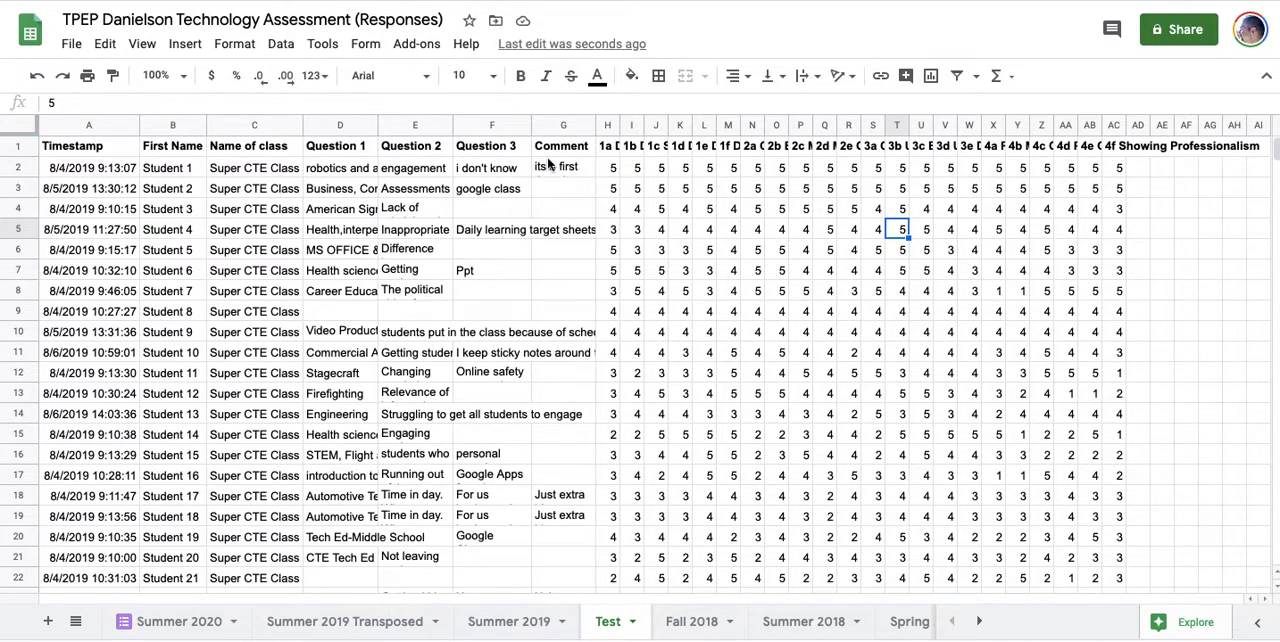
{"action": "mouse_move", "coordinate": [95, 327]}
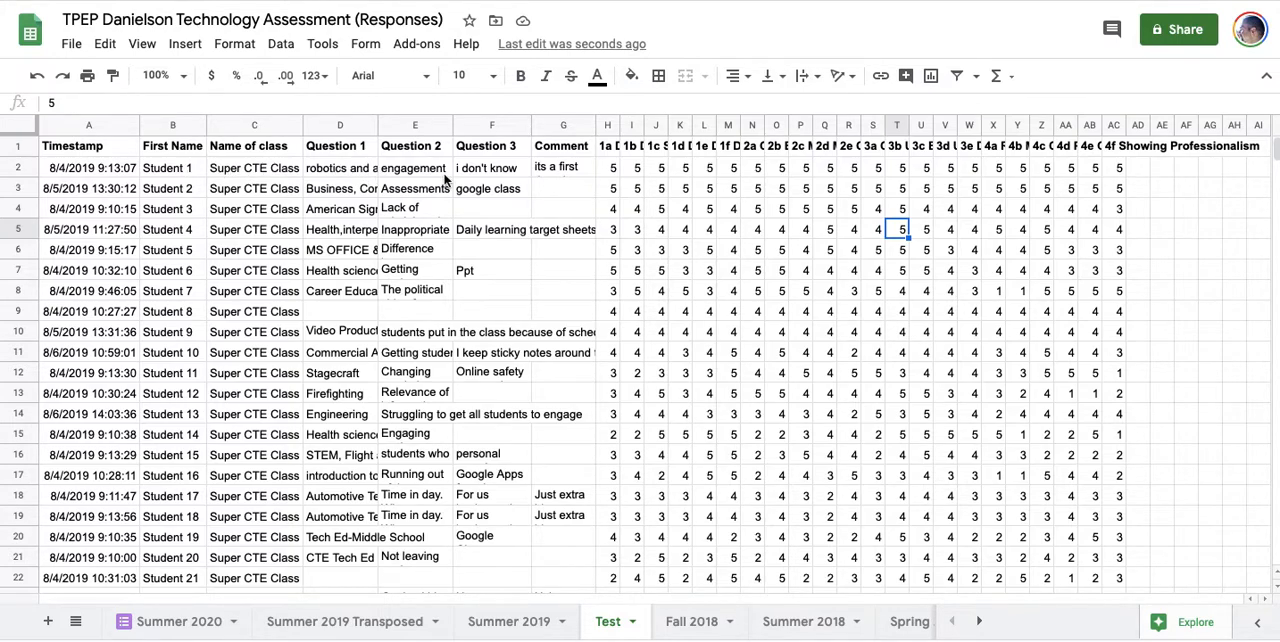
{"action": "mouse_move", "coordinate": [410, 440]}
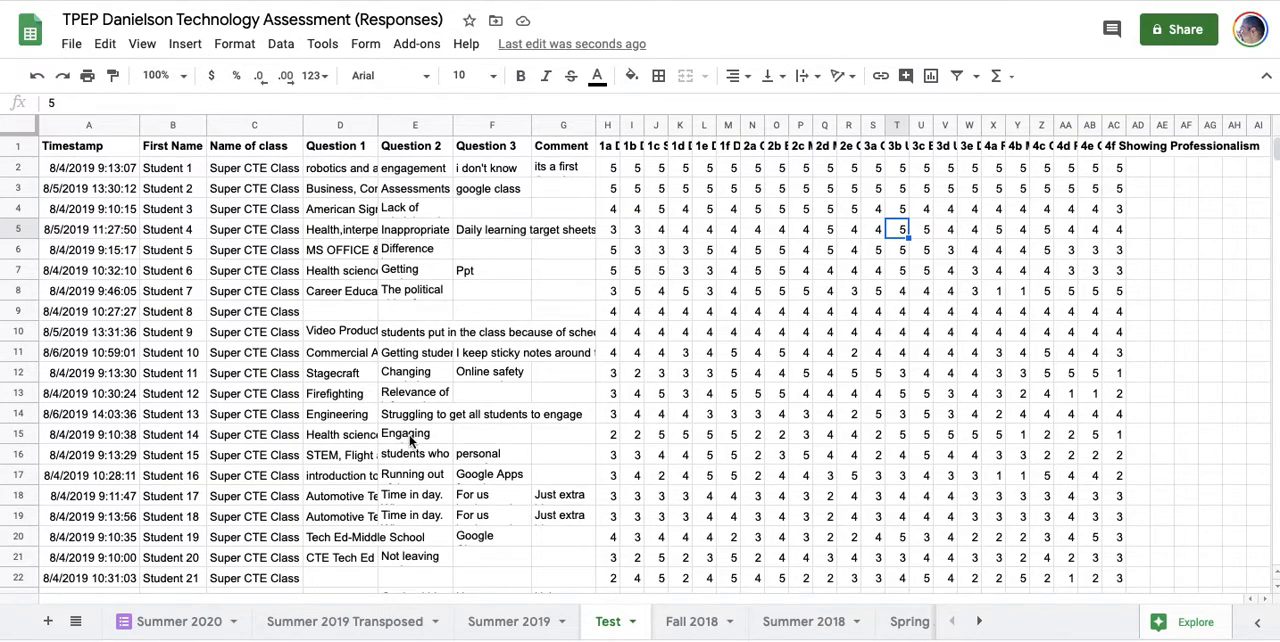
{"action": "mouse_move", "coordinate": [255, 300]}
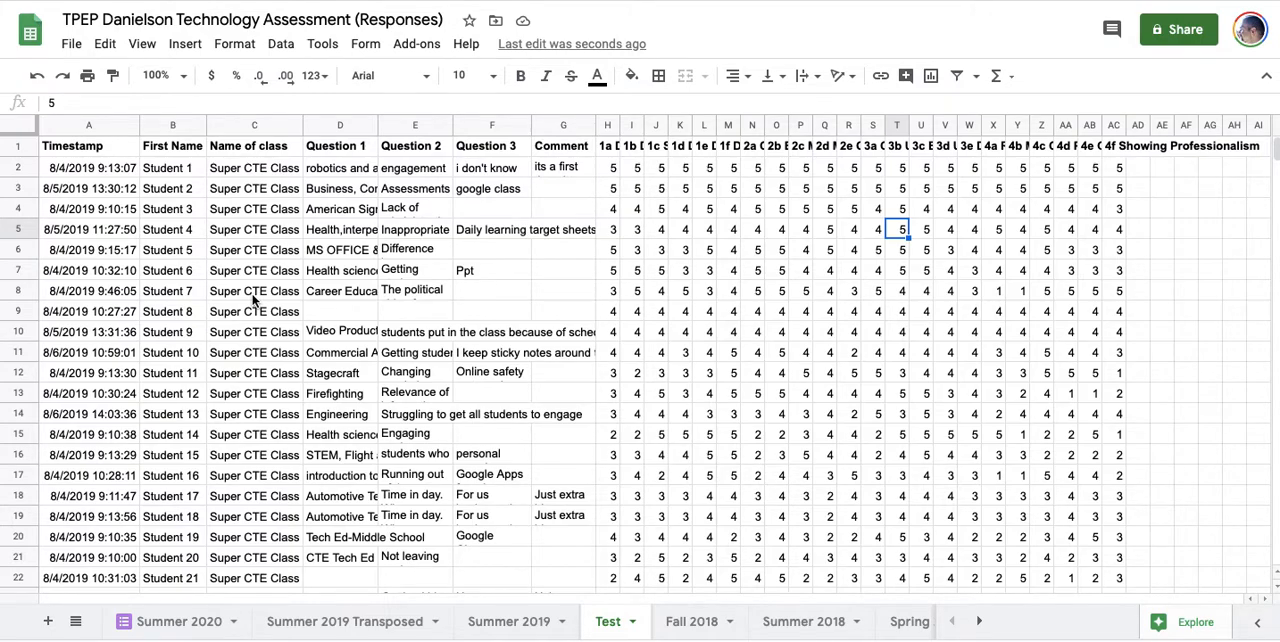
Insert a blank row above the responses and total H3:H32 in H2 (100 under 1a).
{"action": "left_click", "coordinate": [1185, 291]}
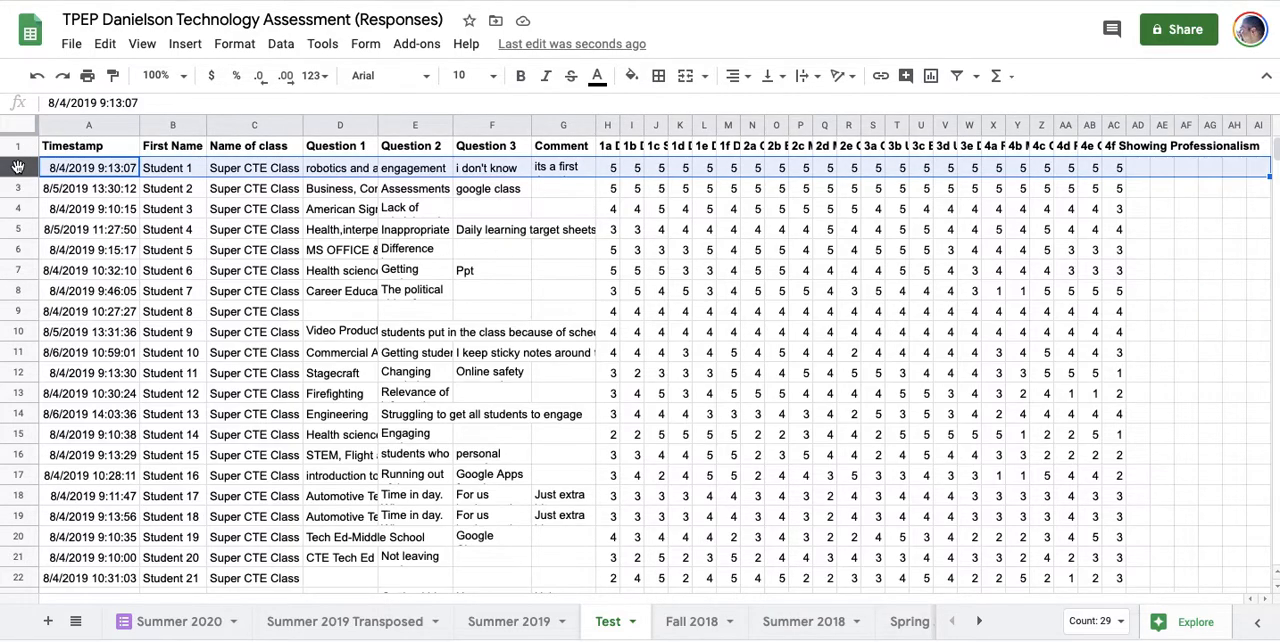
{"action": "right_click", "coordinate": [17, 167]}
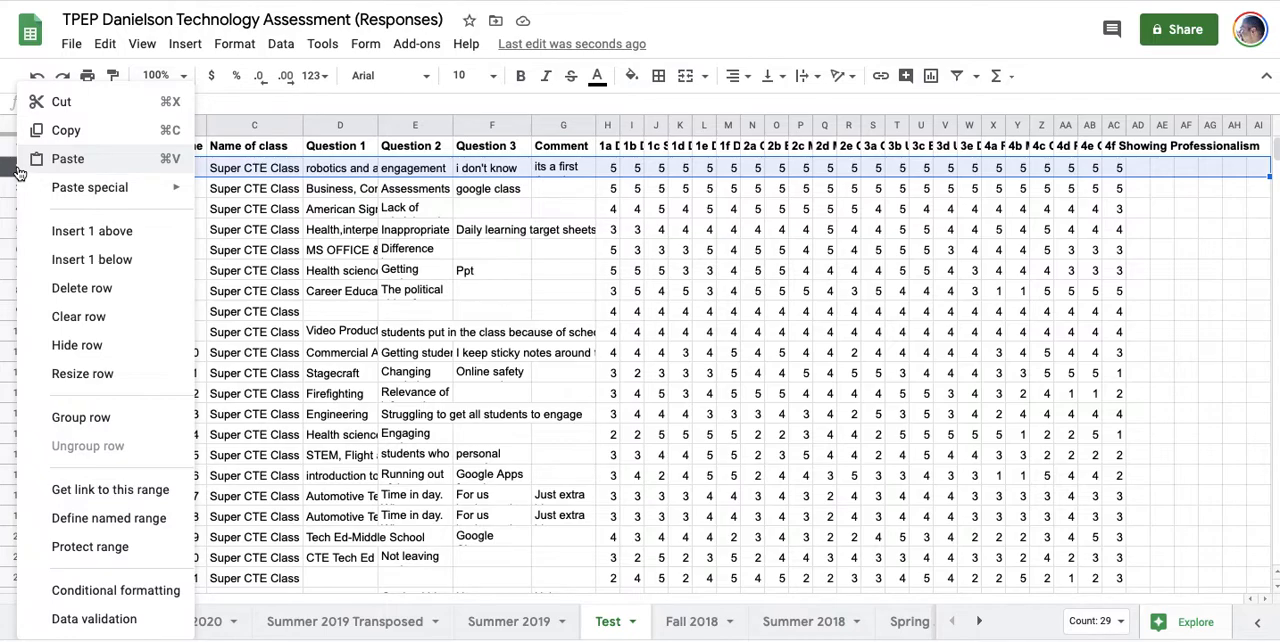
{"action": "mouse_move", "coordinate": [91, 231]}
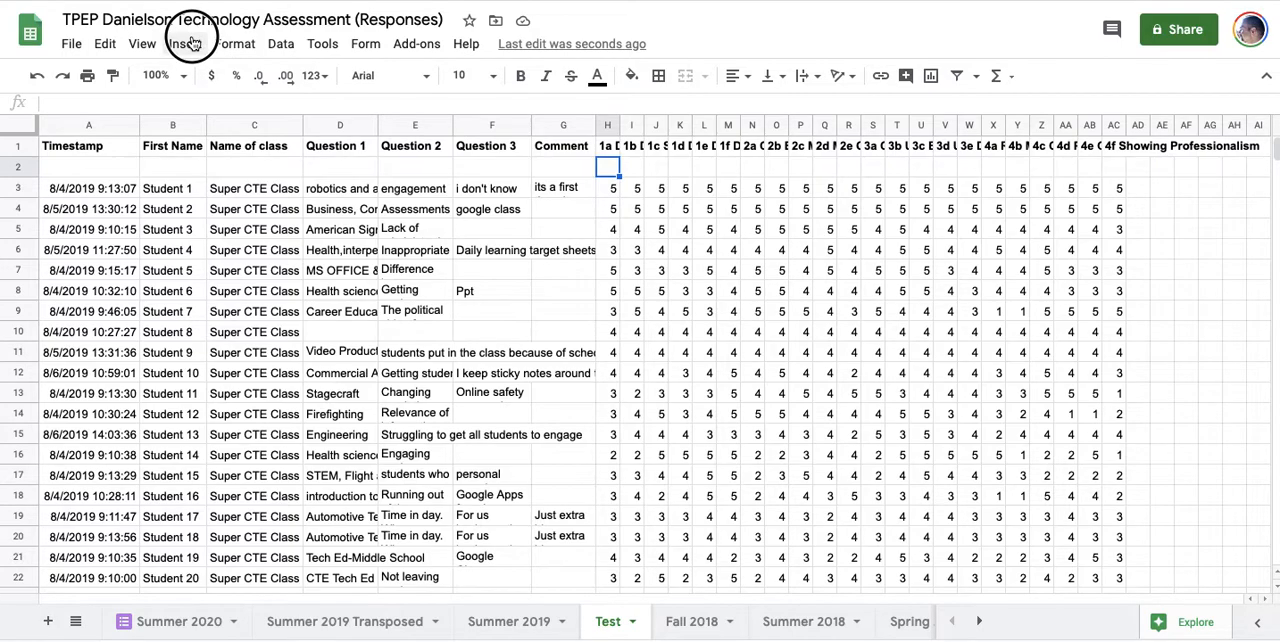
{"action": "left_click", "coordinate": [185, 43]}
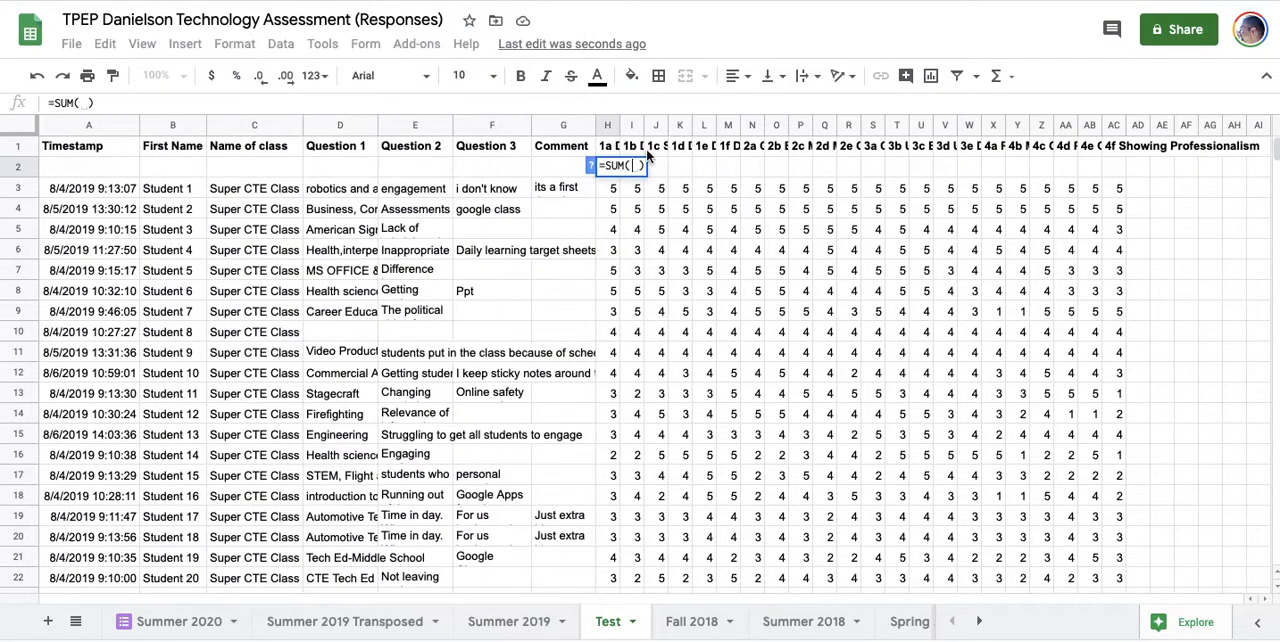
{"action": "left_click_drag", "start_coordinate": [612, 188], "coordinate": [612, 434]}
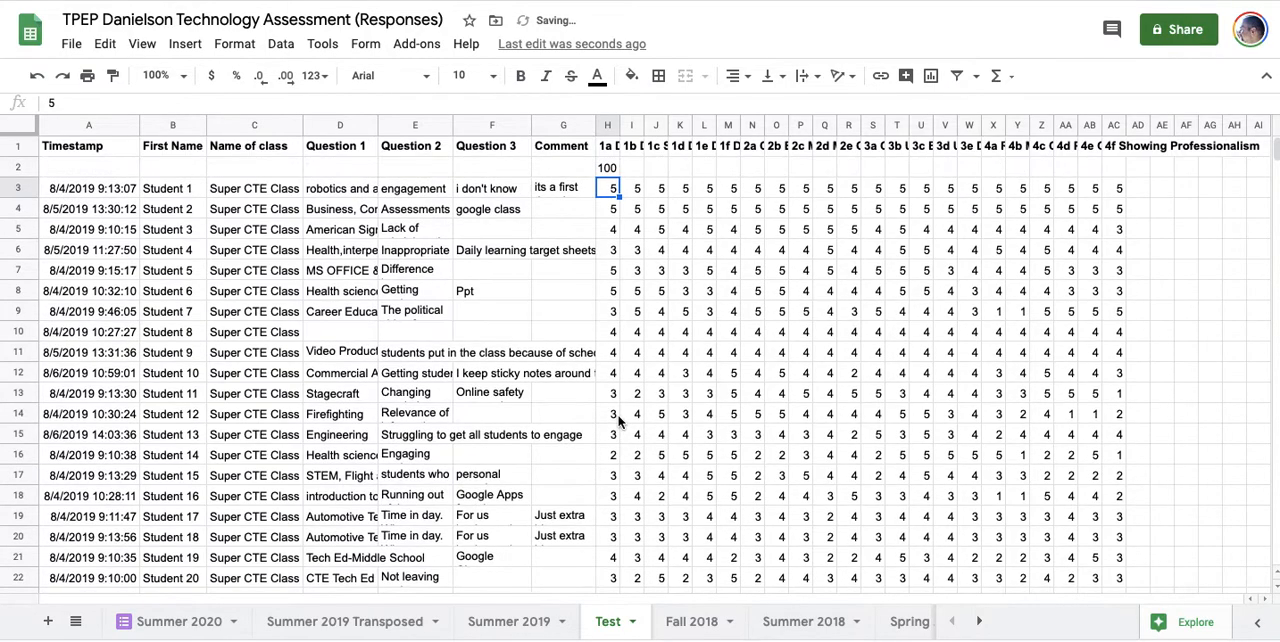
Fill the H2 column-total formula across to AC2, ending at 82 under 4f.
{"action": "left_click", "coordinate": [607, 167]}
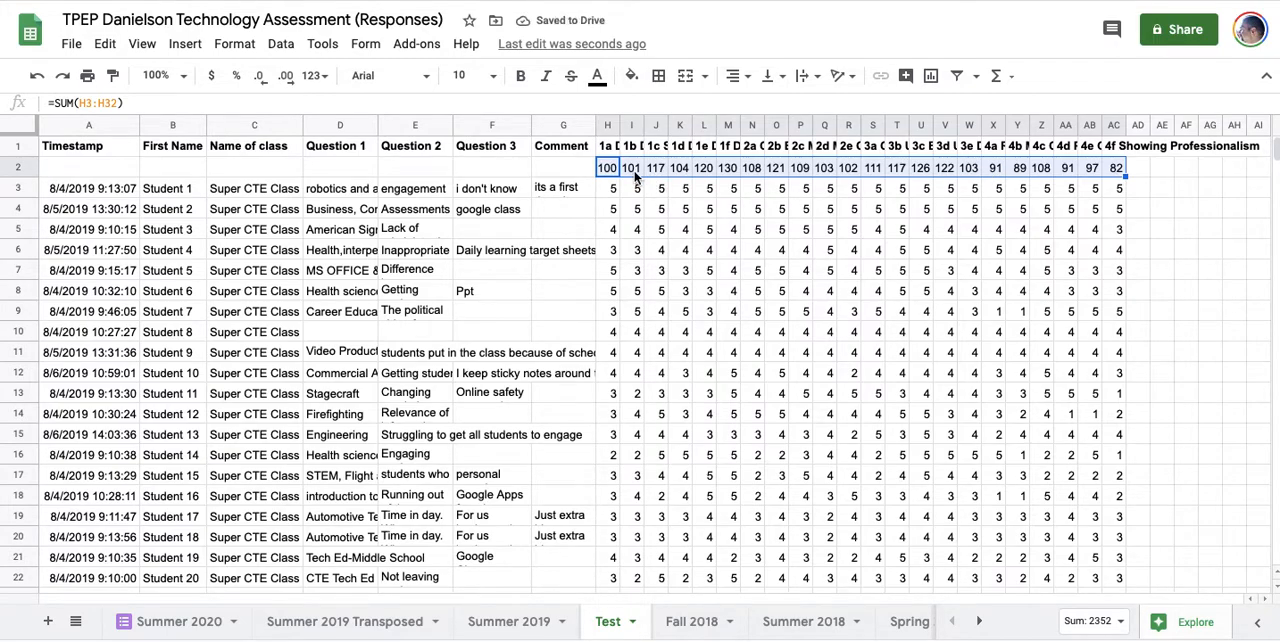
{"action": "mouse_move", "coordinate": [860, 155]}
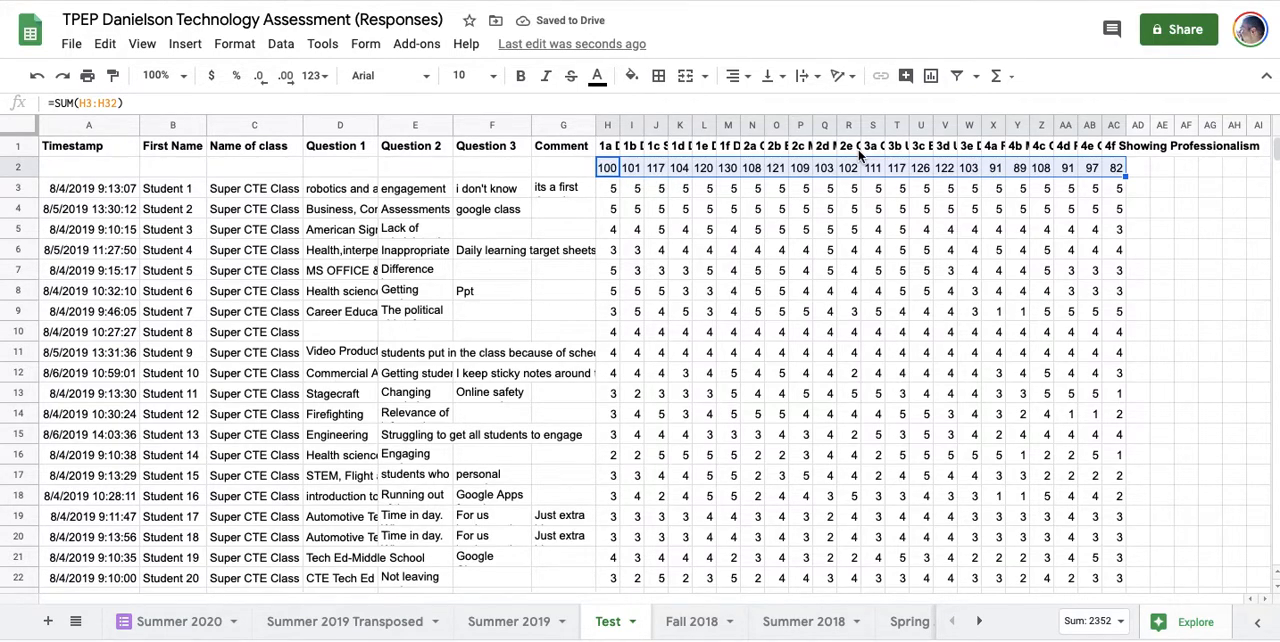
{"action": "left_click", "coordinate": [520, 75]}
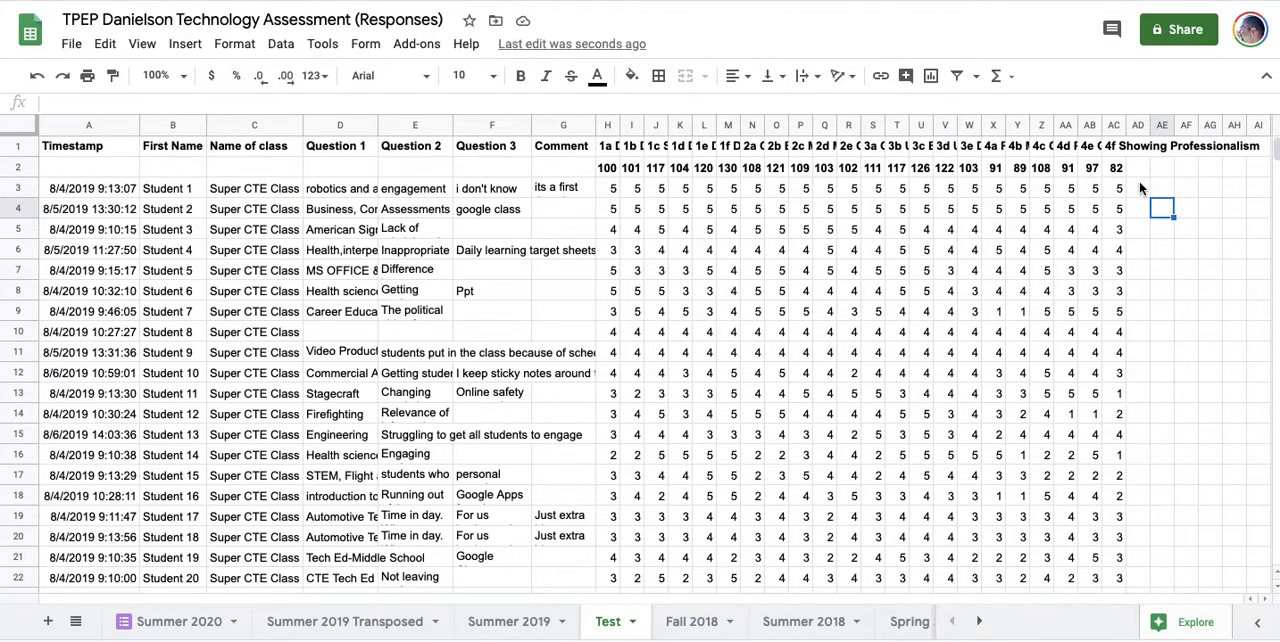
Total each student's ratings with =SUM(H3:AC3) in AD3 and fill it down column AD.
{"action": "left_click", "coordinate": [1137, 187]}
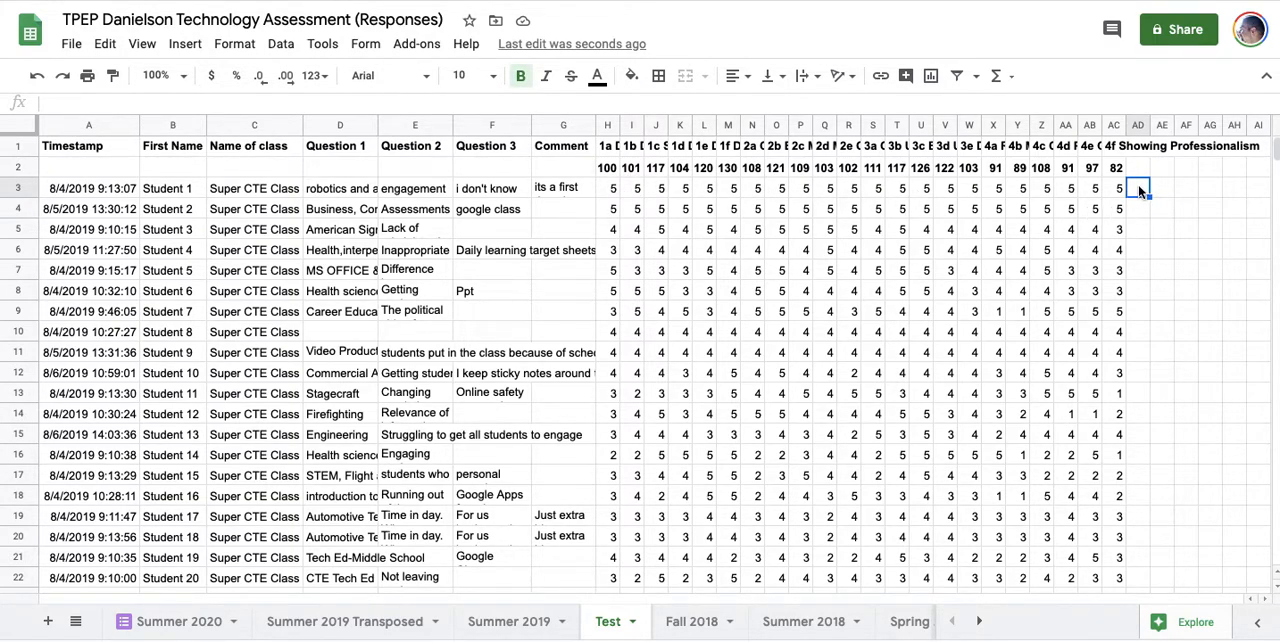
{"action": "left_click", "coordinate": [185, 43]}
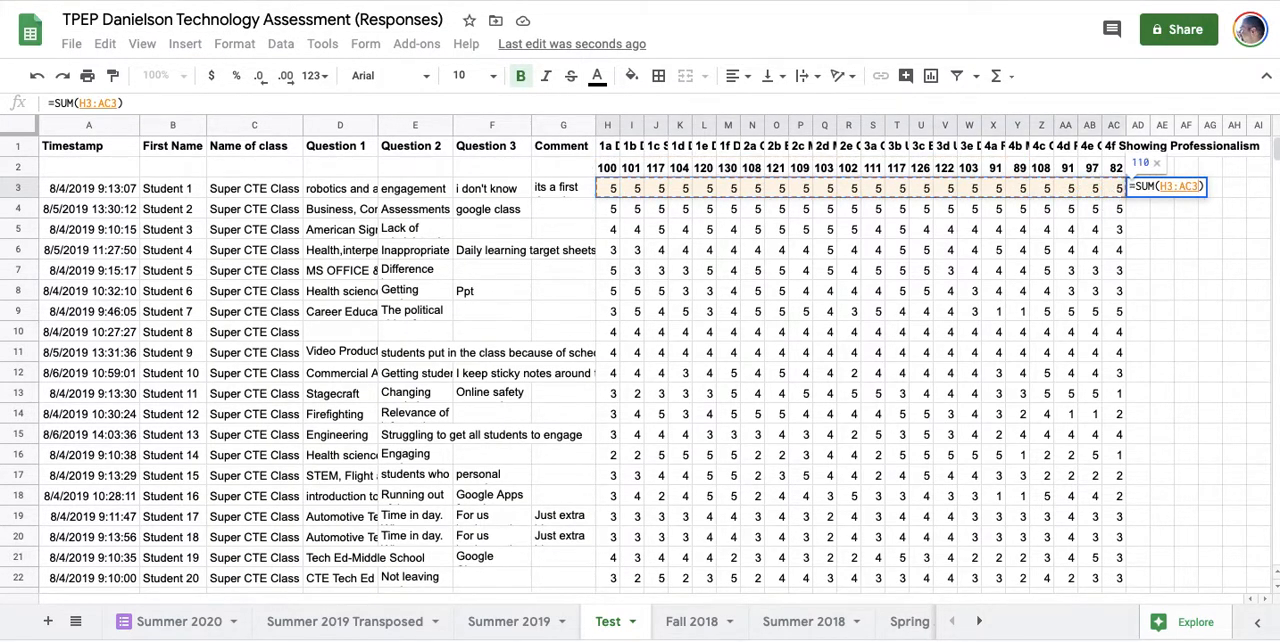
{"action": "key", "text": "Enter"}
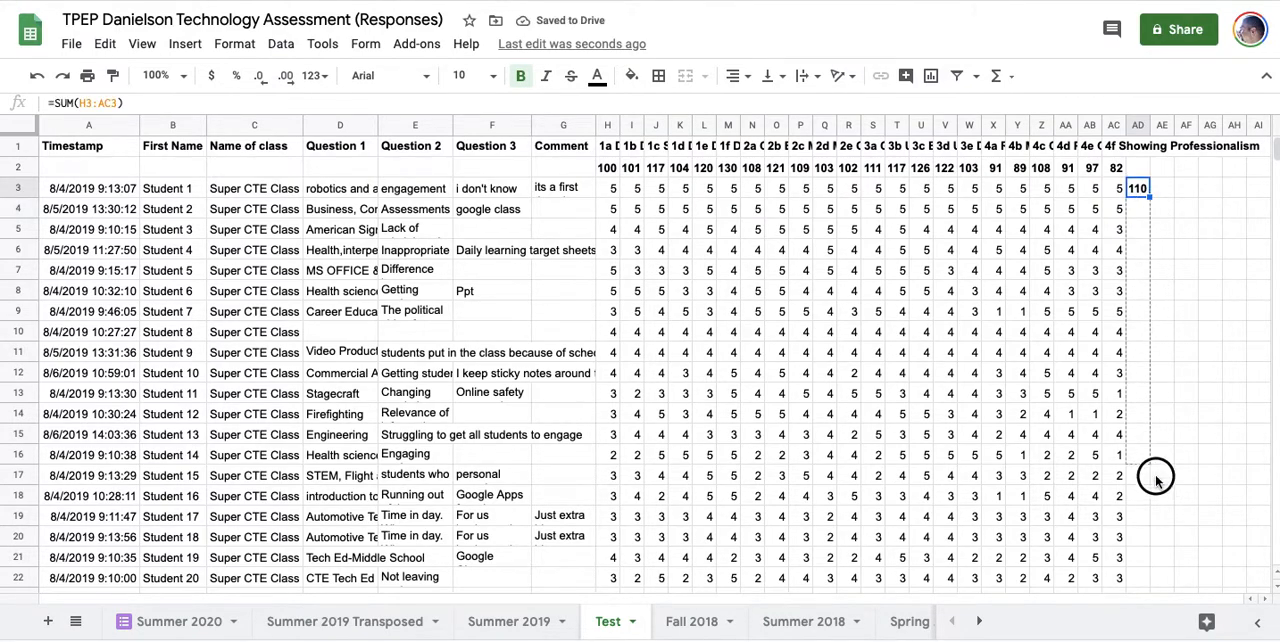
{"action": "scroll", "scroll_direction": "down", "scroll_amount": 3}
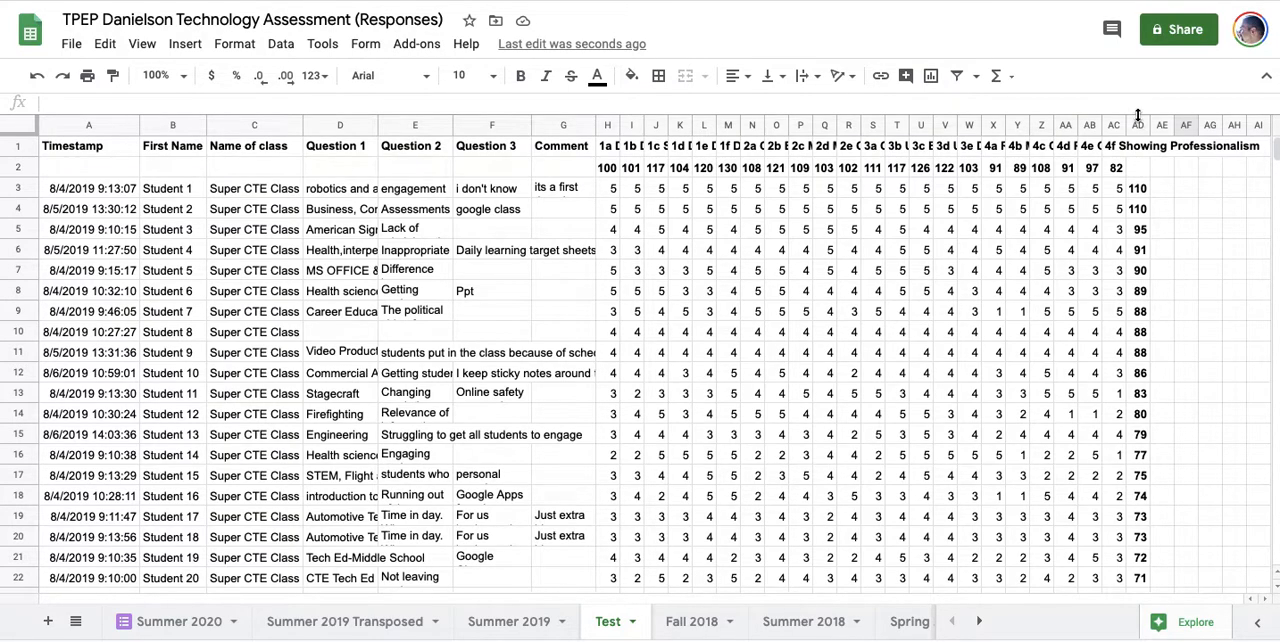
{"action": "left_click", "coordinate": [1137, 125]}
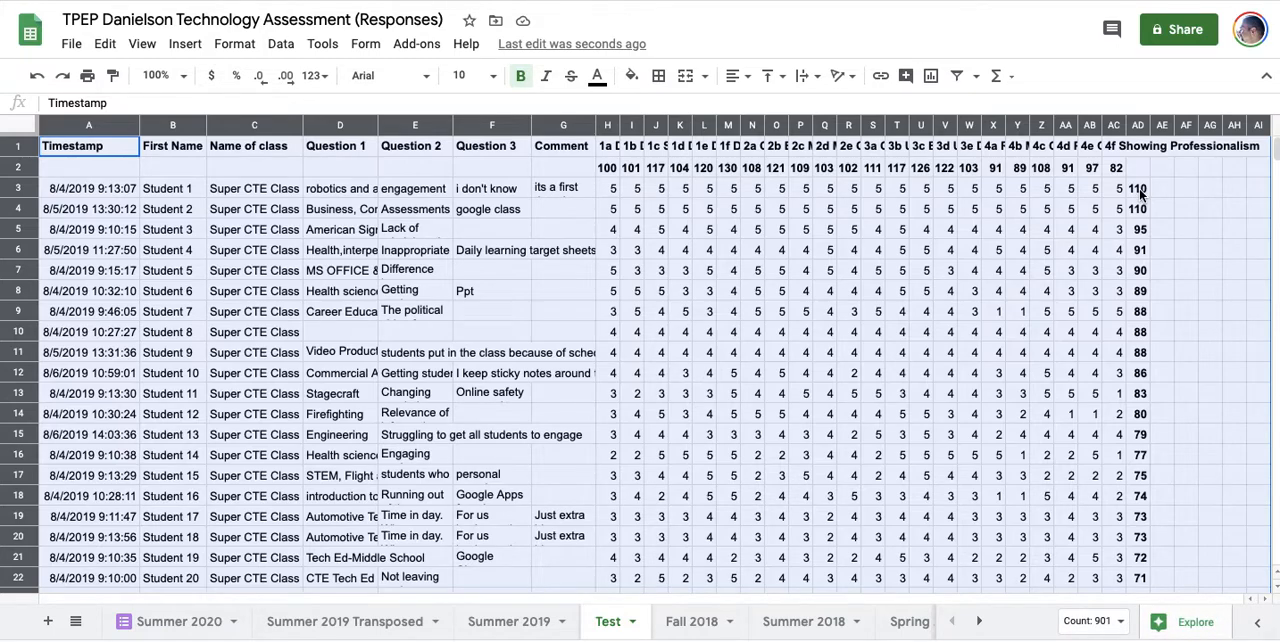
{"action": "scroll", "scroll_direction": "down", "scroll_amount": 3}
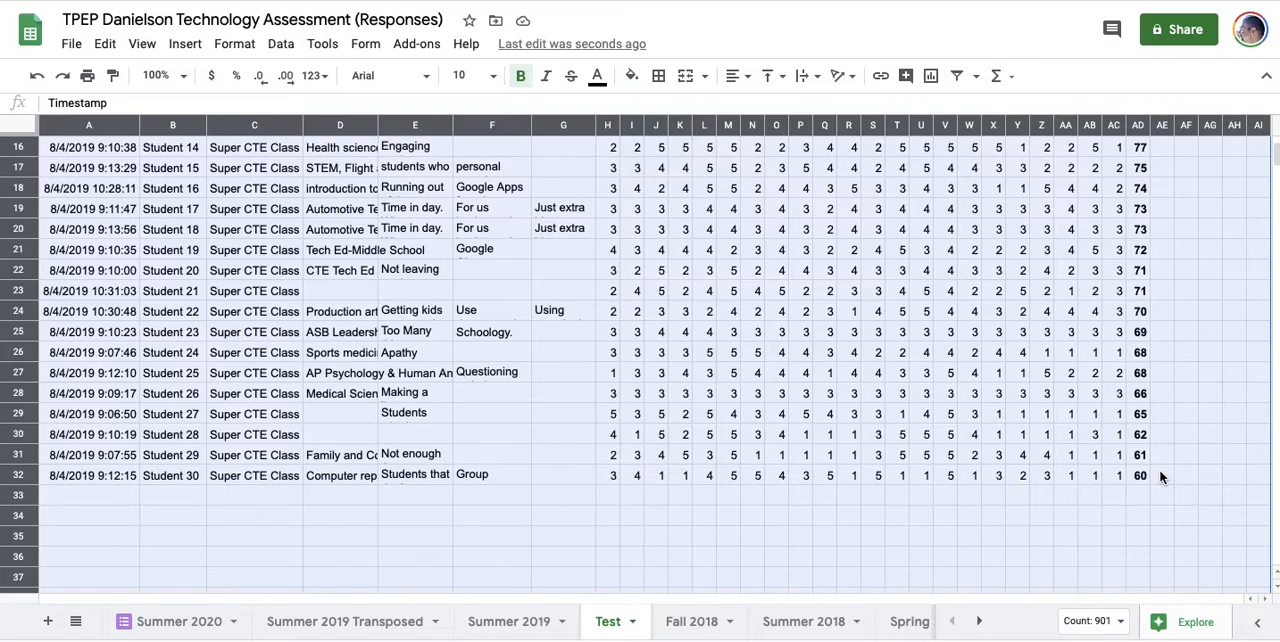
{"action": "scroll", "scroll_direction": "up", "scroll_amount": 3}
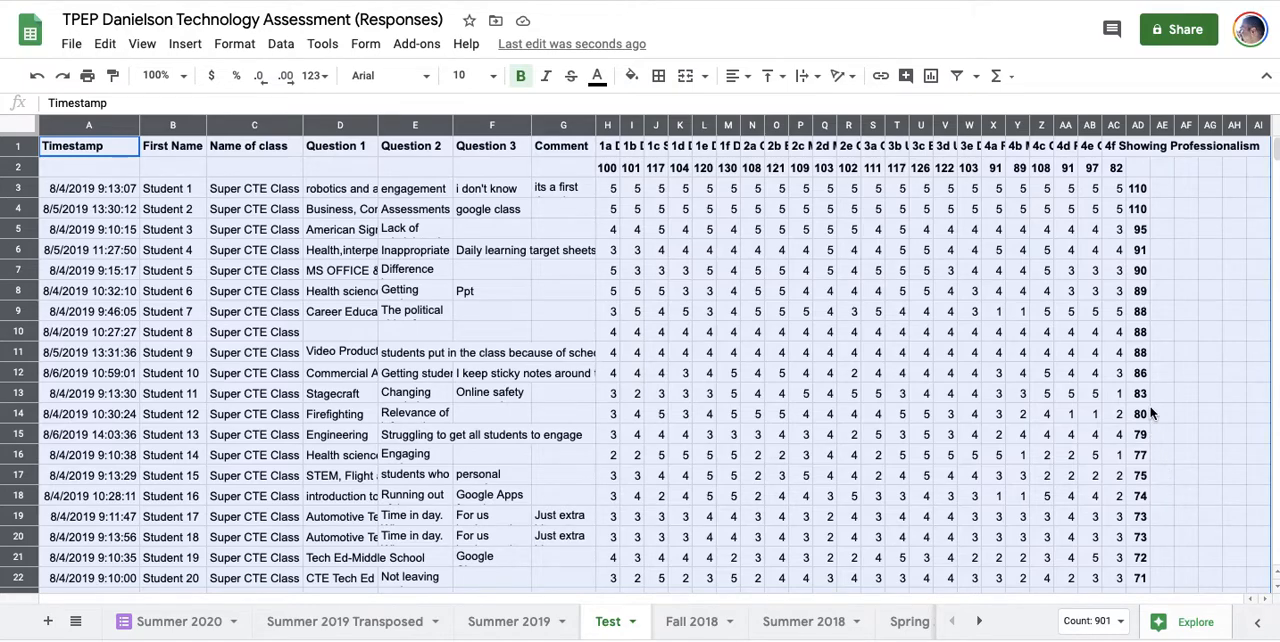
{"action": "mouse_move", "coordinate": [1150, 356]}
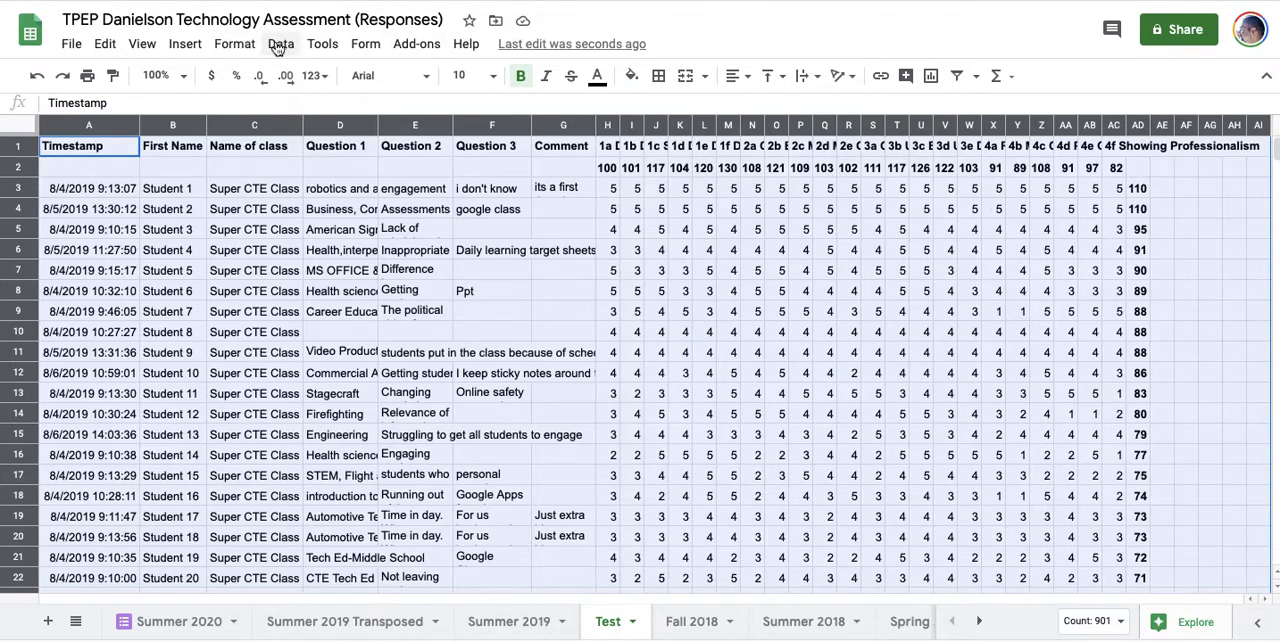
{"action": "left_click", "coordinate": [281, 43]}
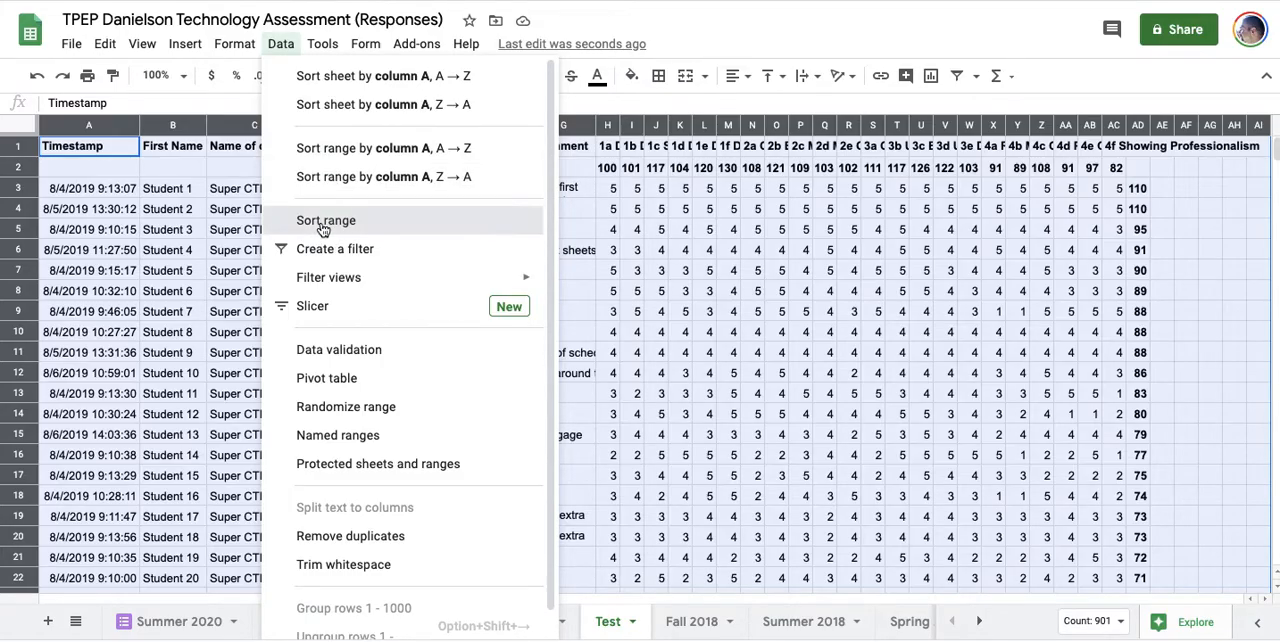
{"action": "left_click", "coordinate": [325, 220]}
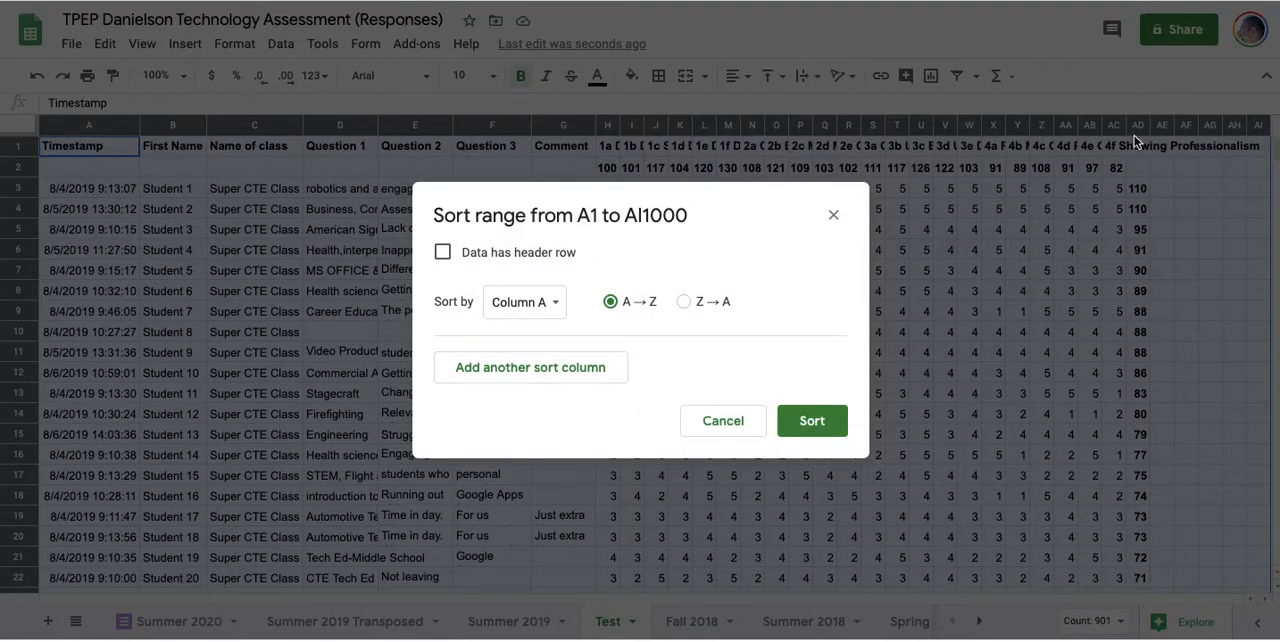
{"action": "left_click", "coordinate": [522, 301]}
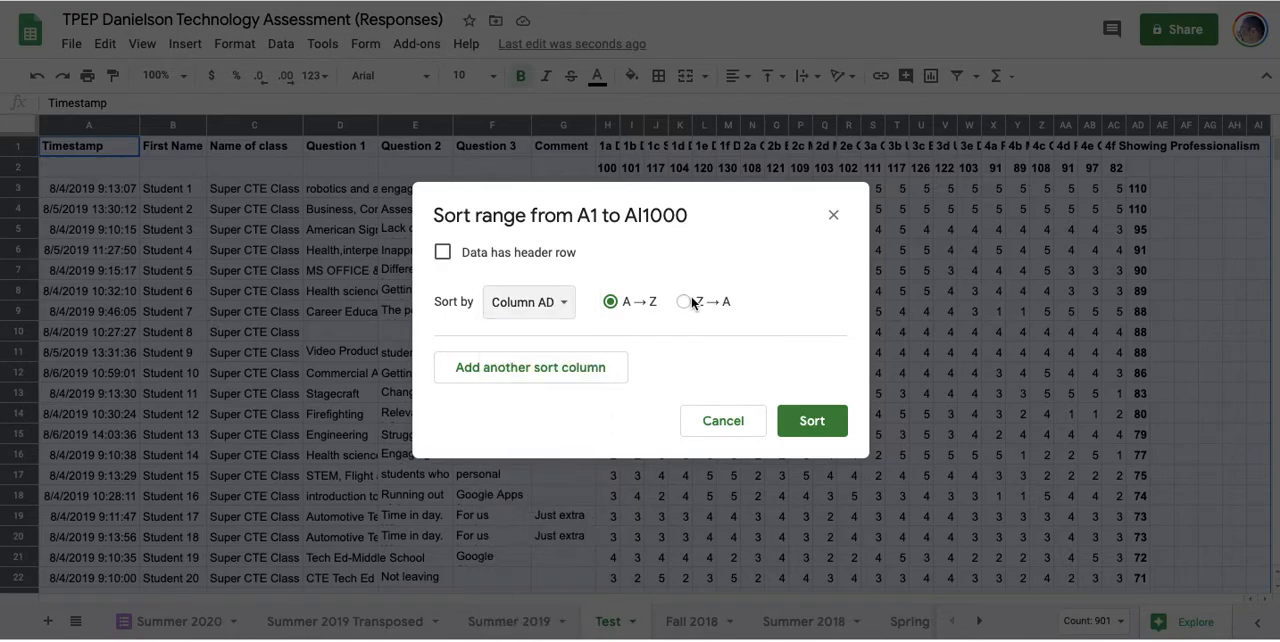
{"action": "left_click", "coordinate": [684, 301]}
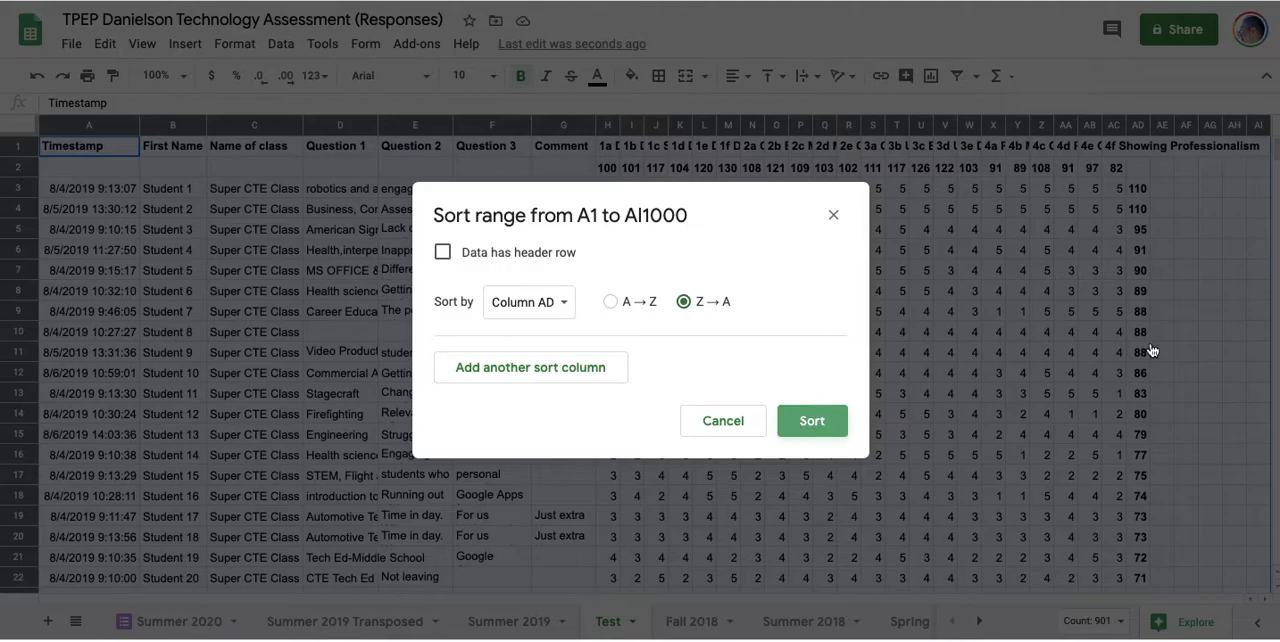
{"action": "left_click", "coordinate": [811, 420]}
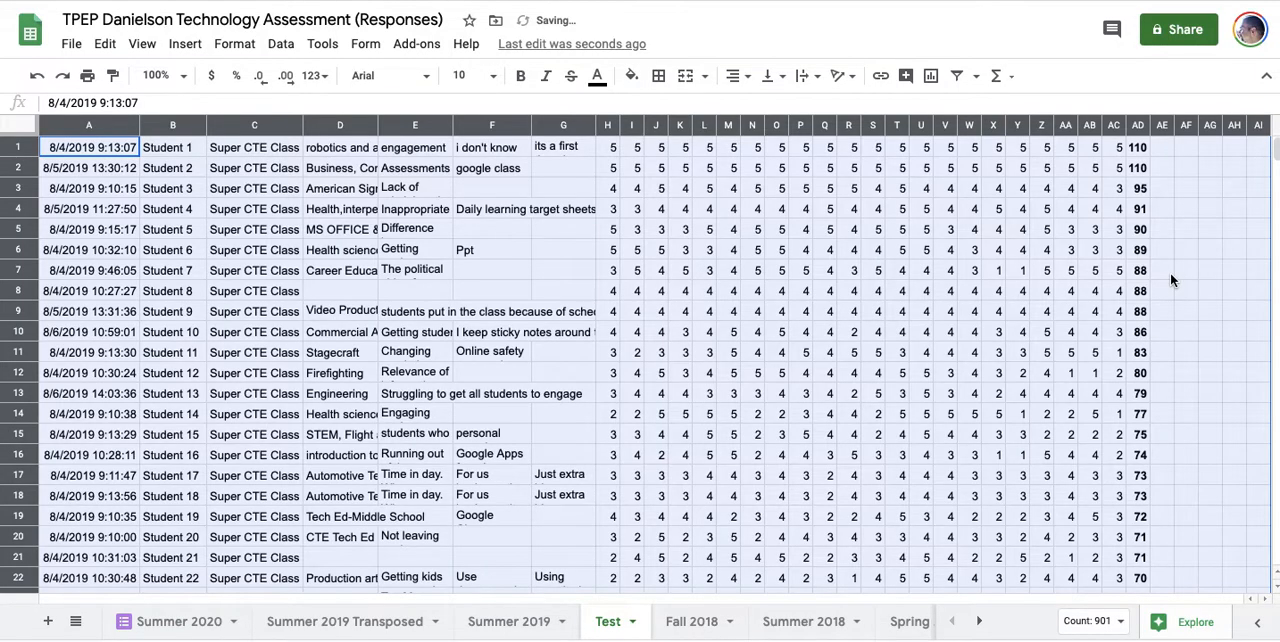
{"action": "scroll", "scroll_direction": "down", "scroll_amount": 3}
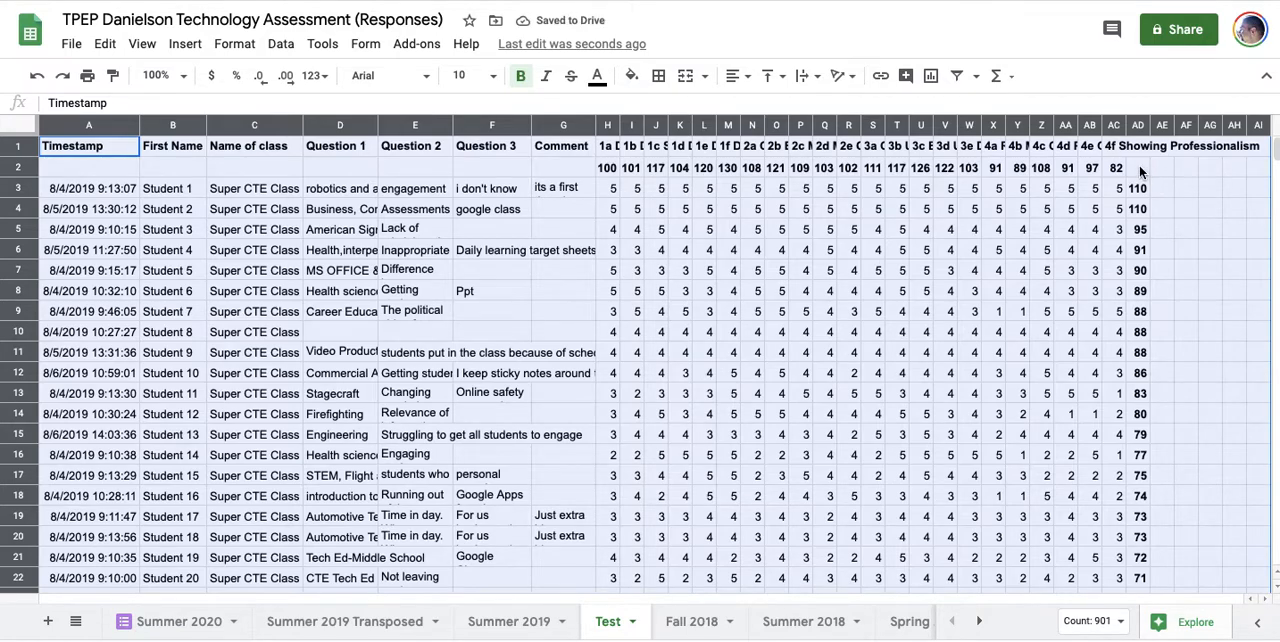
{"action": "left_click", "coordinate": [1138, 167]}
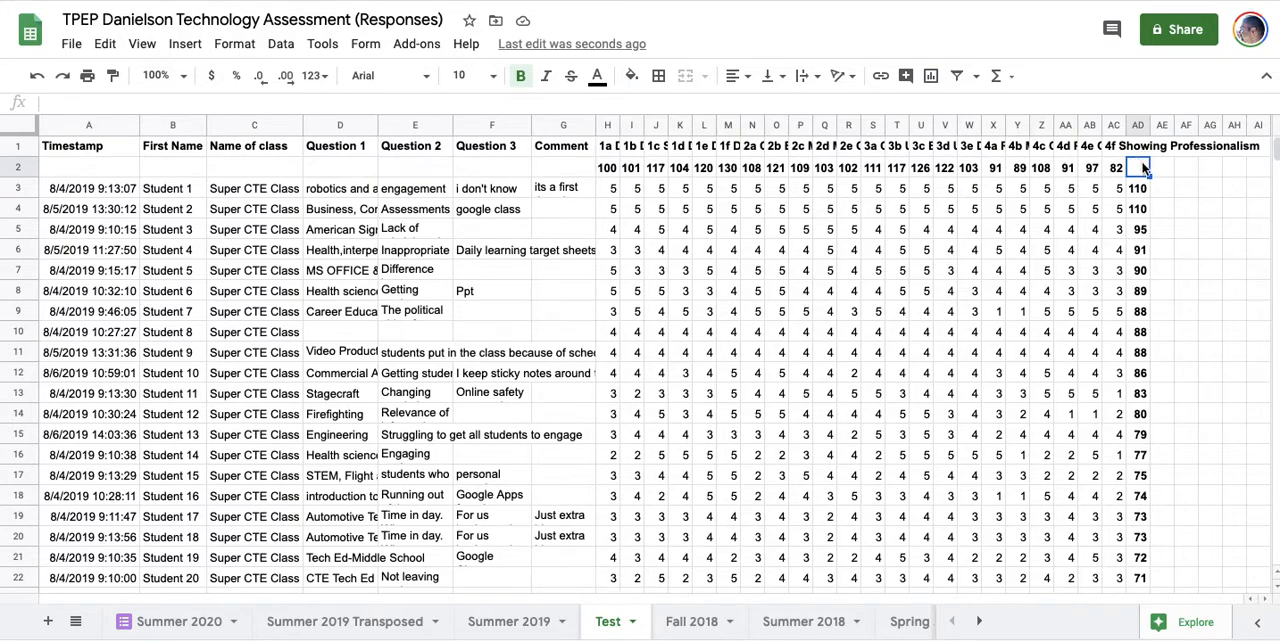
Enter 500 in AD2 and sort all rows by column AD, Z→A.
{"action": "type", "text": "500"}
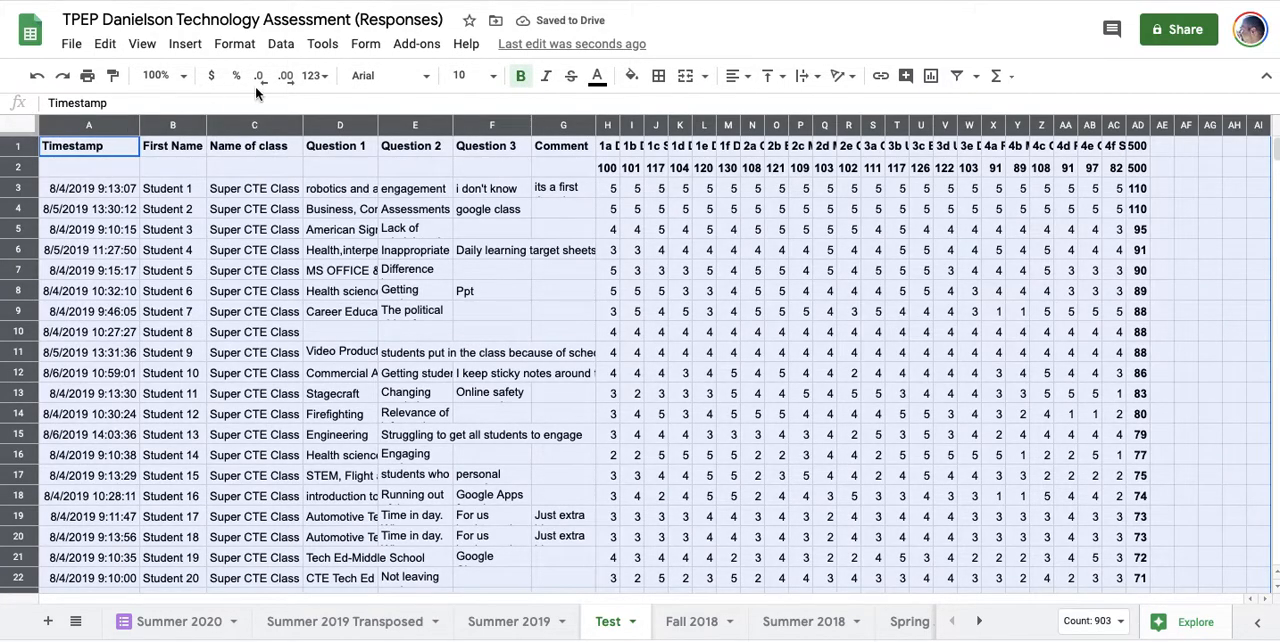
{"action": "left_click", "coordinate": [281, 43]}
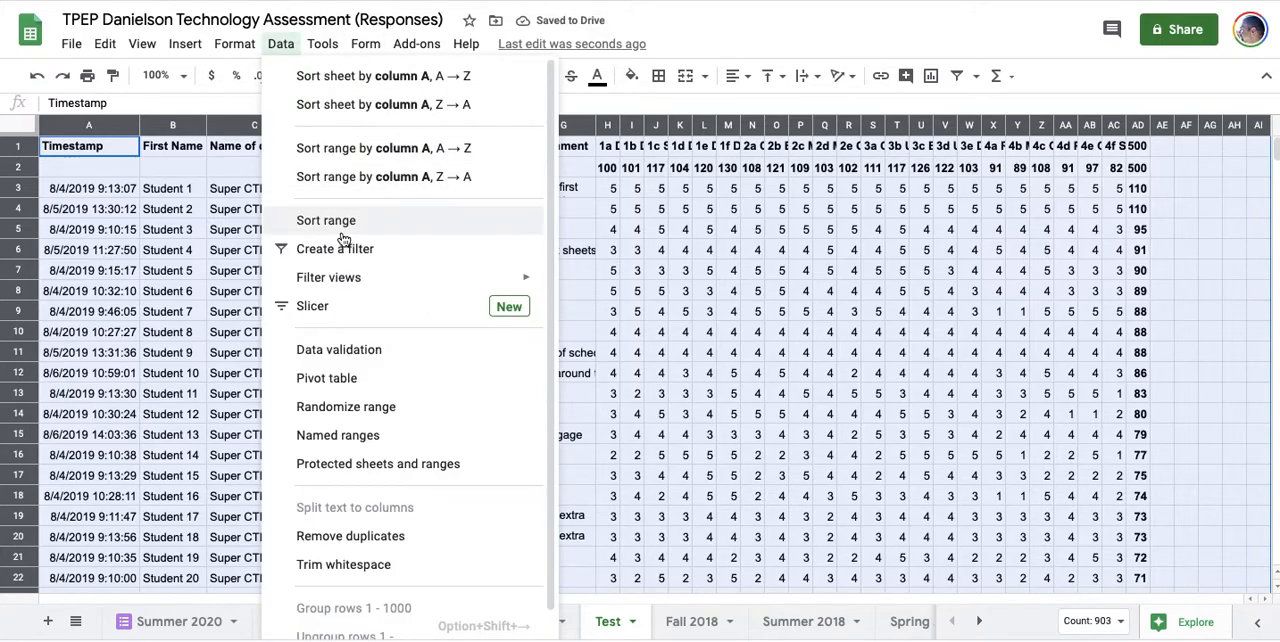
{"action": "left_click", "coordinate": [325, 220]}
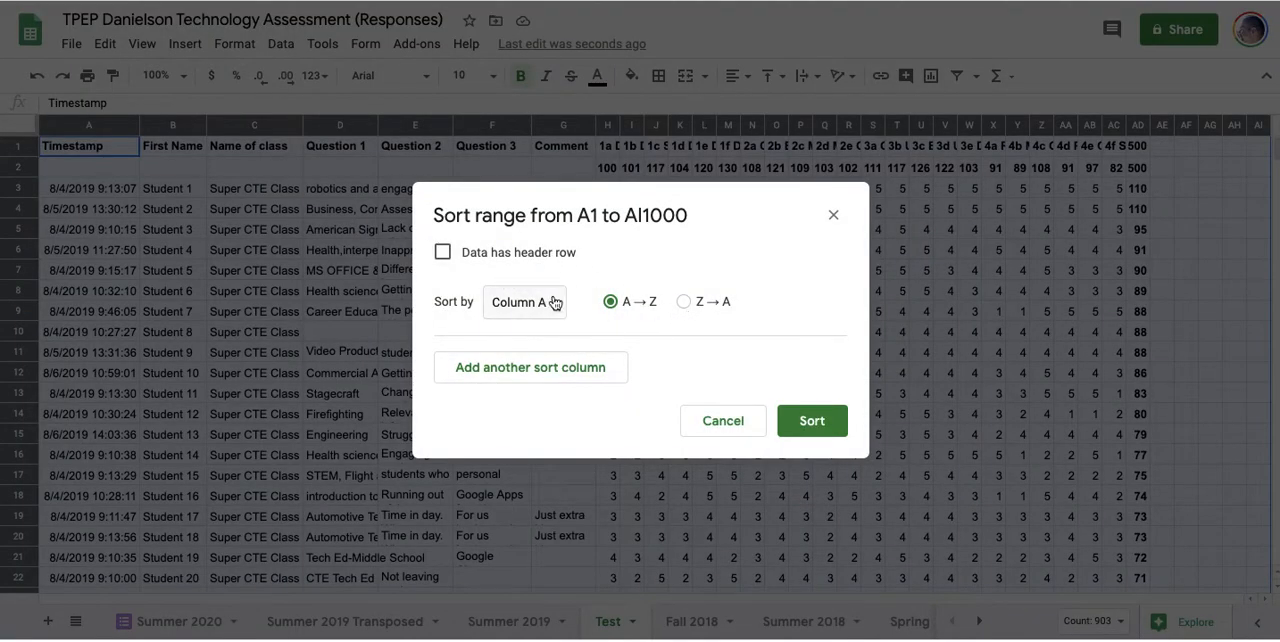
{"action": "left_click", "coordinate": [524, 301]}
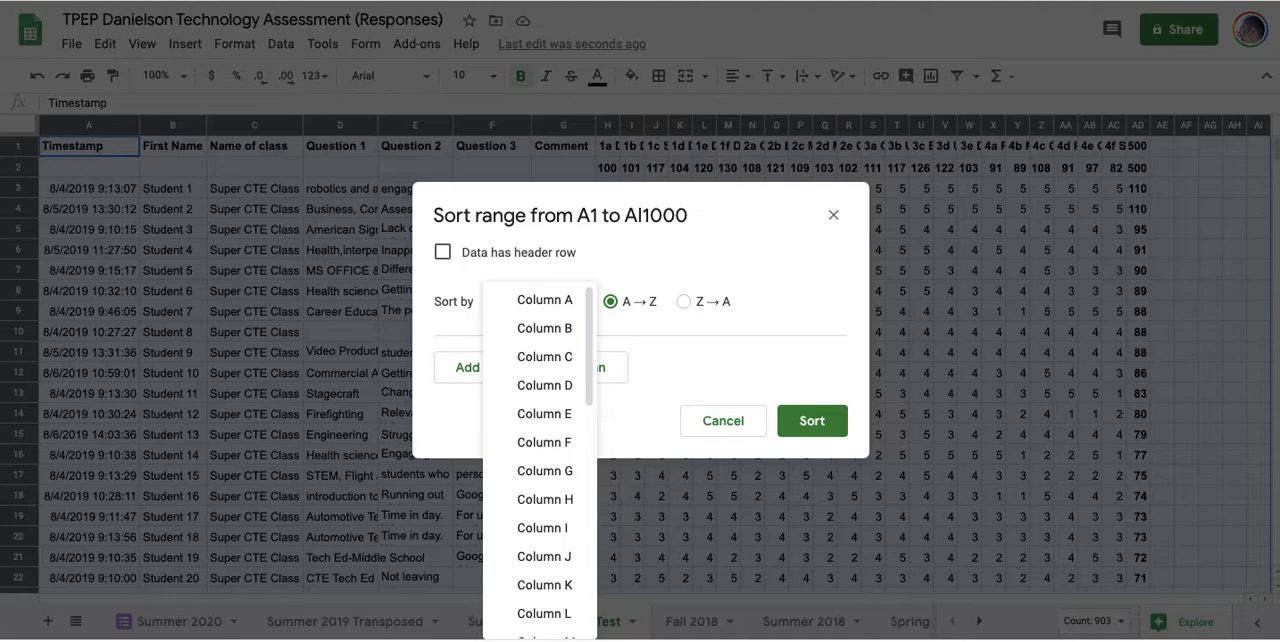
{"action": "scroll", "scroll_direction": "down", "scroll_amount": 3}
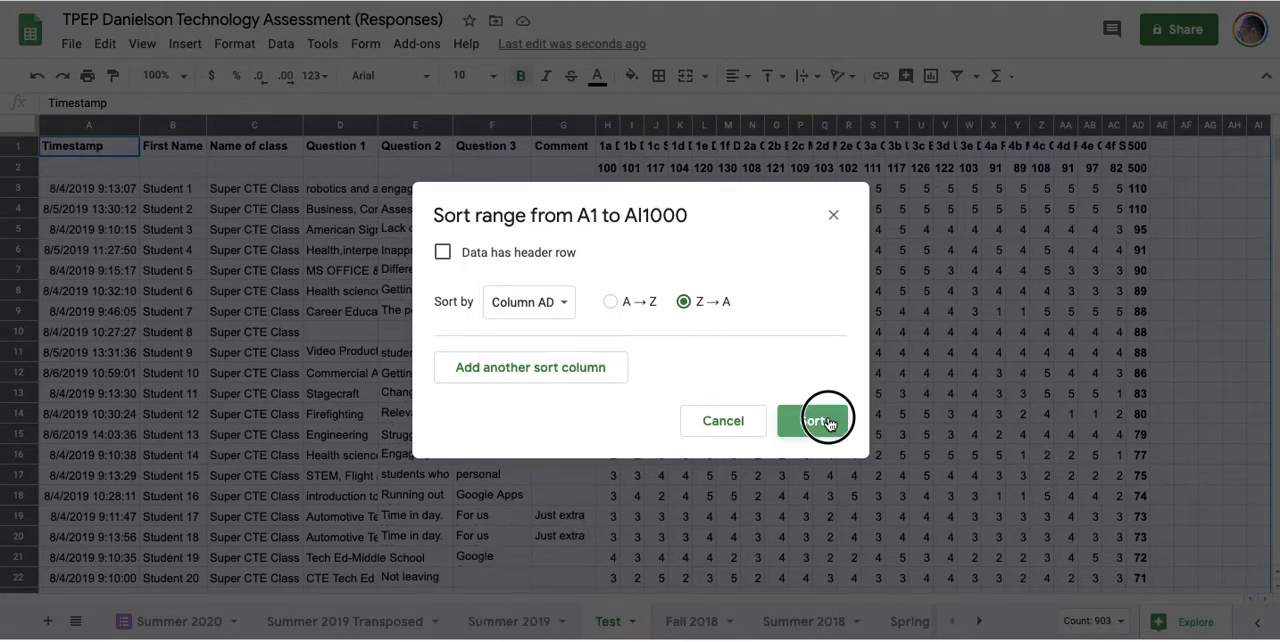
{"action": "left_click", "coordinate": [814, 419]}
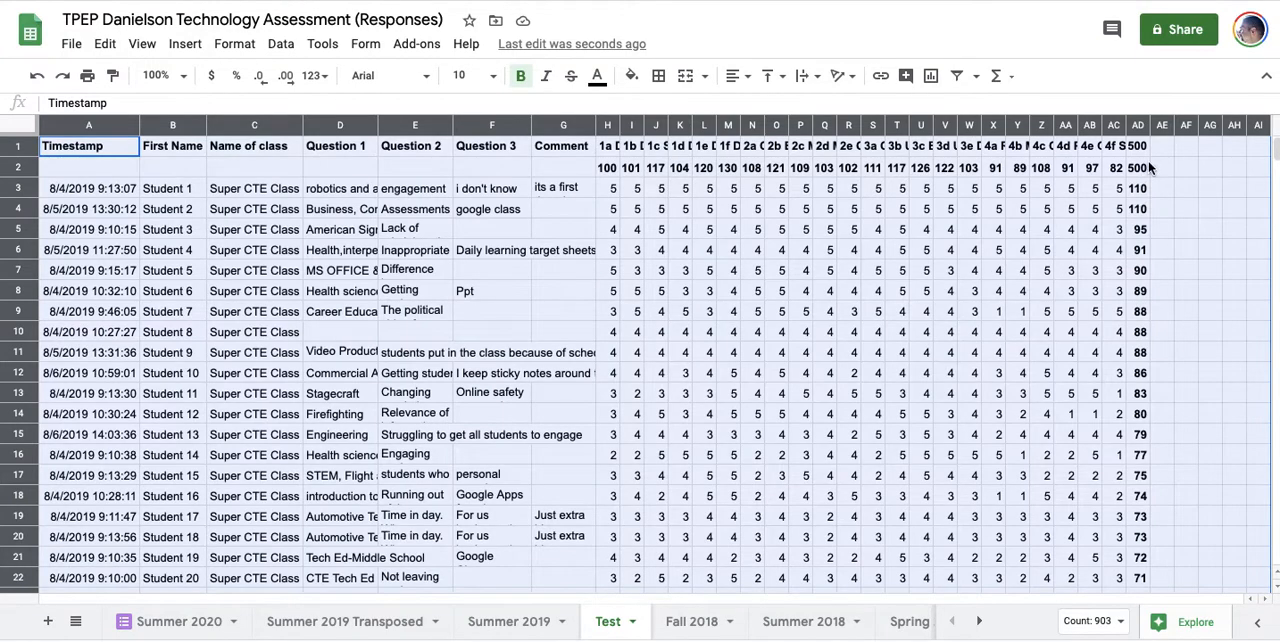
{"action": "mouse_move", "coordinate": [1140, 425]}
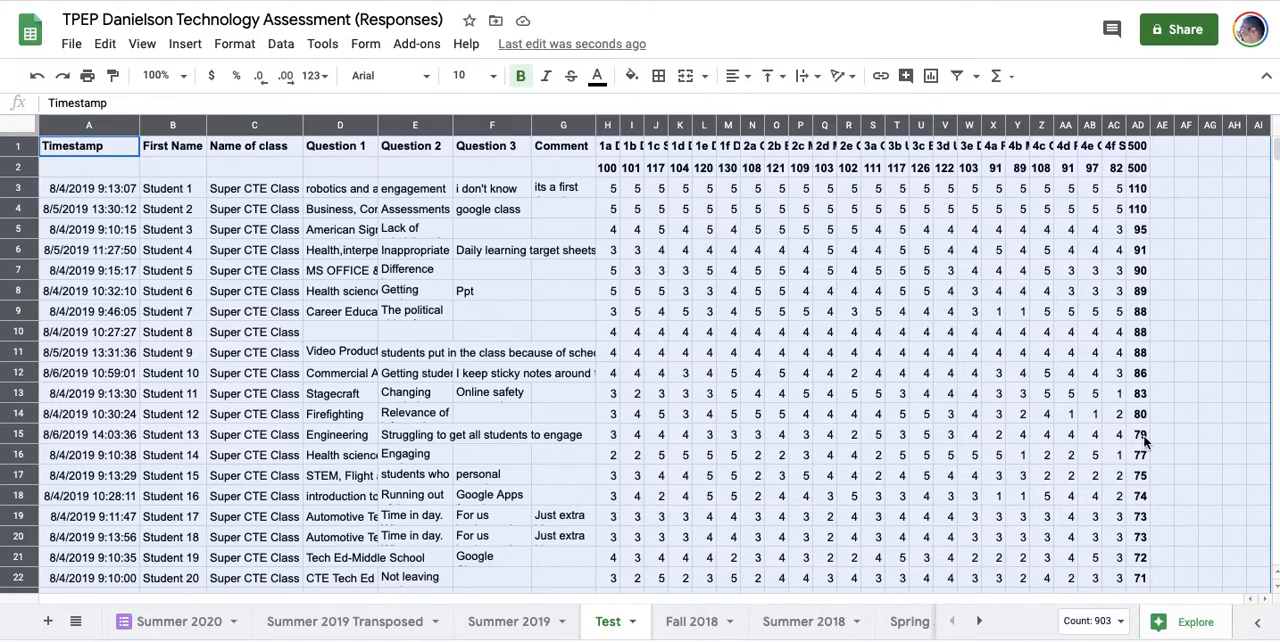
Select and copy the rating block H1 through the last AD row with Cmd+C.
{"action": "left_click", "coordinate": [1210, 270]}
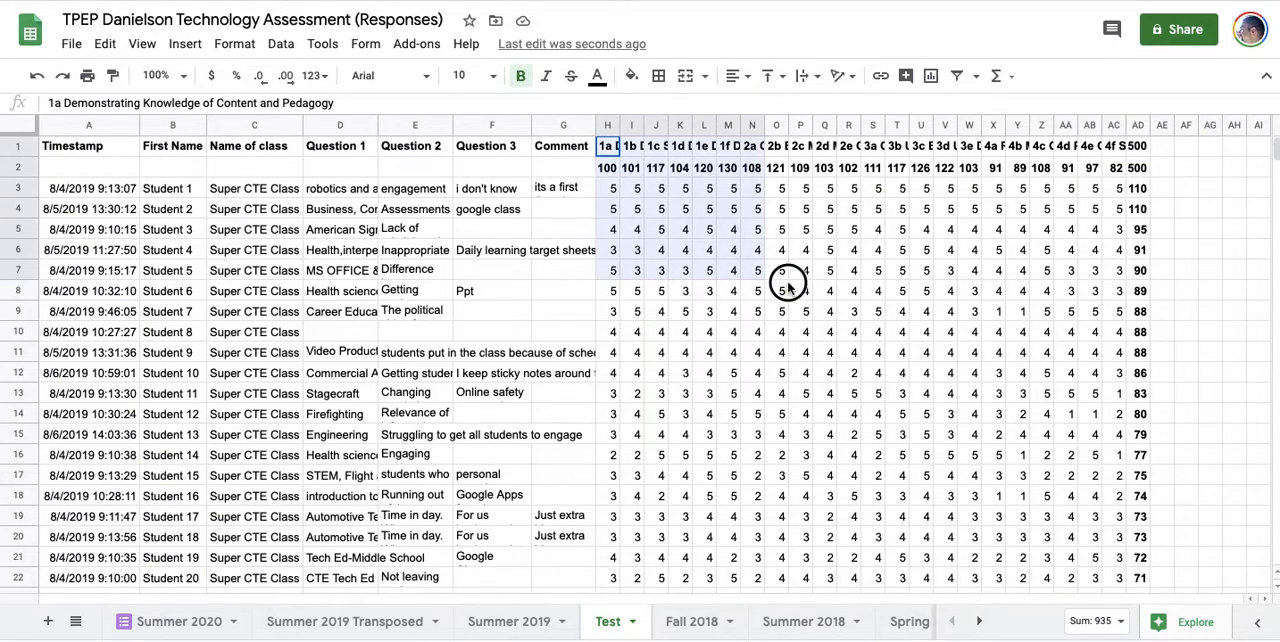
{"action": "scroll", "scroll_direction": "down", "scroll_amount": 3}
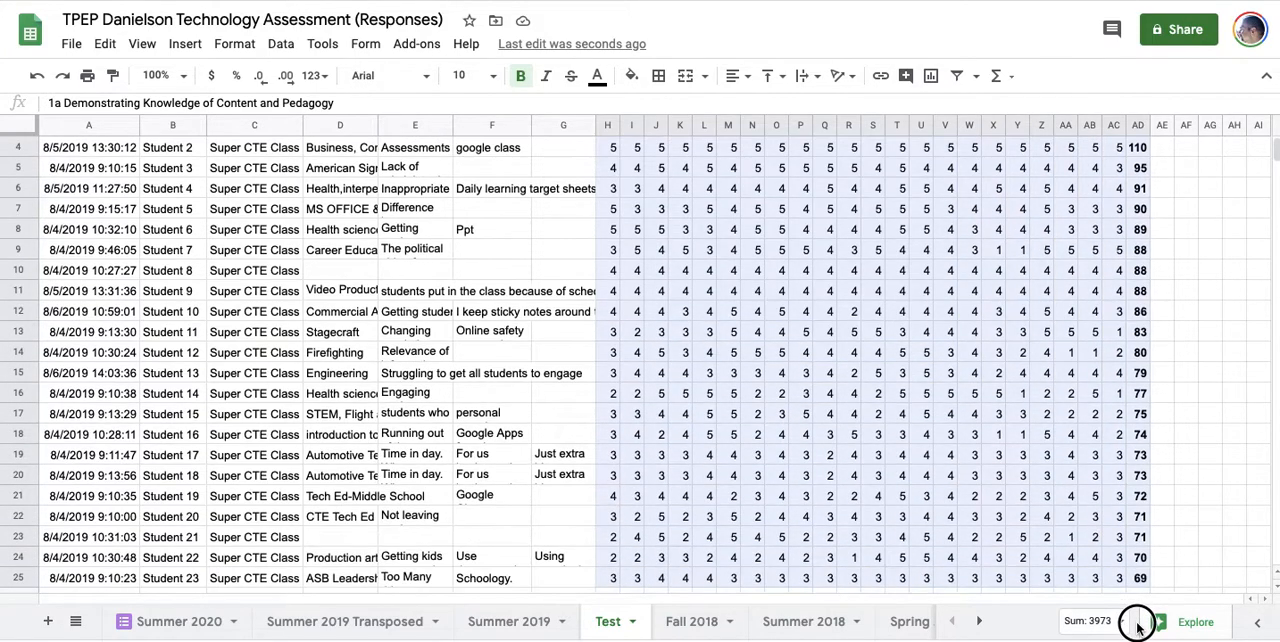
{"action": "scroll", "scroll_direction": "down", "scroll_amount": 3}
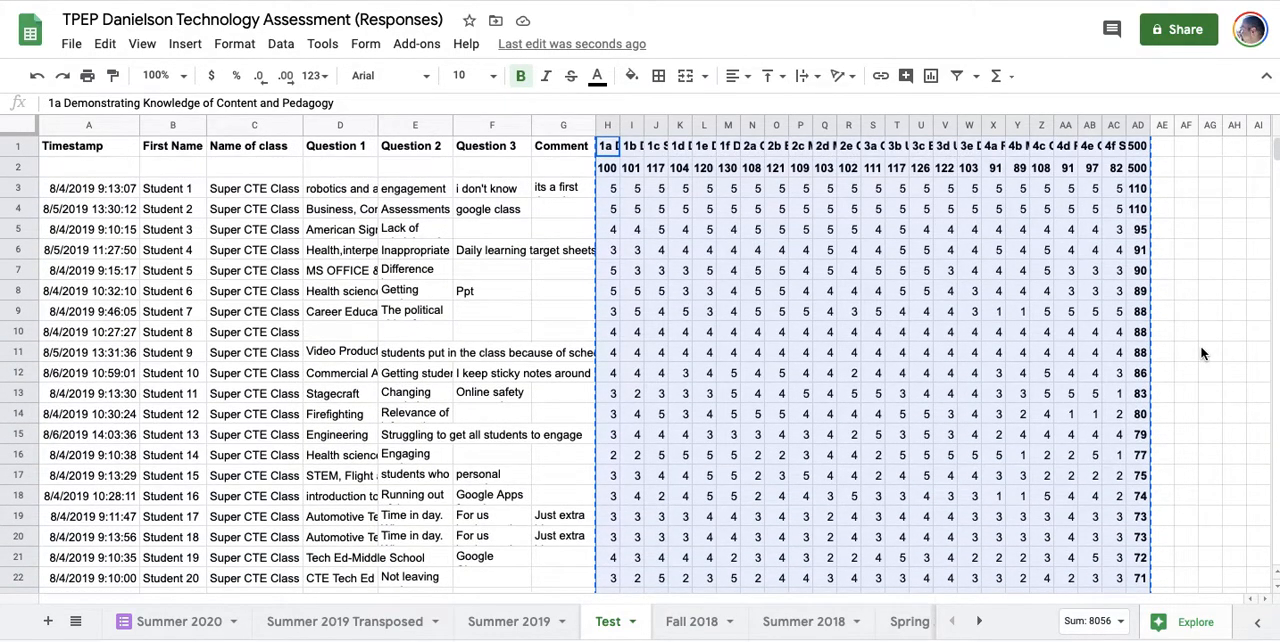
{"action": "mouse_move", "coordinate": [1145, 273]}
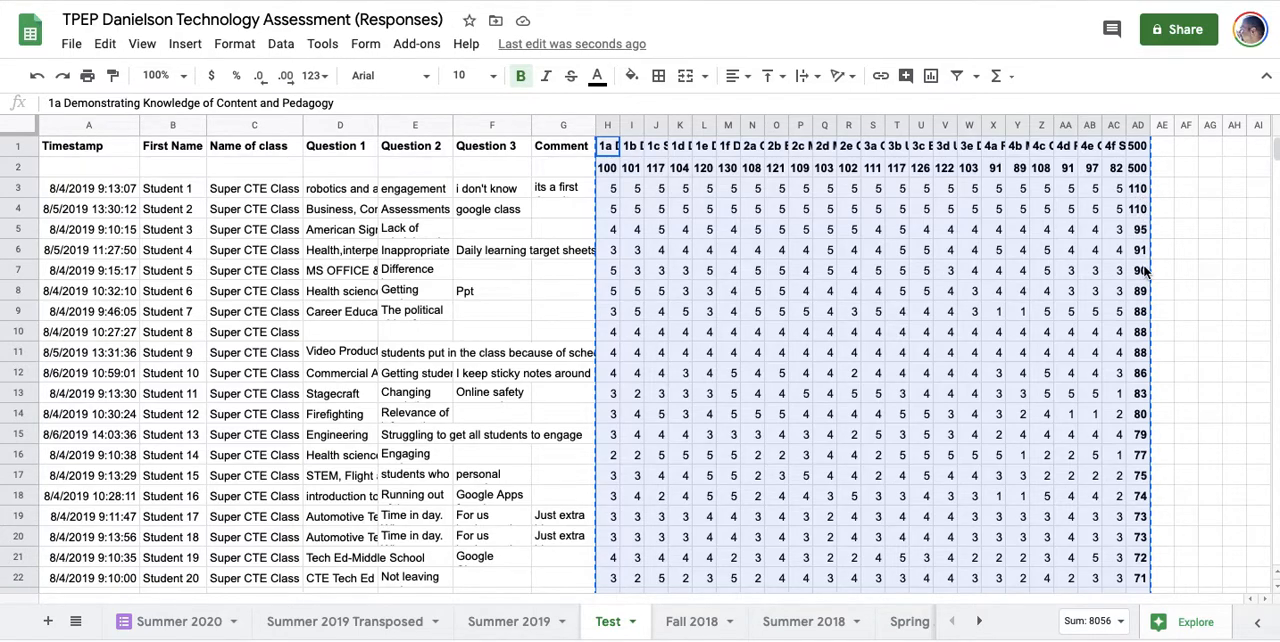
{"action": "mouse_move", "coordinate": [180, 240]}
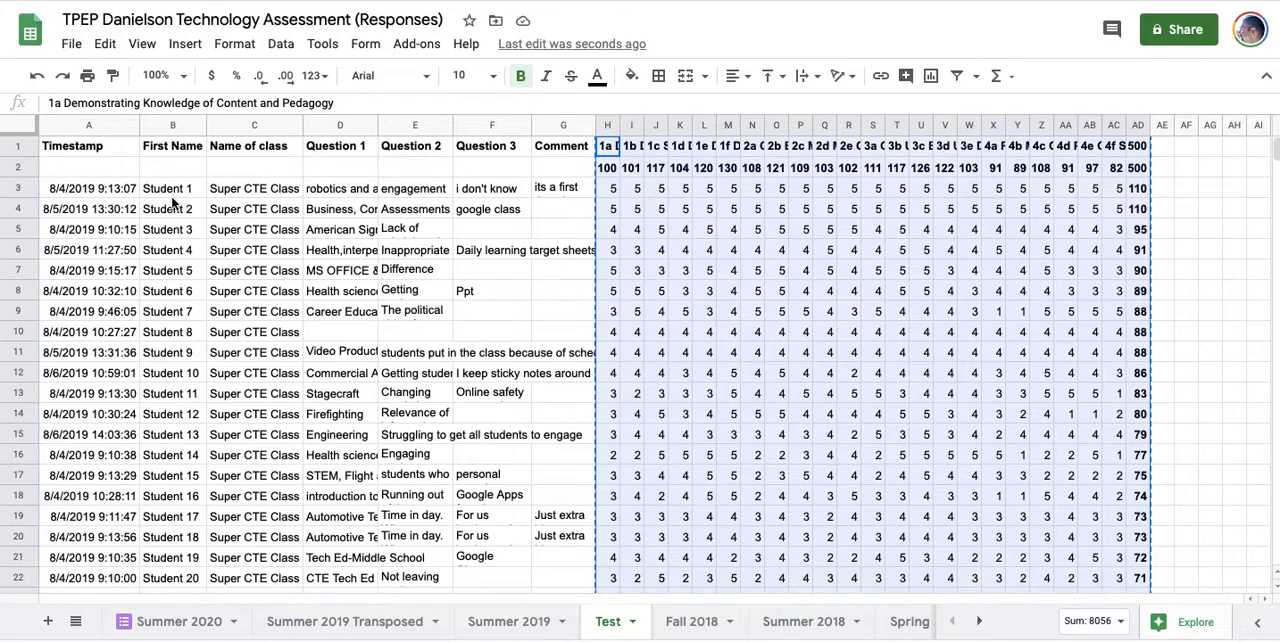
{"action": "left_click", "coordinate": [172, 188]}
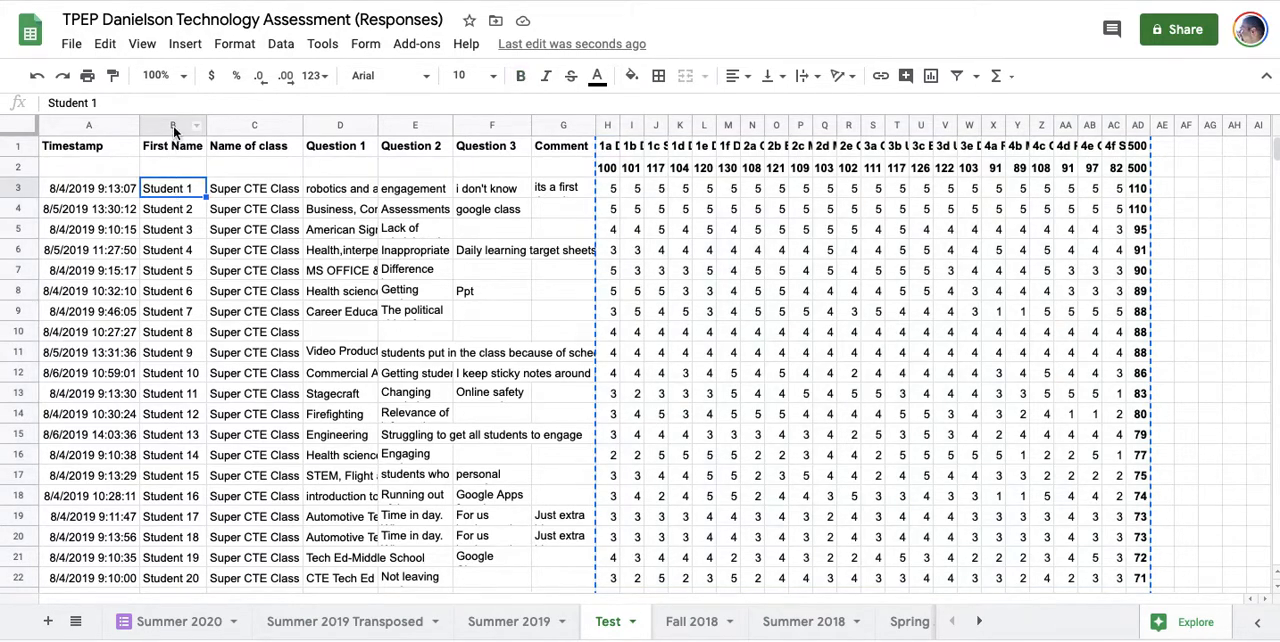
Paste the First Name column B into column AE beside the totals.
{"action": "left_click", "coordinate": [172, 125]}
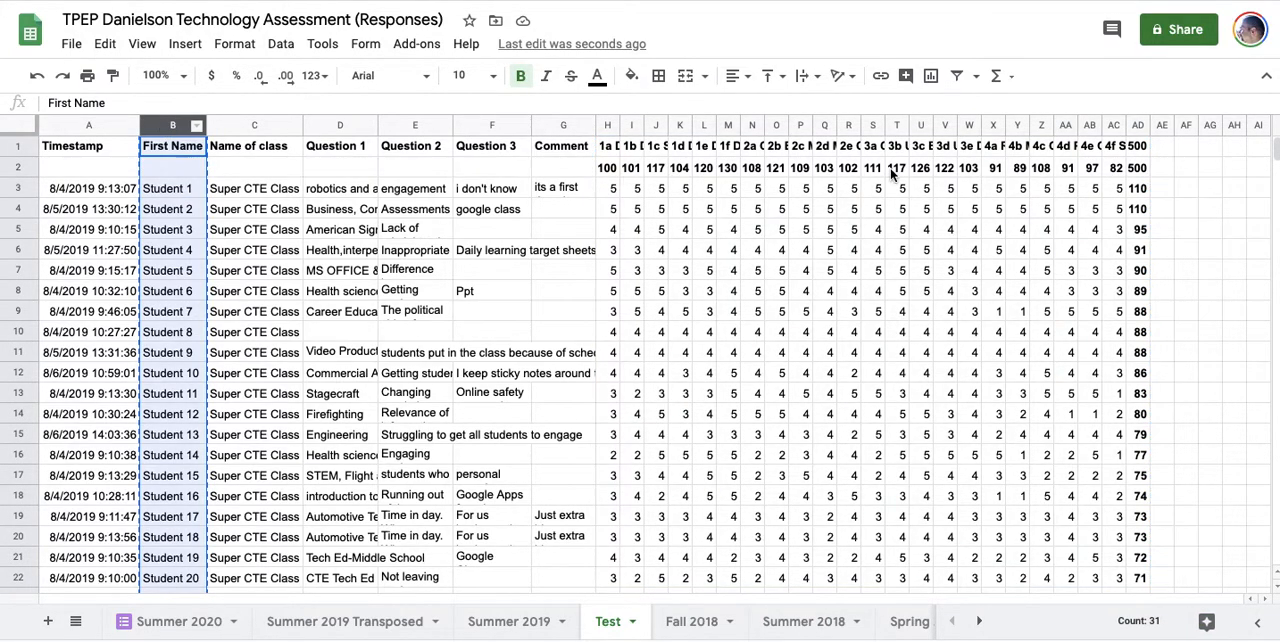
{"action": "left_click", "coordinate": [1137, 125]}
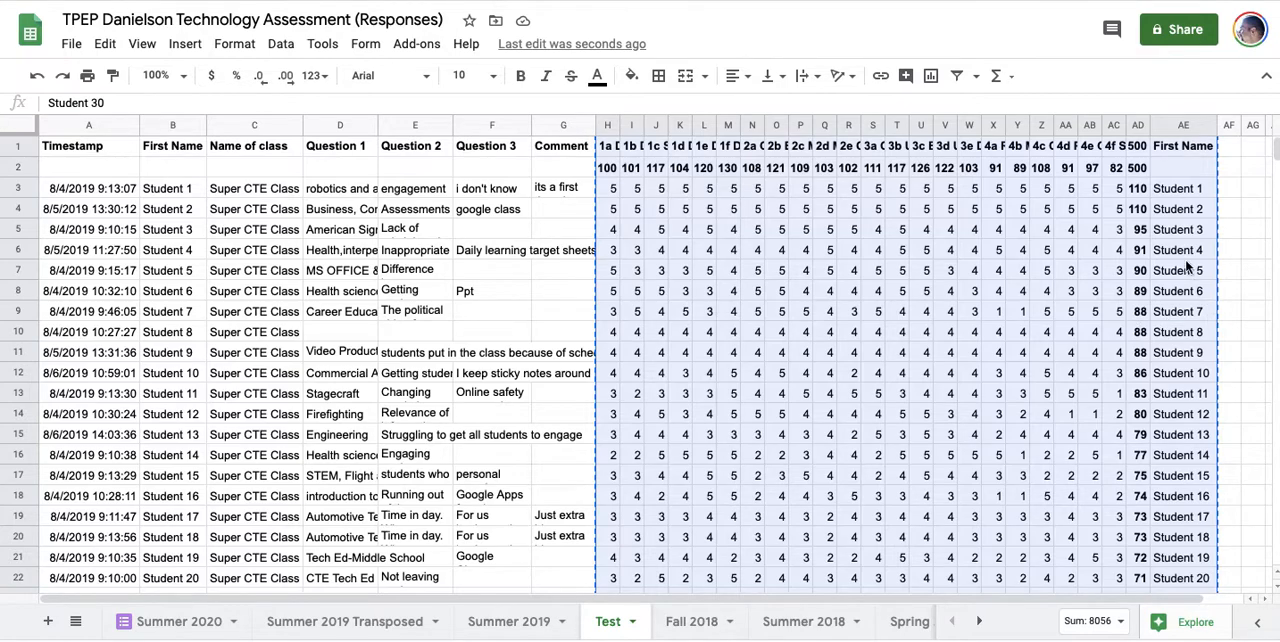
{"action": "mouse_move", "coordinate": [1188, 266]}
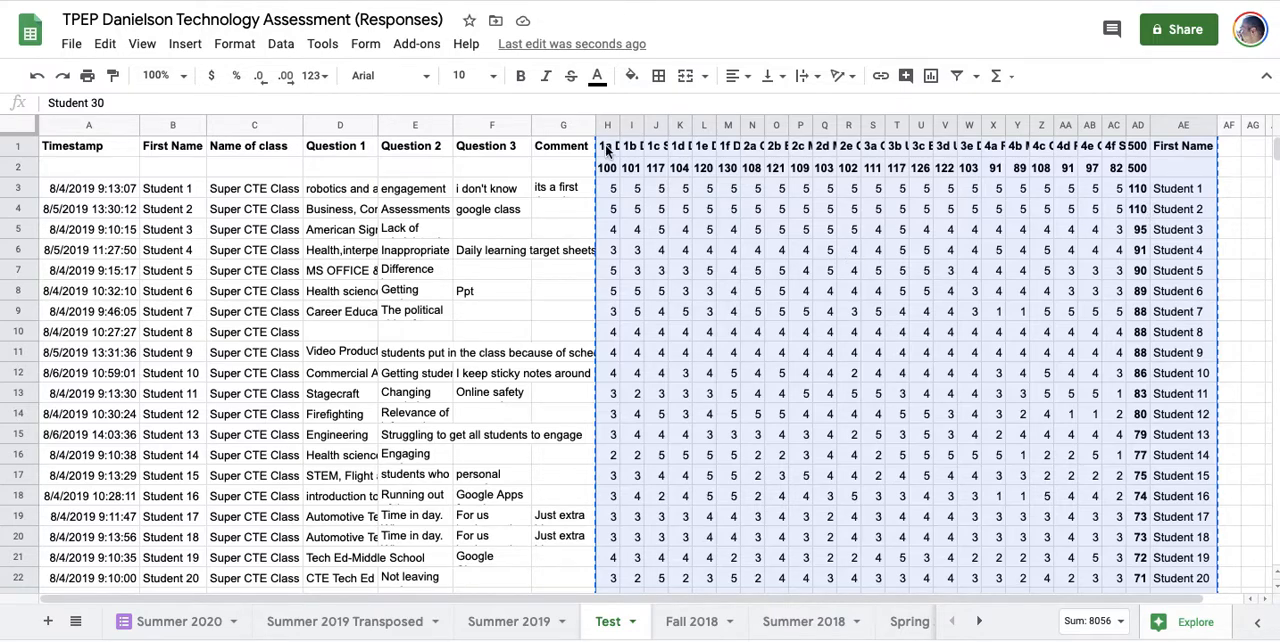
{"action": "mouse_move", "coordinate": [352, 178]}
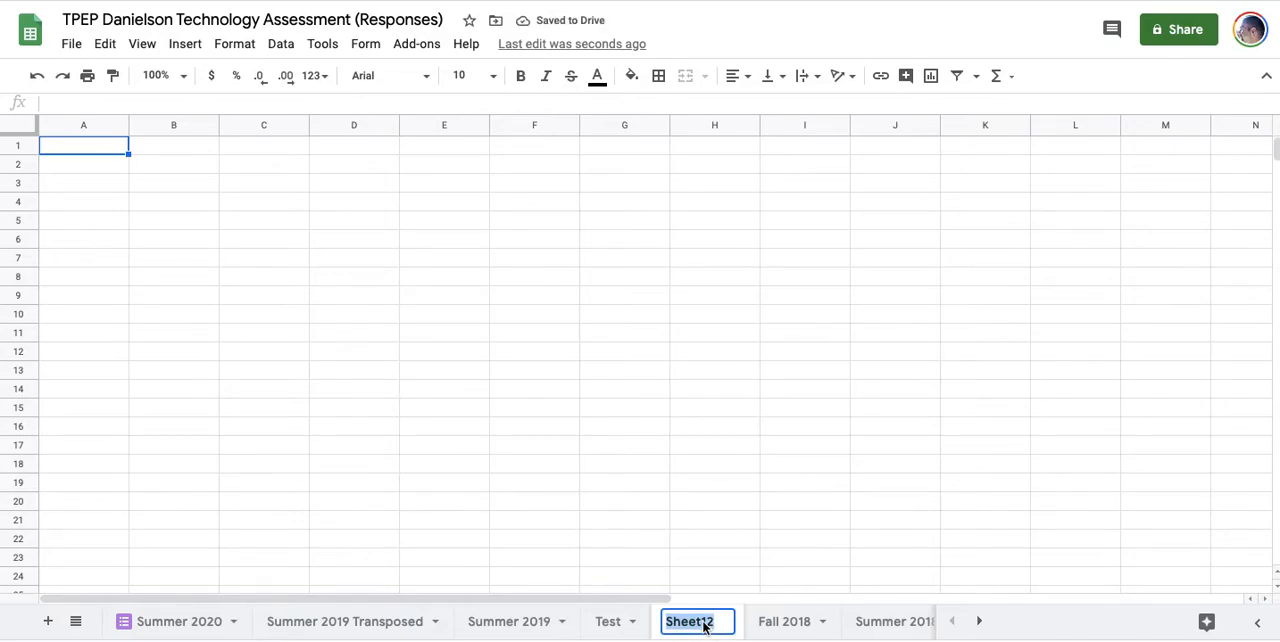
Rename the new sheet 'Test 2' and select A1 as the paste destination.
{"action": "type", "text": "Test 2"}
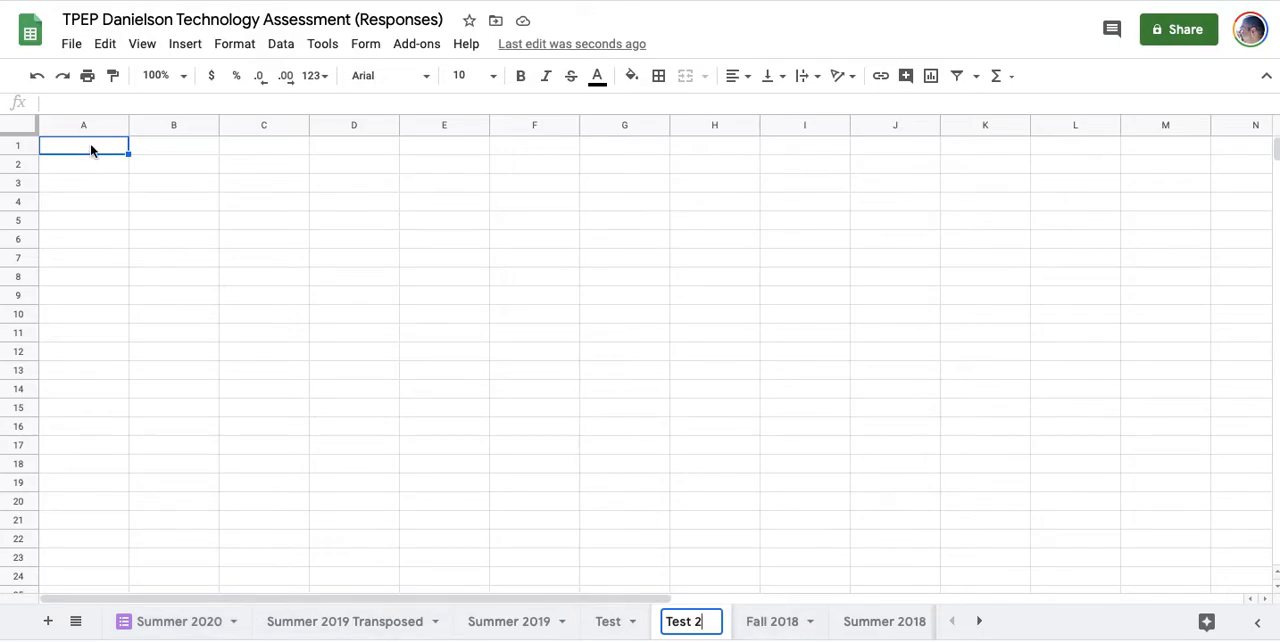
{"action": "key", "text": "enter"}
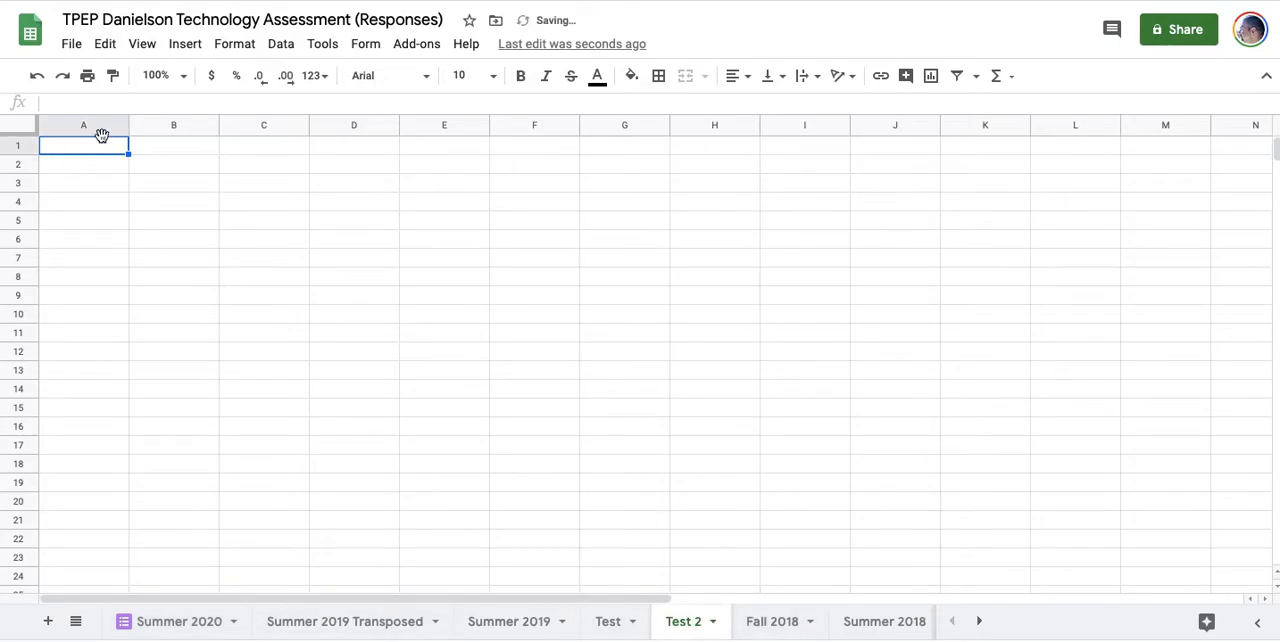
{"action": "left_click", "coordinate": [185, 43]}
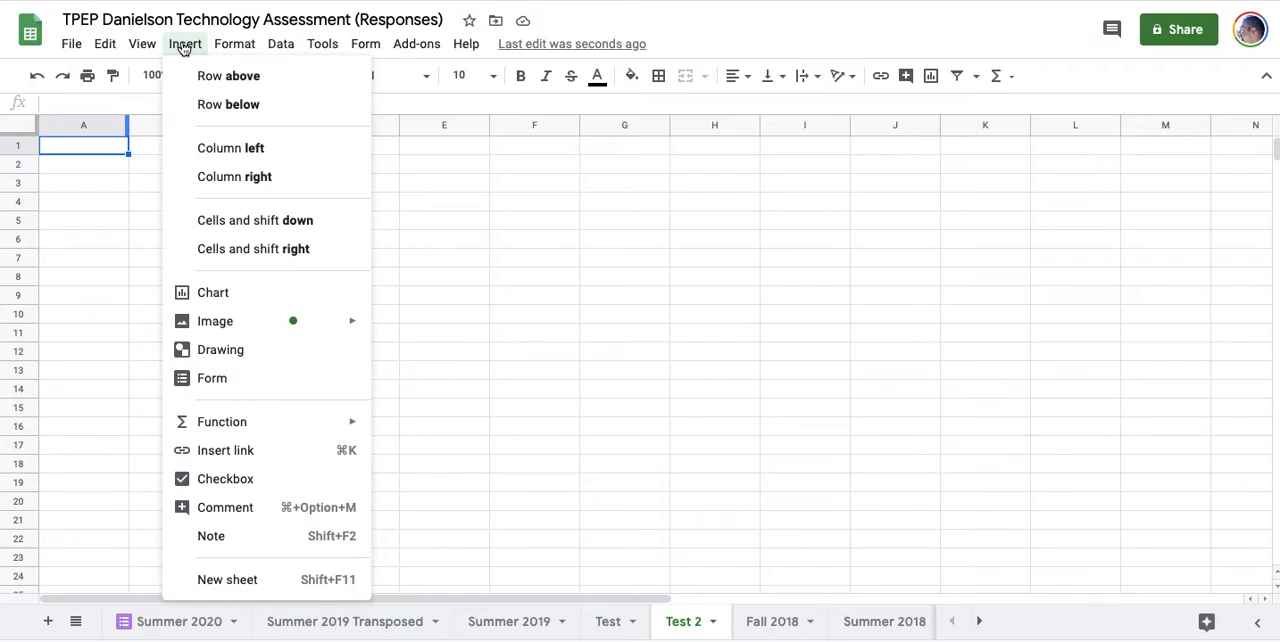
Paste the copied scores transposed via Edit > Paste special, then select the whole sheet.
{"action": "left_click", "coordinate": [104, 43]}
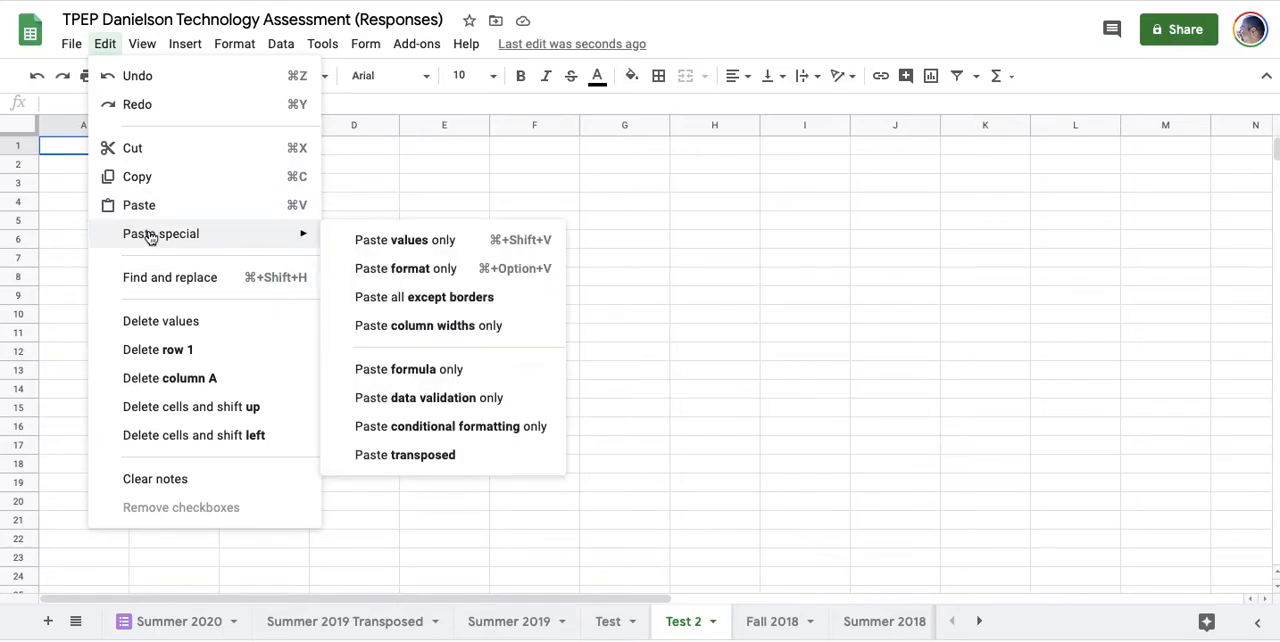
{"action": "mouse_move", "coordinate": [477, 455]}
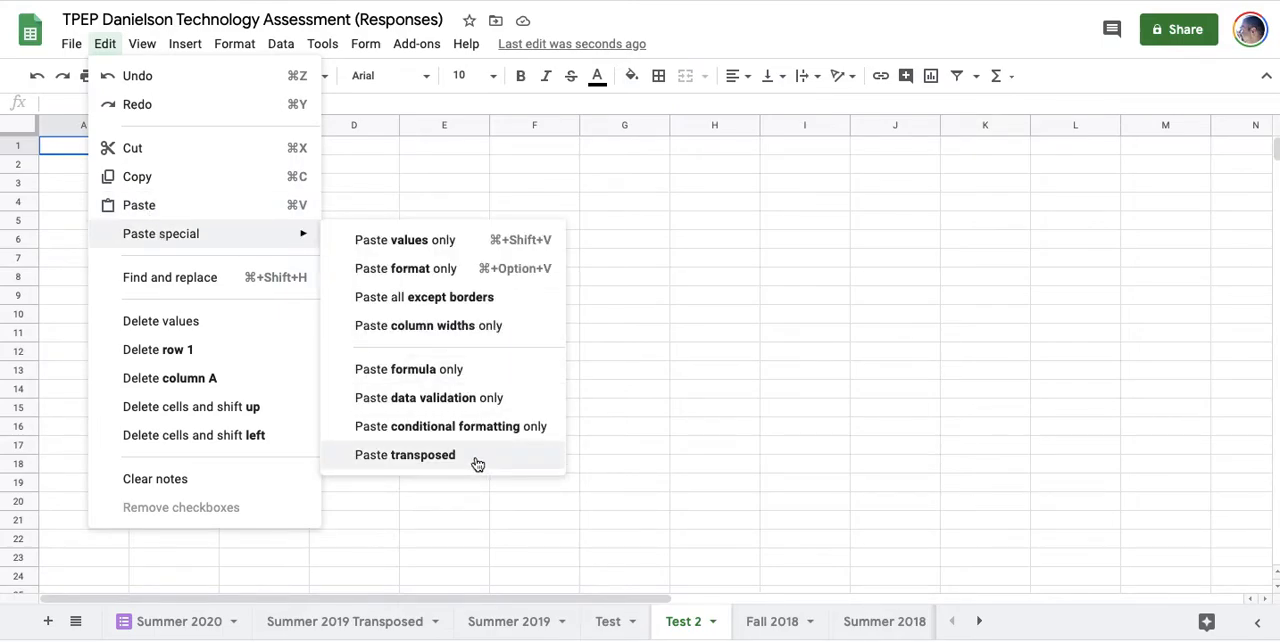
{"action": "mouse_move", "coordinate": [476, 462]}
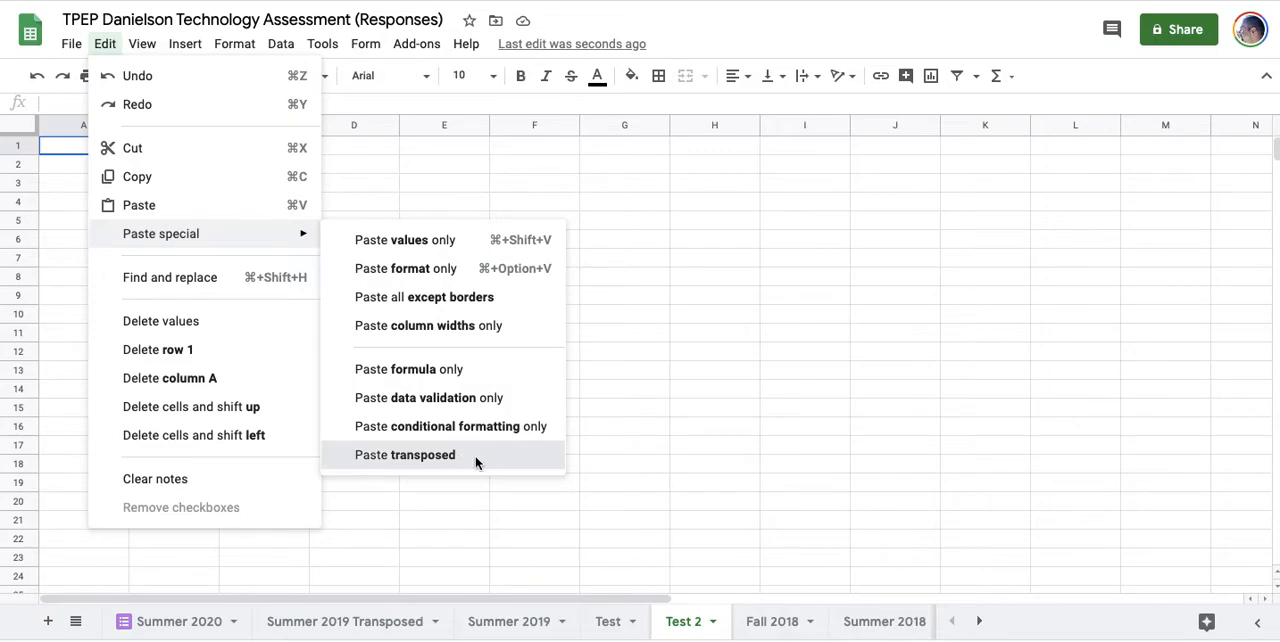
{"action": "left_click", "coordinate": [405, 455]}
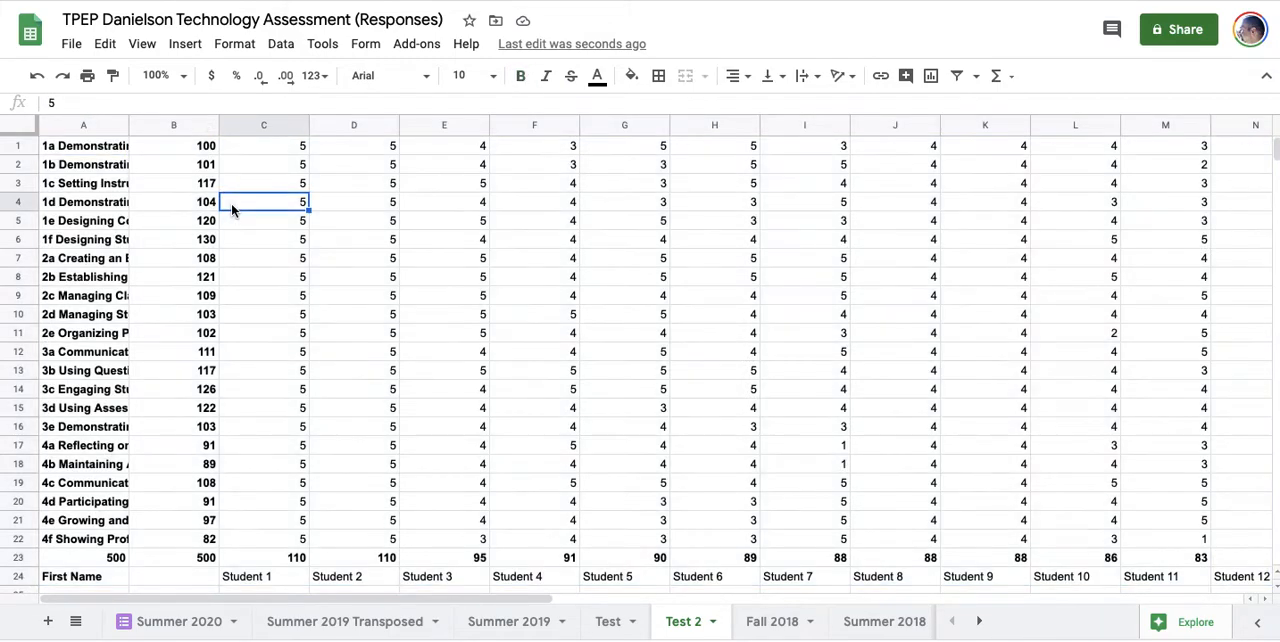
{"action": "left_click", "coordinate": [83, 145]}
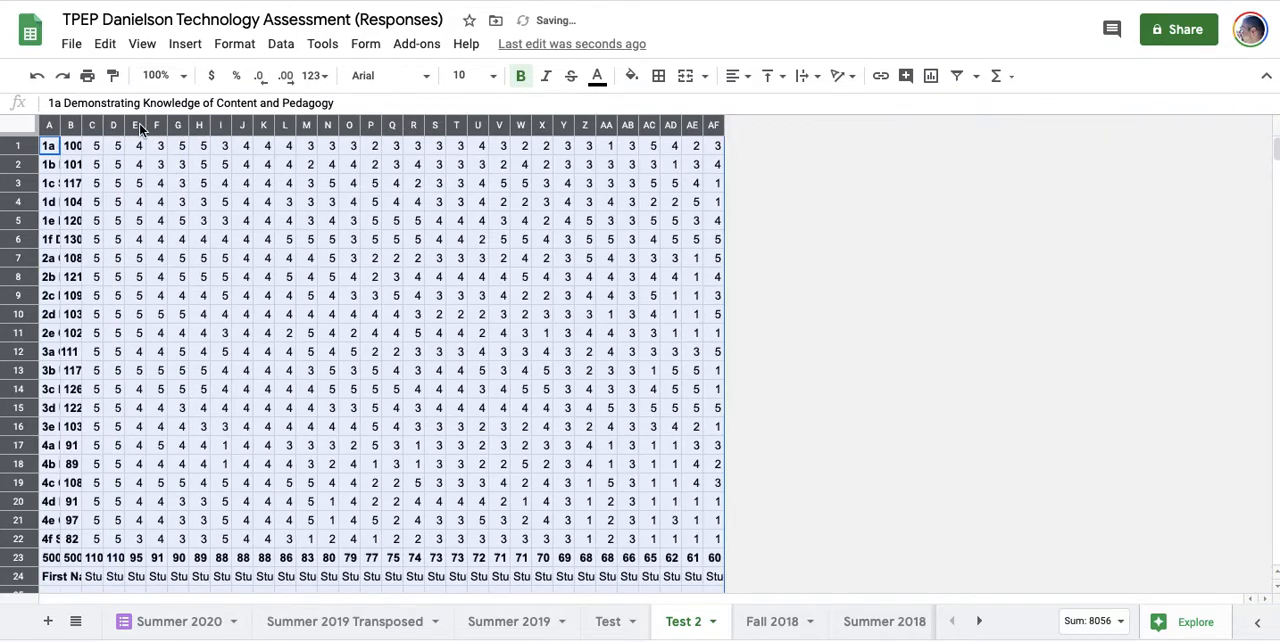
{"action": "mouse_move", "coordinate": [336, 328]}
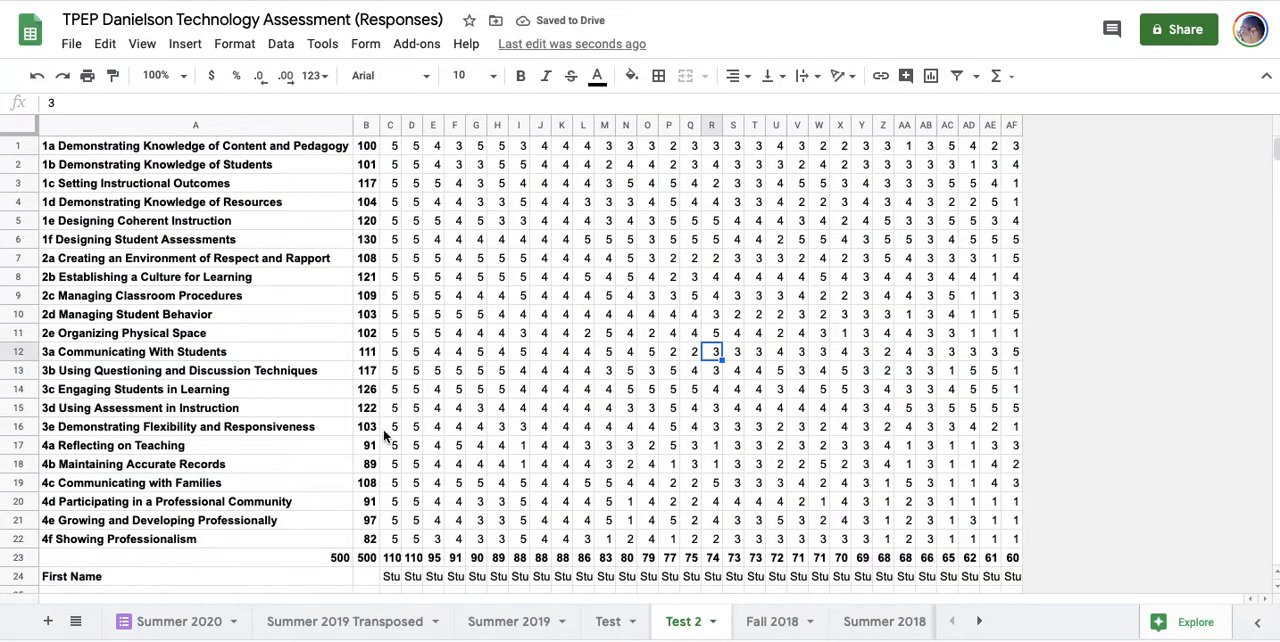
{"action": "mouse_move", "coordinate": [535, 488]}
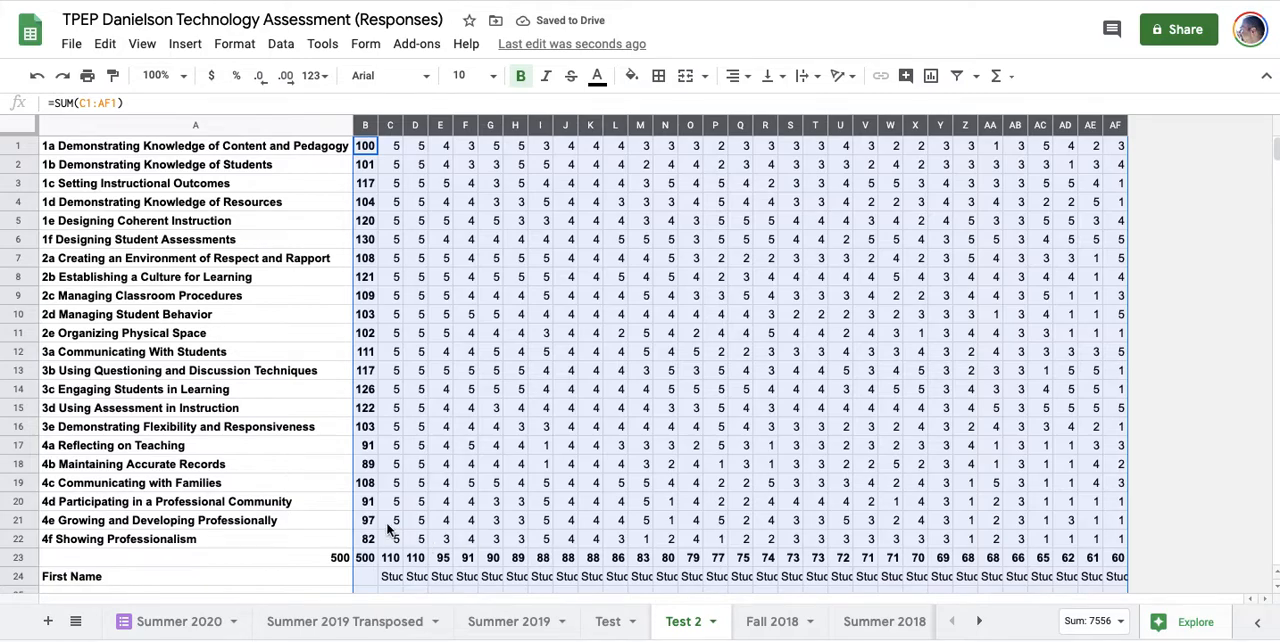
Resize columns to fit so column A shows full criterion names and score columns are narrow.
{"action": "left_click", "coordinate": [195, 576]}
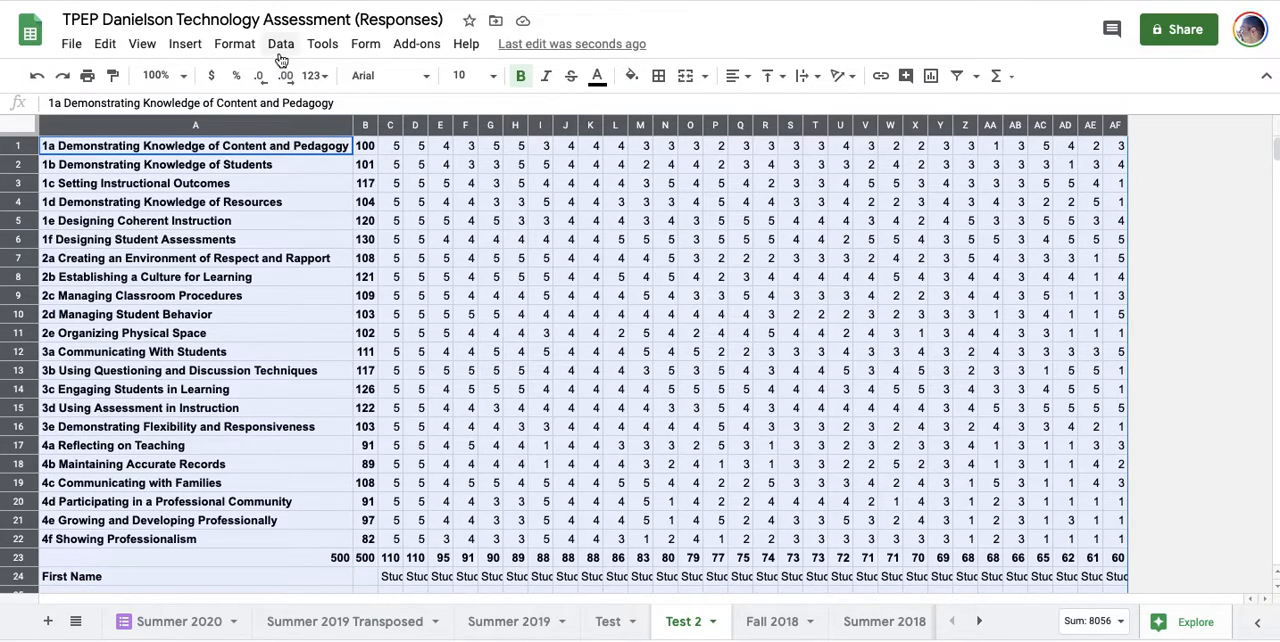
{"action": "left_click", "coordinate": [281, 43]}
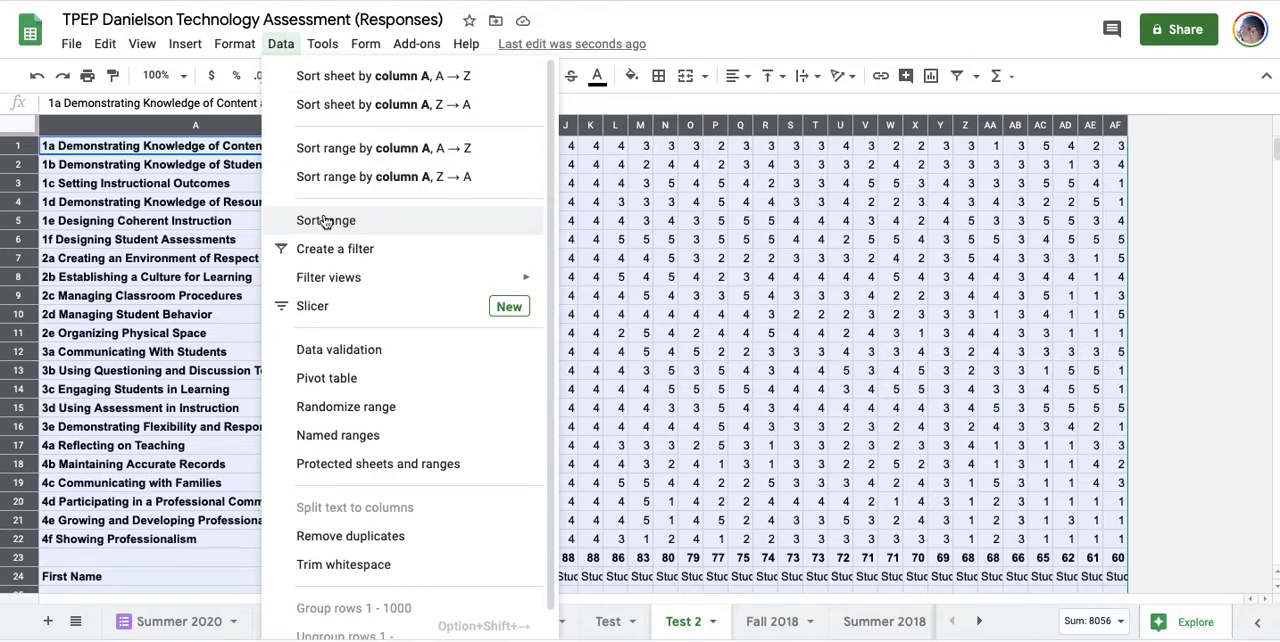
{"action": "left_click", "coordinate": [325, 220]}
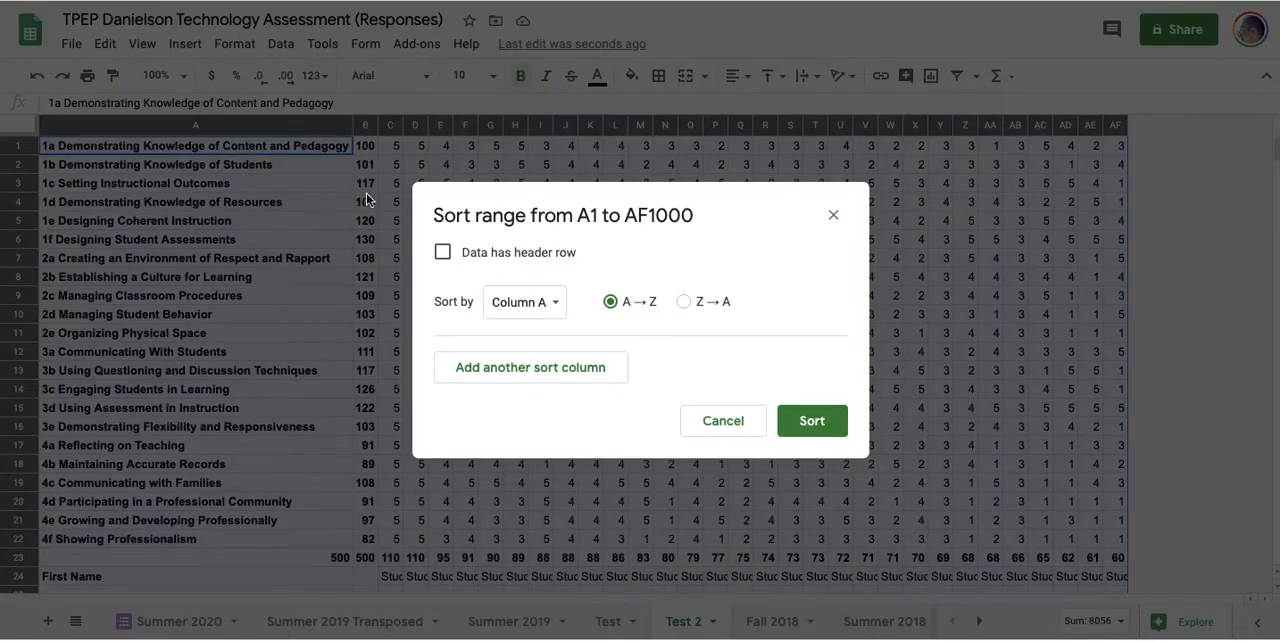
{"action": "left_click", "coordinate": [524, 301]}
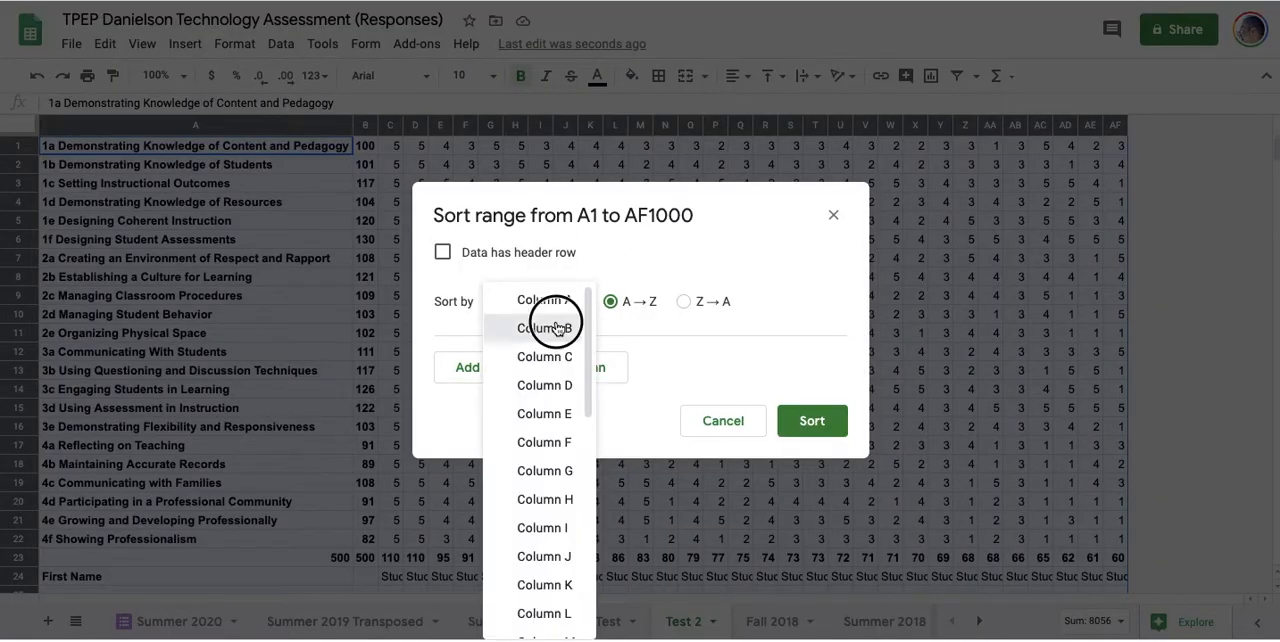
{"action": "left_click", "coordinate": [544, 328]}
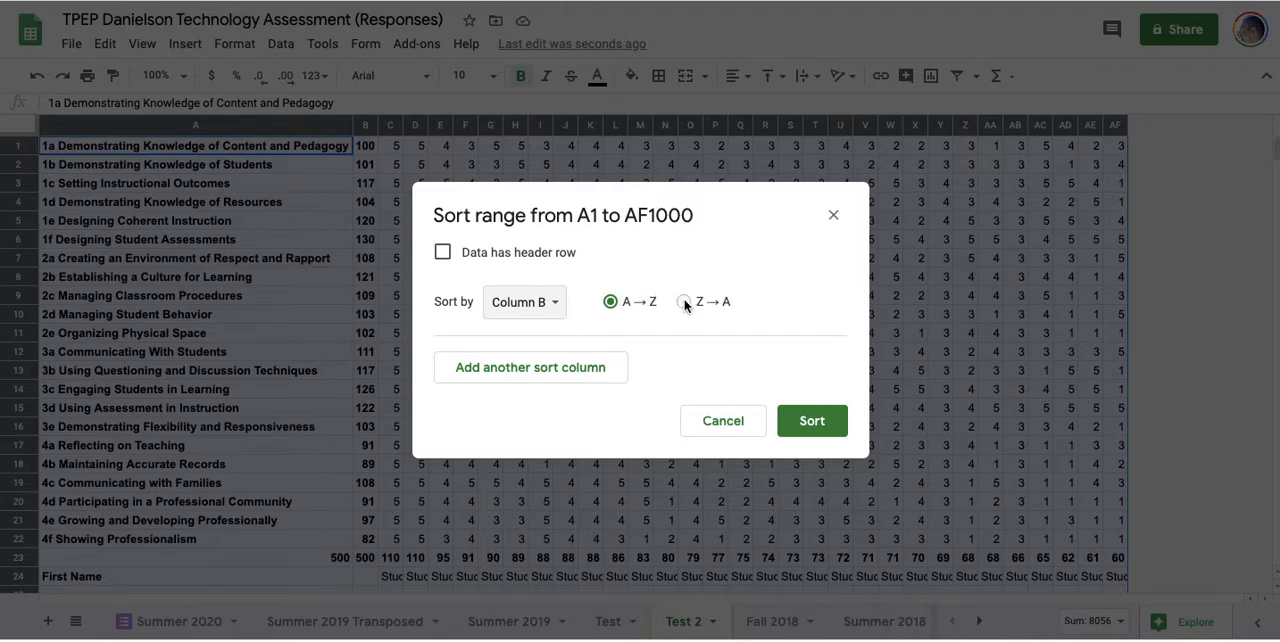
{"action": "left_click", "coordinate": [812, 420]}
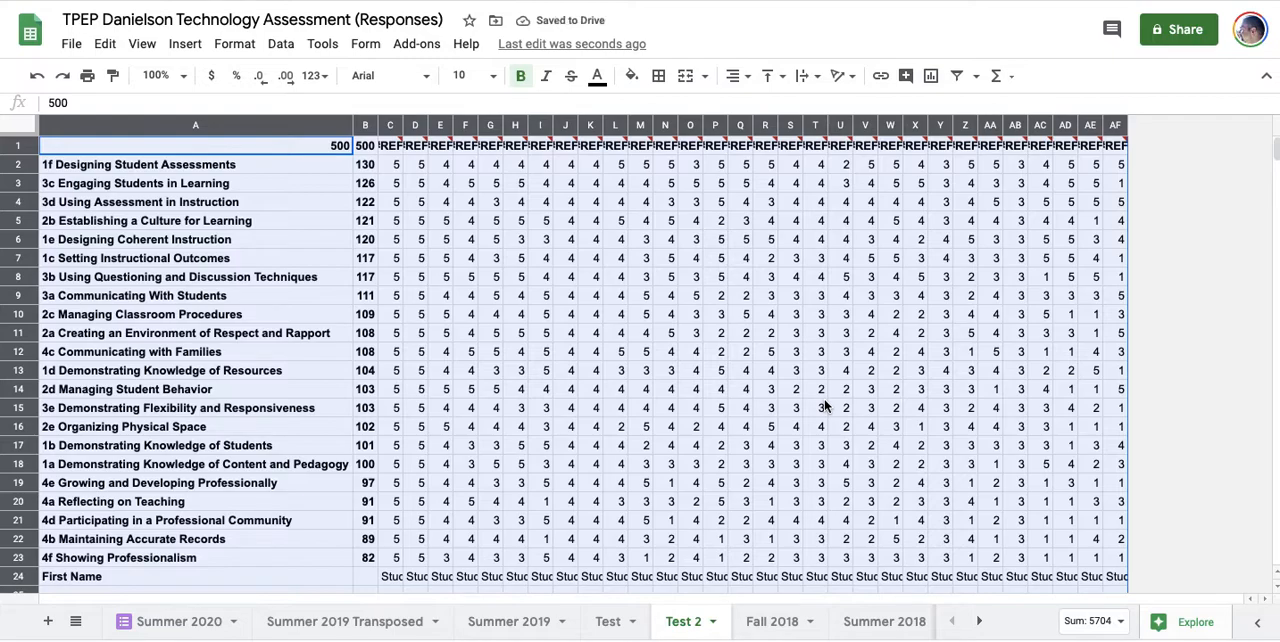
{"action": "mouse_move", "coordinate": [601, 242]}
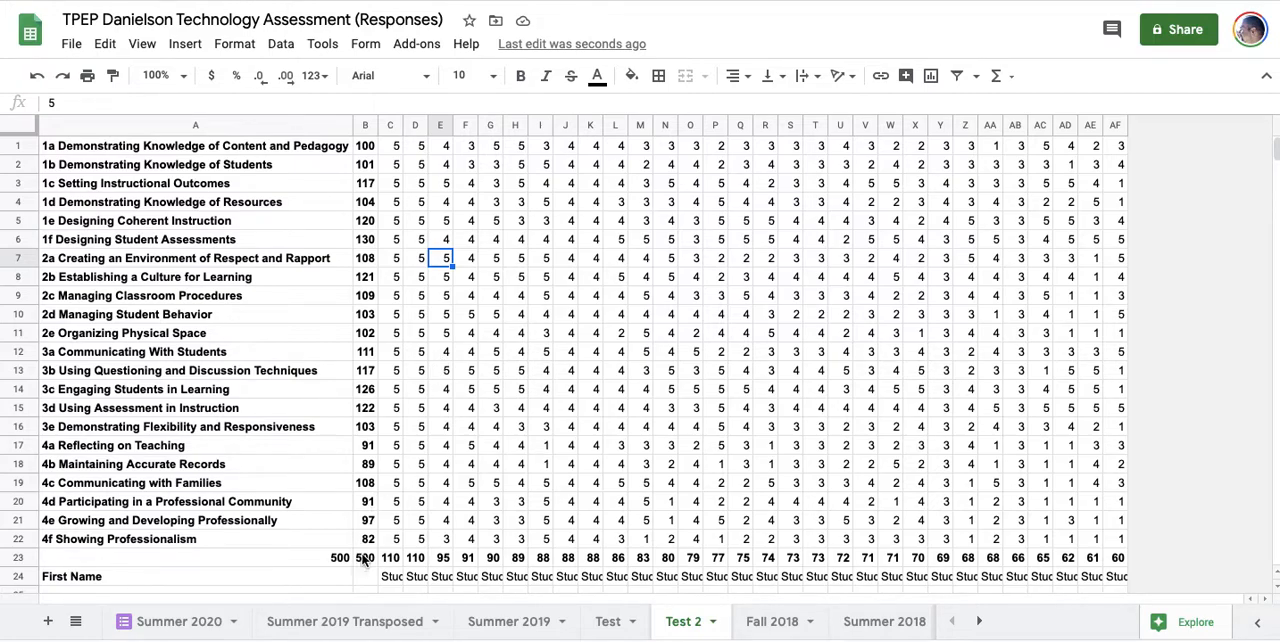
Clear the two 500 entries in A23:B23 and select the criteria rows A1:AF22.
{"action": "left_click", "coordinate": [195, 557]}
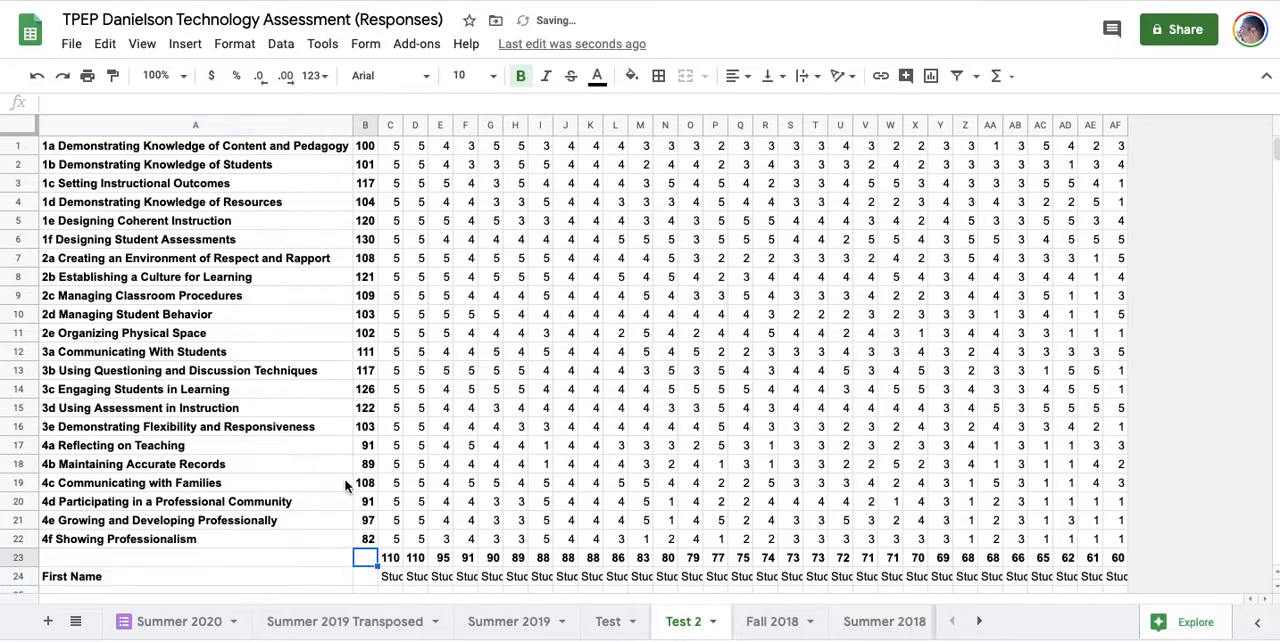
{"action": "mouse_move", "coordinate": [397, 215]}
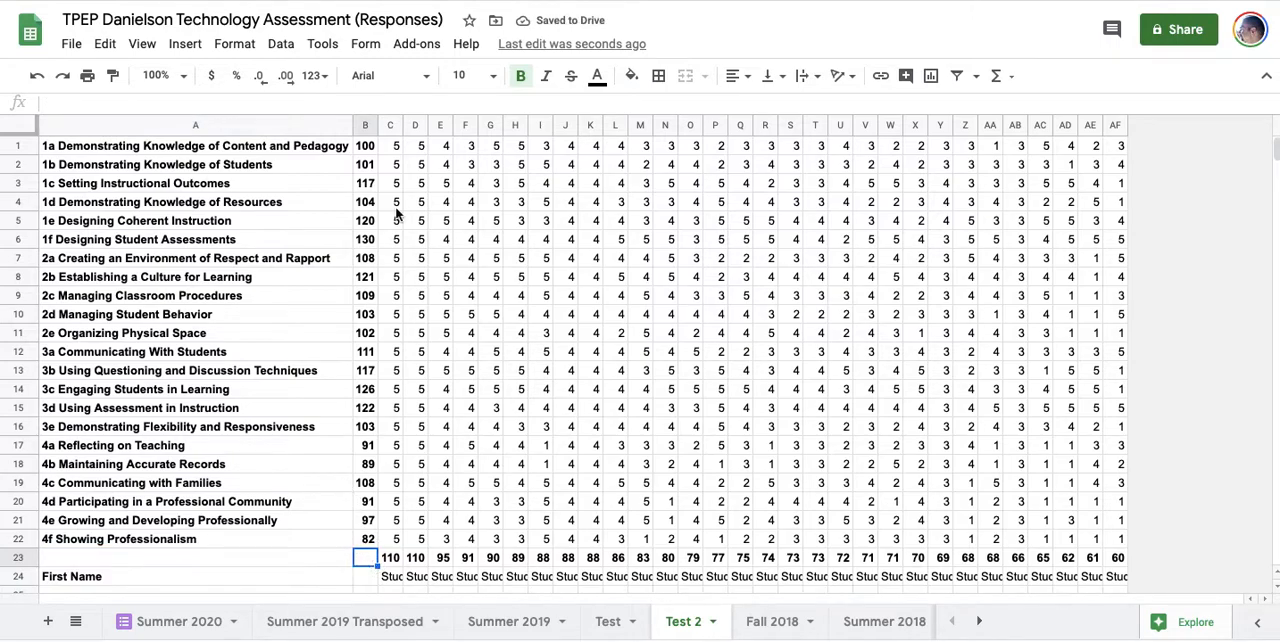
{"action": "mouse_move", "coordinate": [363, 495]}
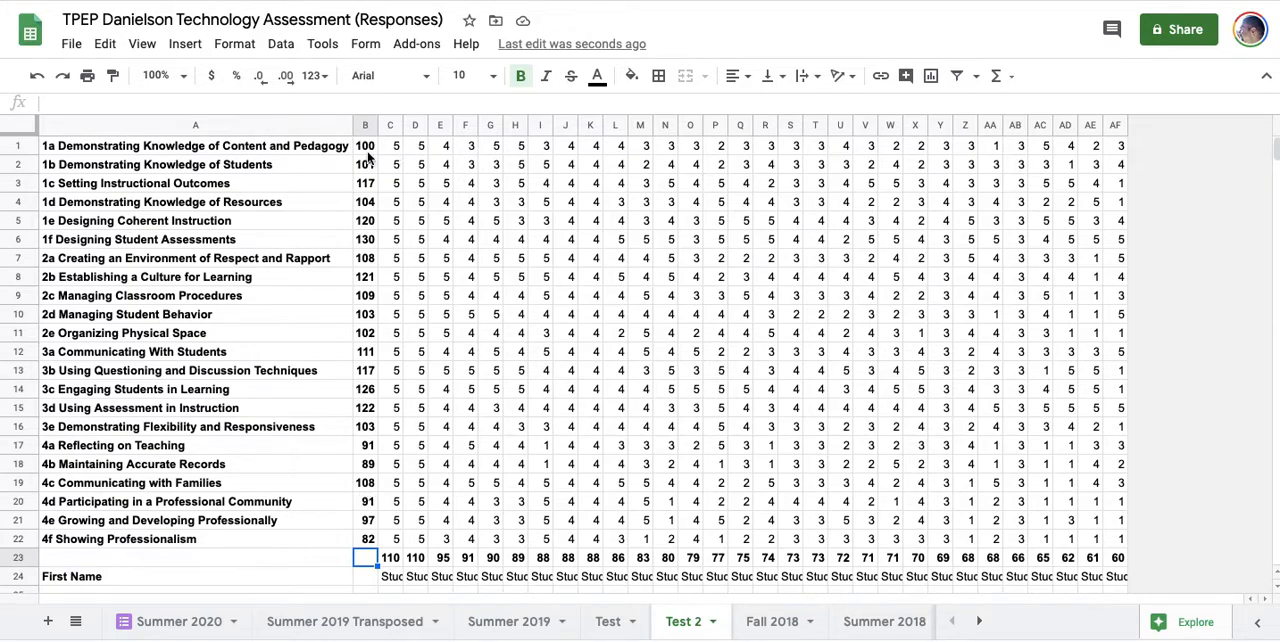
{"action": "left_click", "coordinate": [390, 557]}
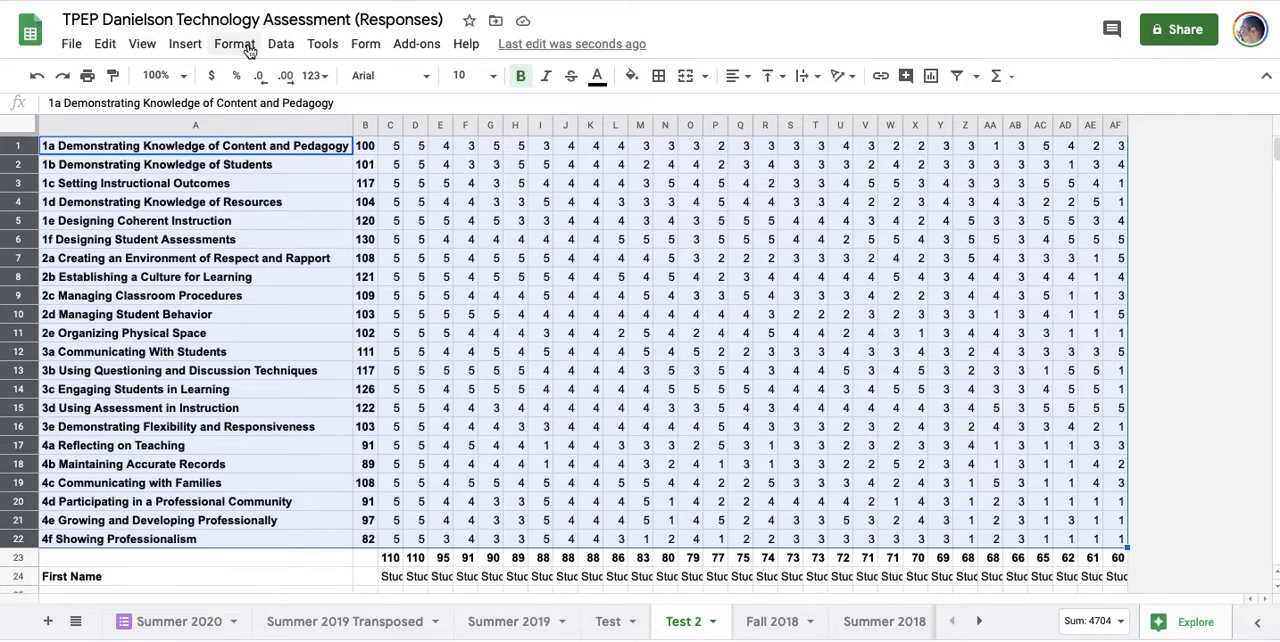
Sort A1:AF22 by column B Z→A, ranking 1f at 130 down to 4f at 82.
{"action": "left_click", "coordinate": [281, 43]}
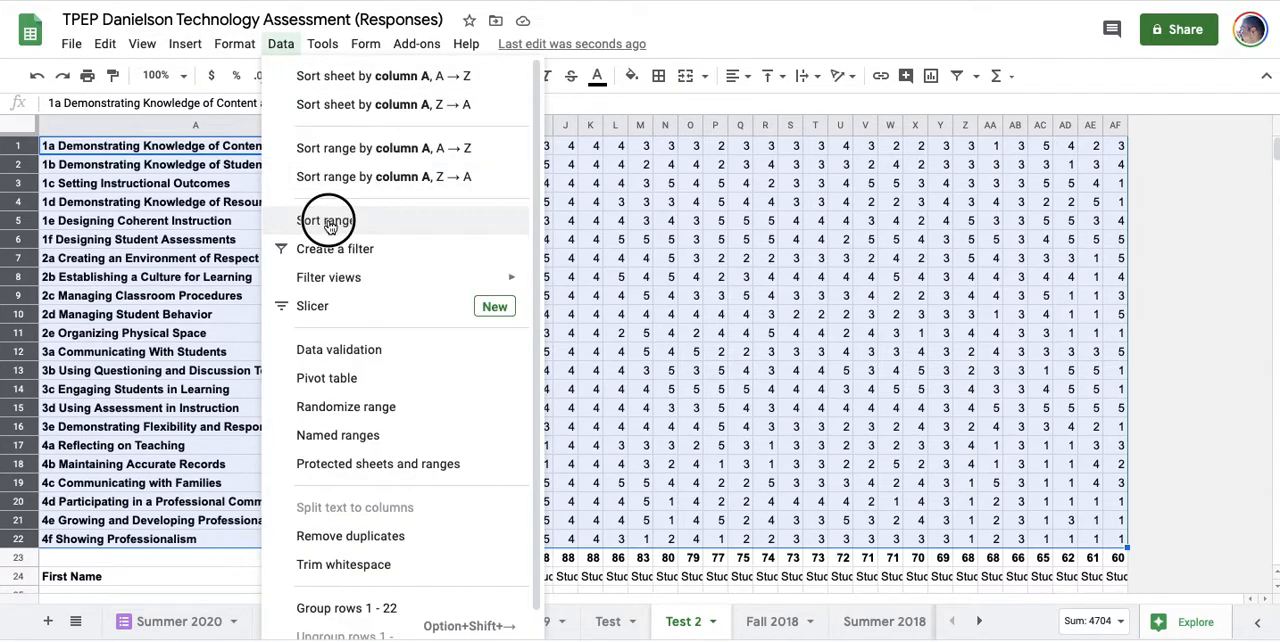
{"action": "left_click", "coordinate": [326, 220]}
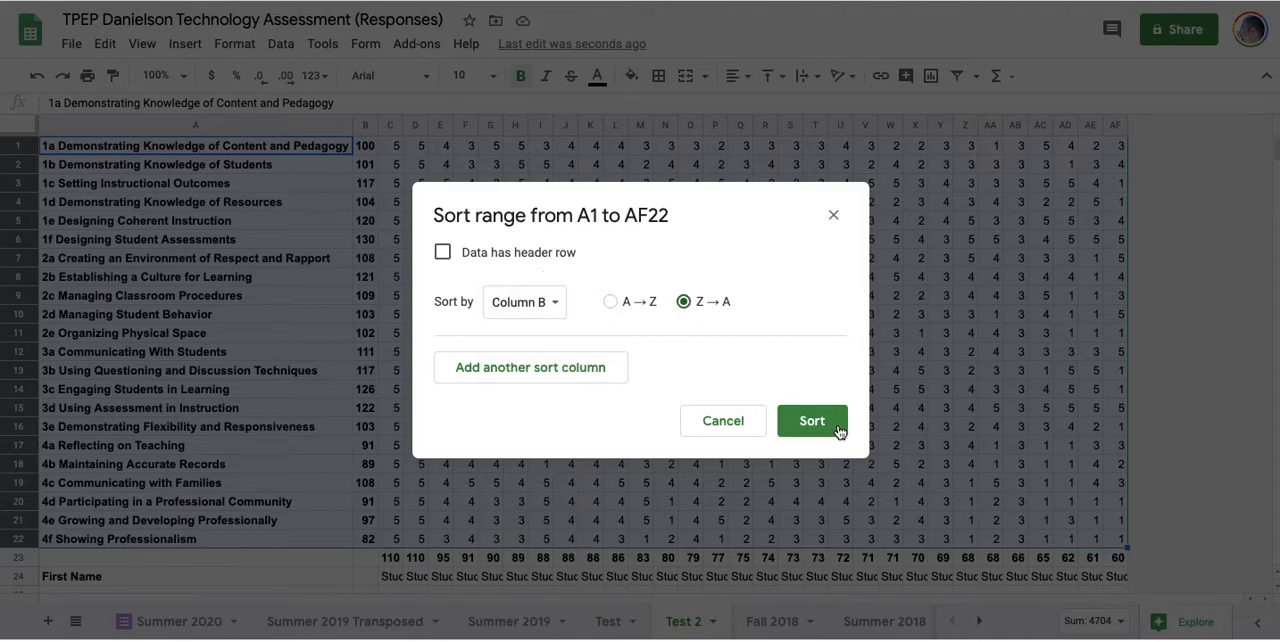
{"action": "left_click", "coordinate": [811, 420]}
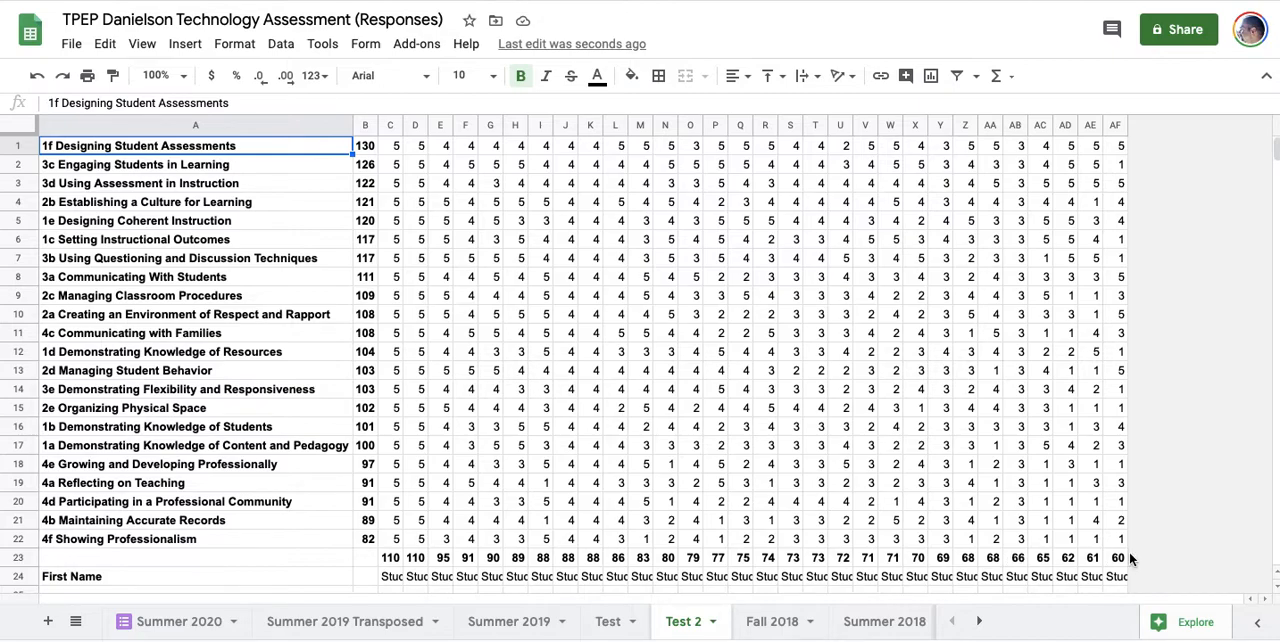
{"action": "mouse_move", "coordinate": [395, 578]}
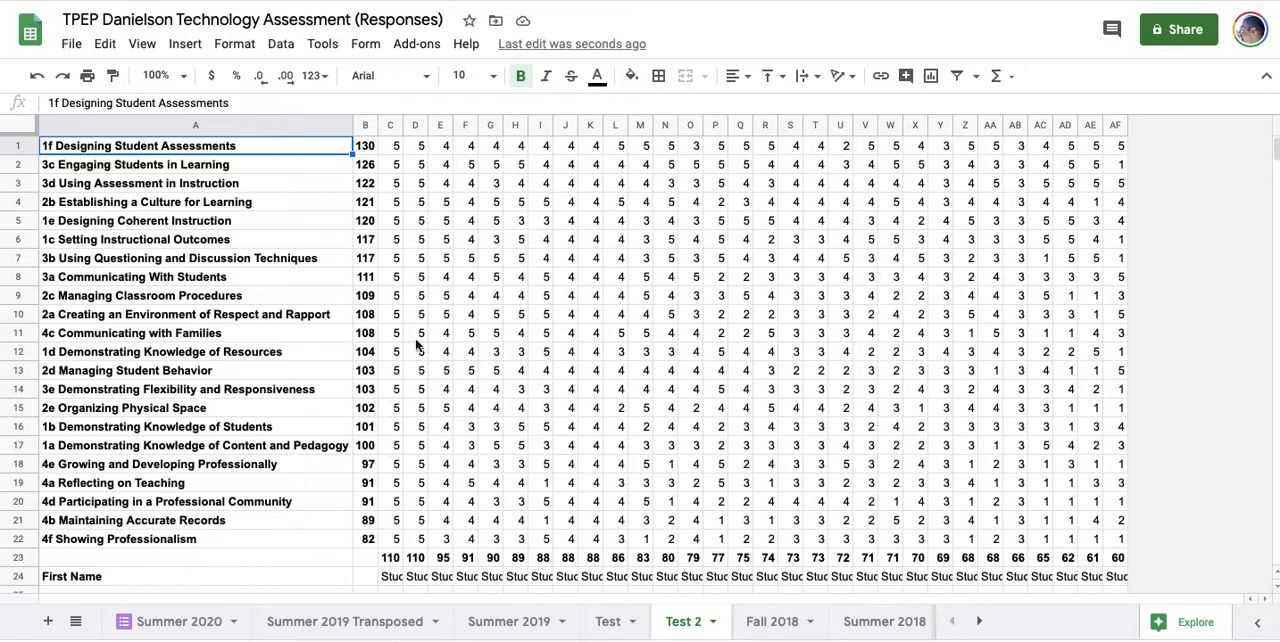
{"action": "mouse_move", "coordinate": [407, 463]}
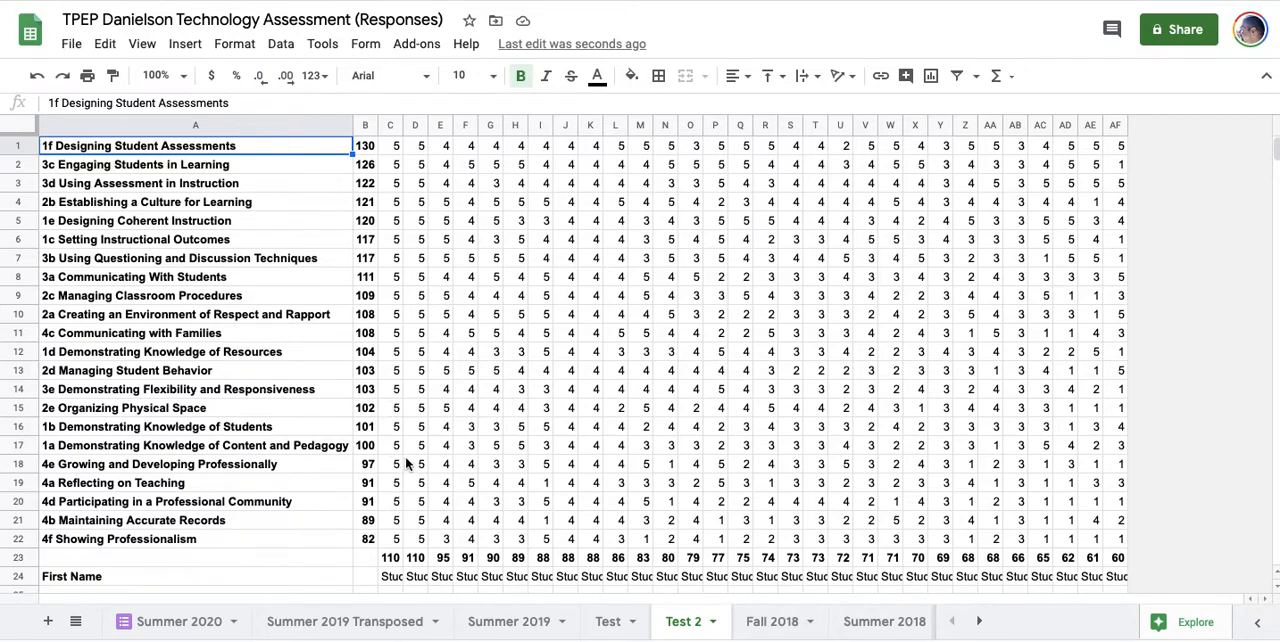
{"action": "mouse_move", "coordinate": [398, 542]}
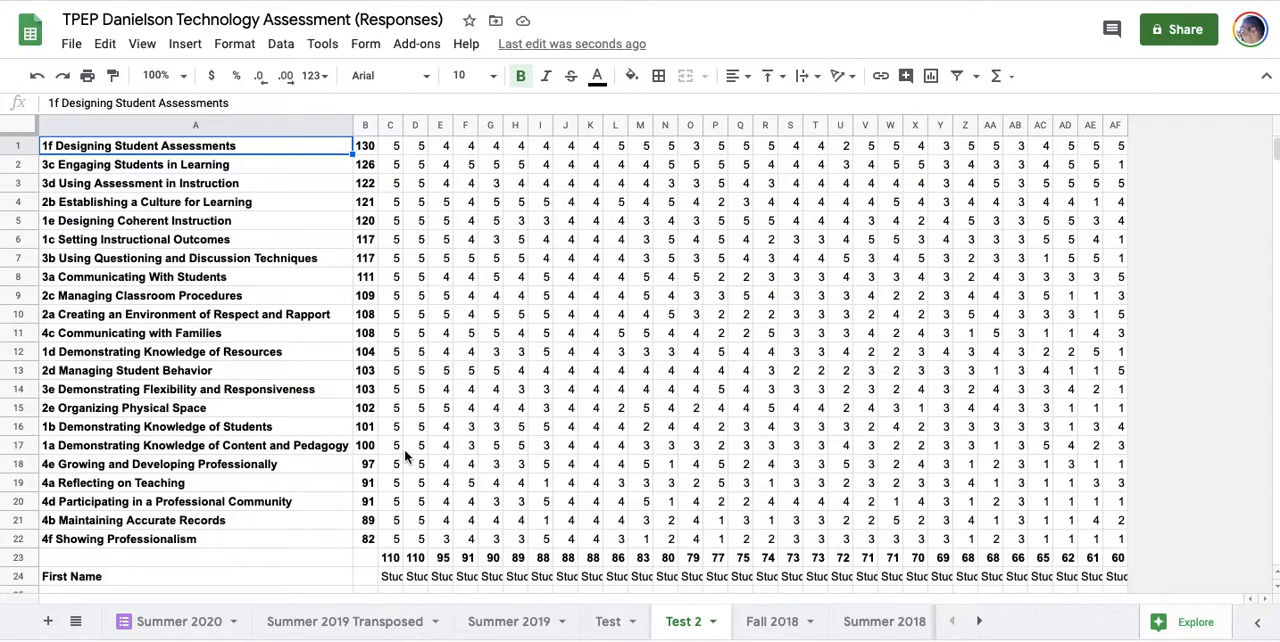
{"action": "mouse_move", "coordinate": [419, 463]}
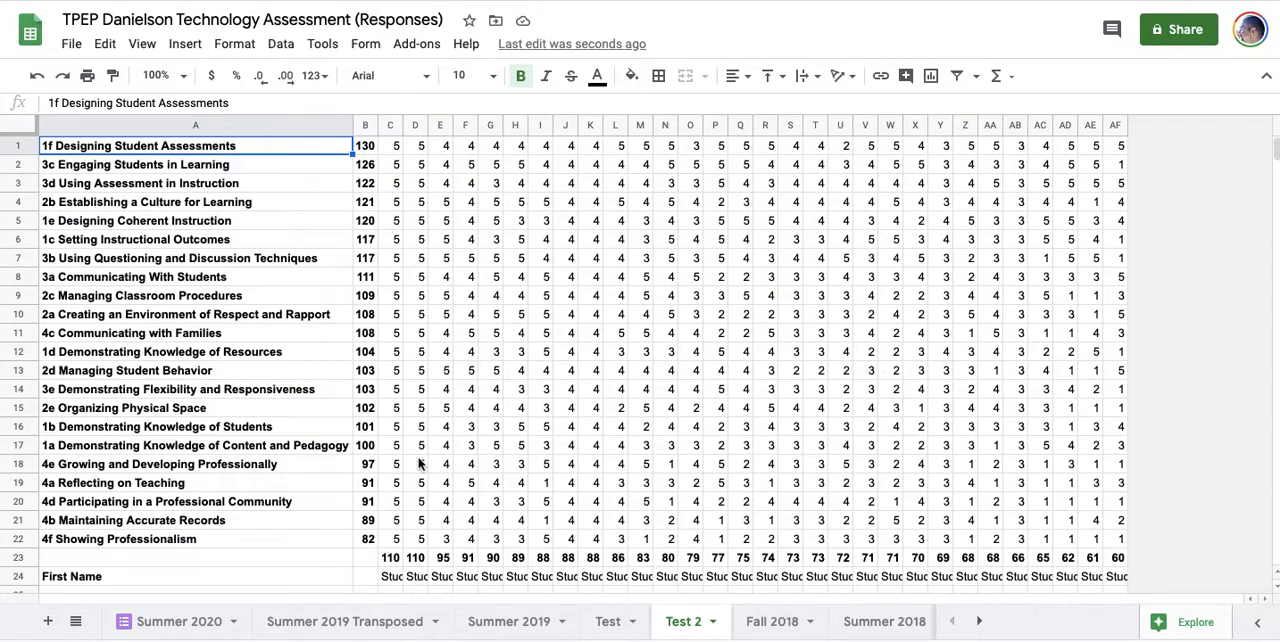
{"action": "mouse_move", "coordinate": [727, 481]}
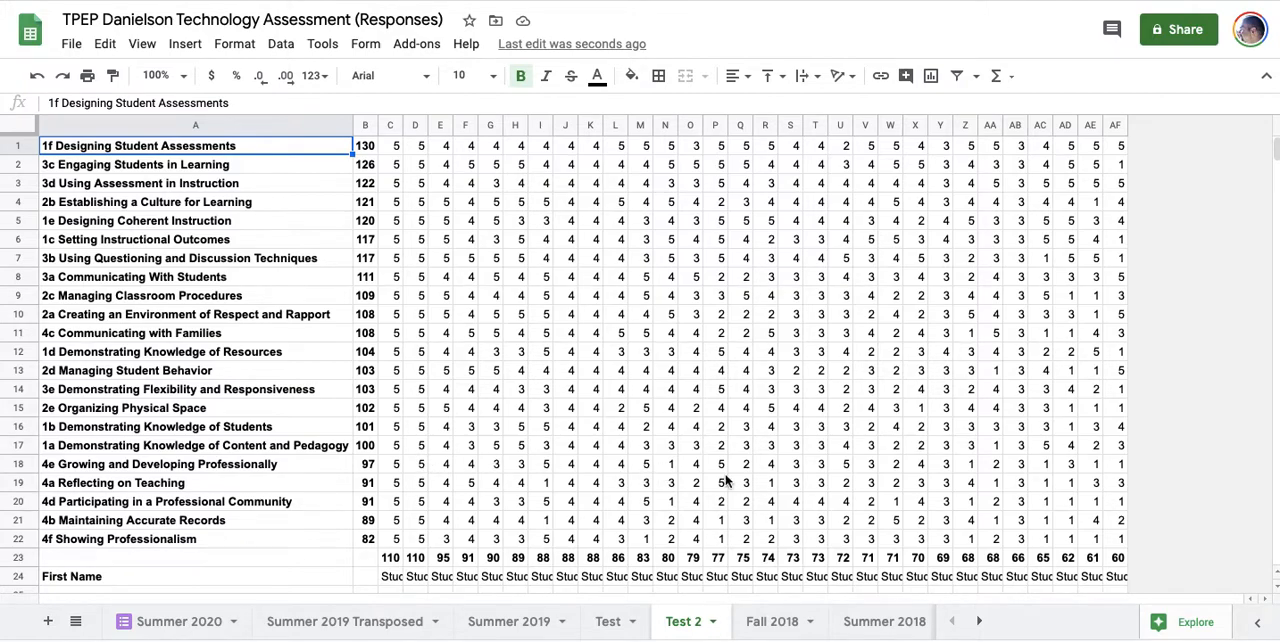
{"action": "mouse_move", "coordinate": [535, 560]}
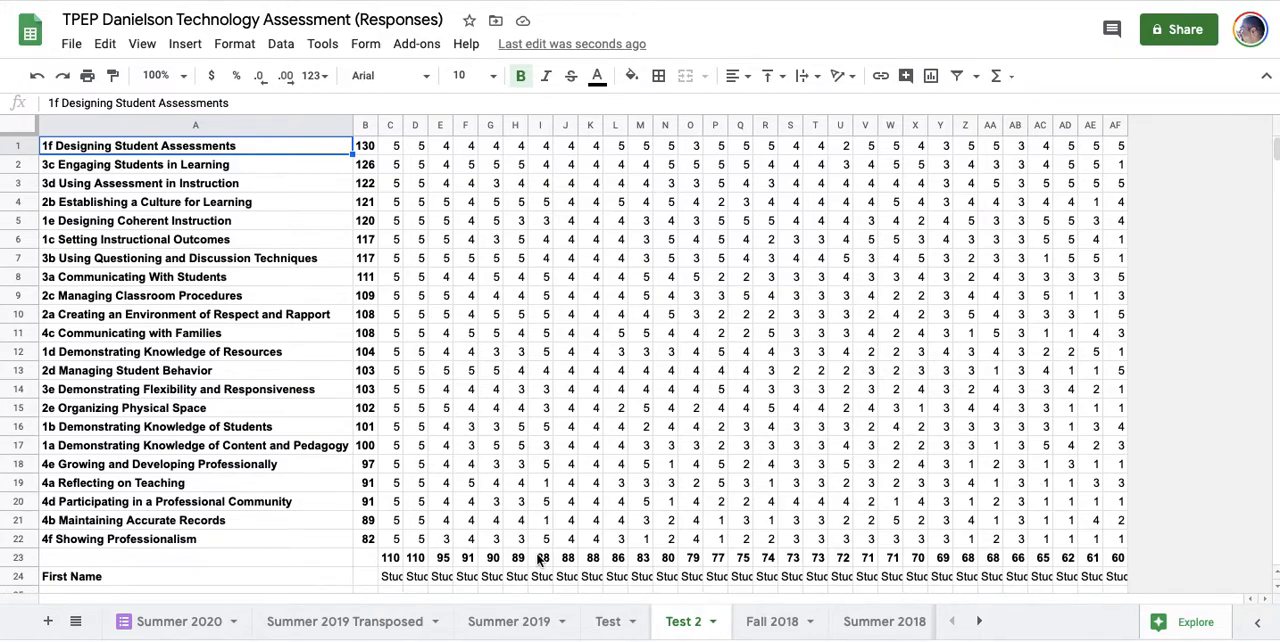
{"action": "mouse_move", "coordinate": [1130, 567]}
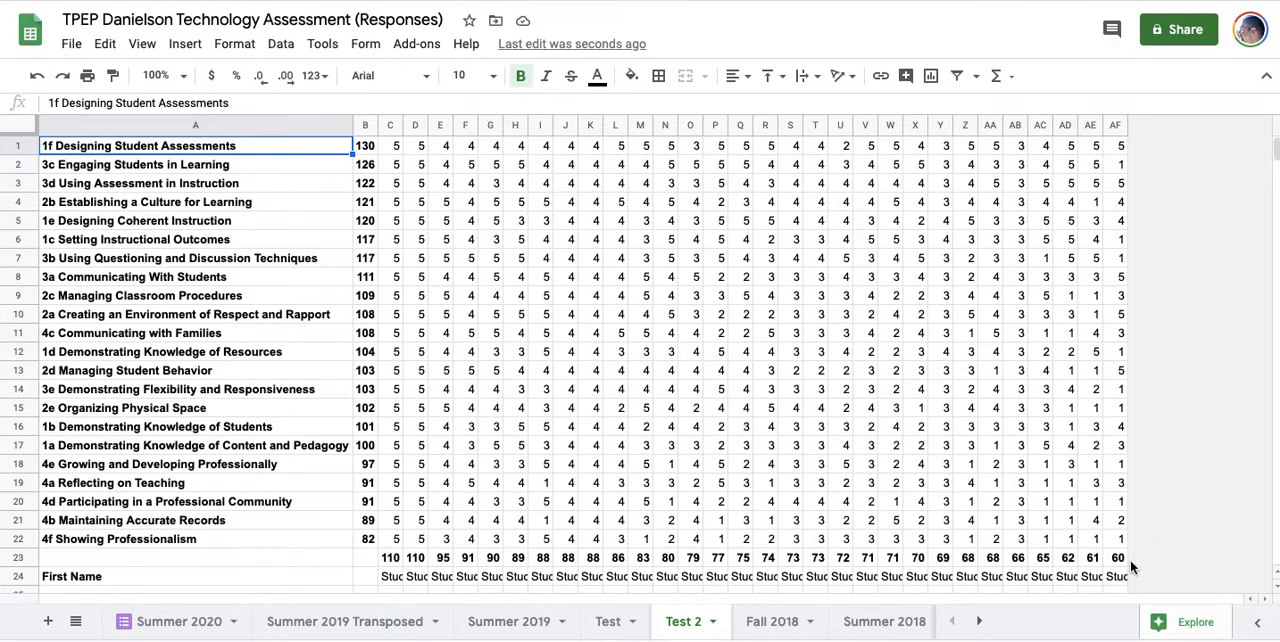
{"action": "mouse_move", "coordinate": [1105, 540]}
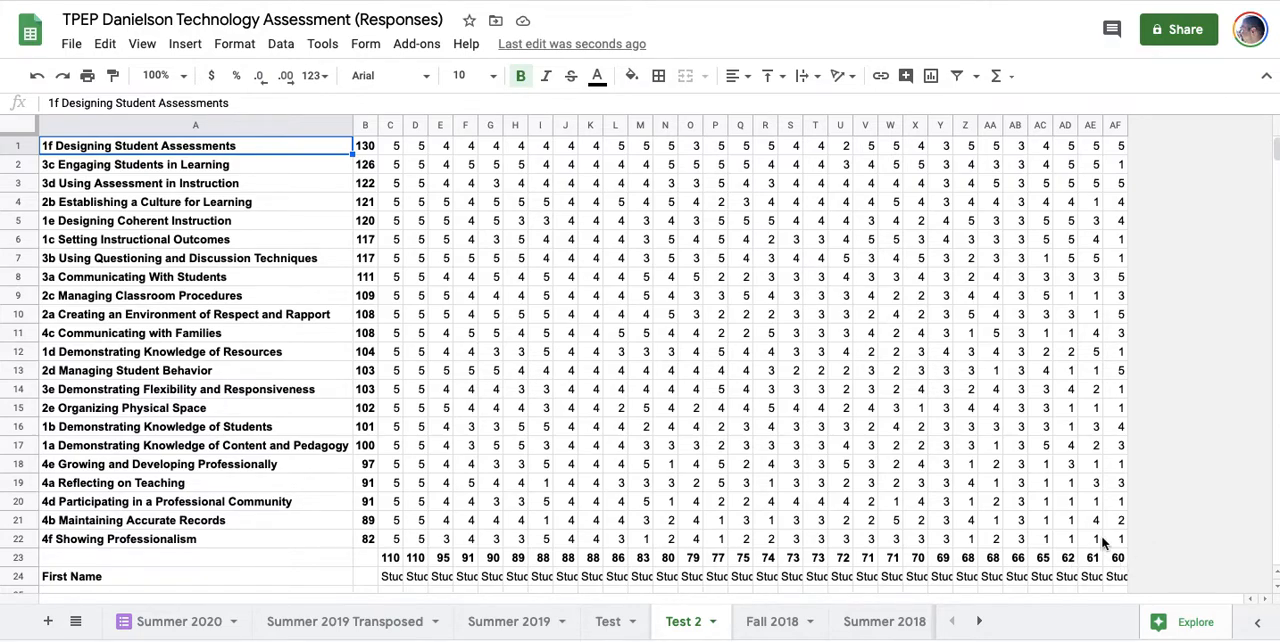
{"action": "mouse_move", "coordinate": [954, 252]}
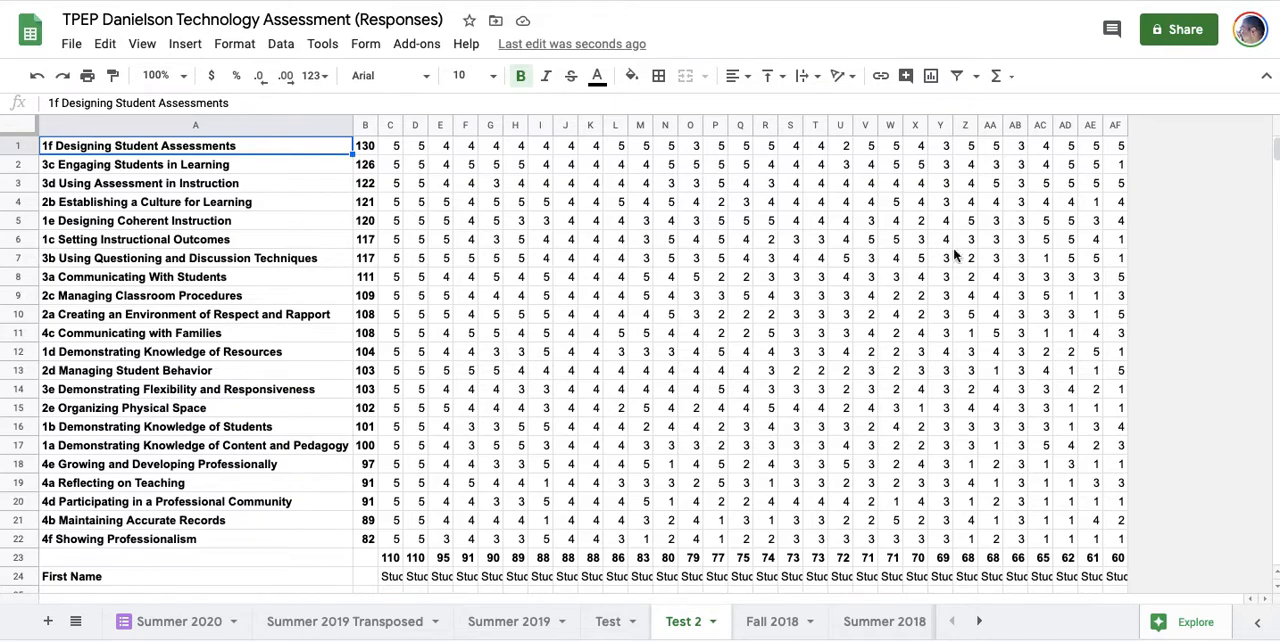
{"action": "mouse_move", "coordinate": [953, 260]}
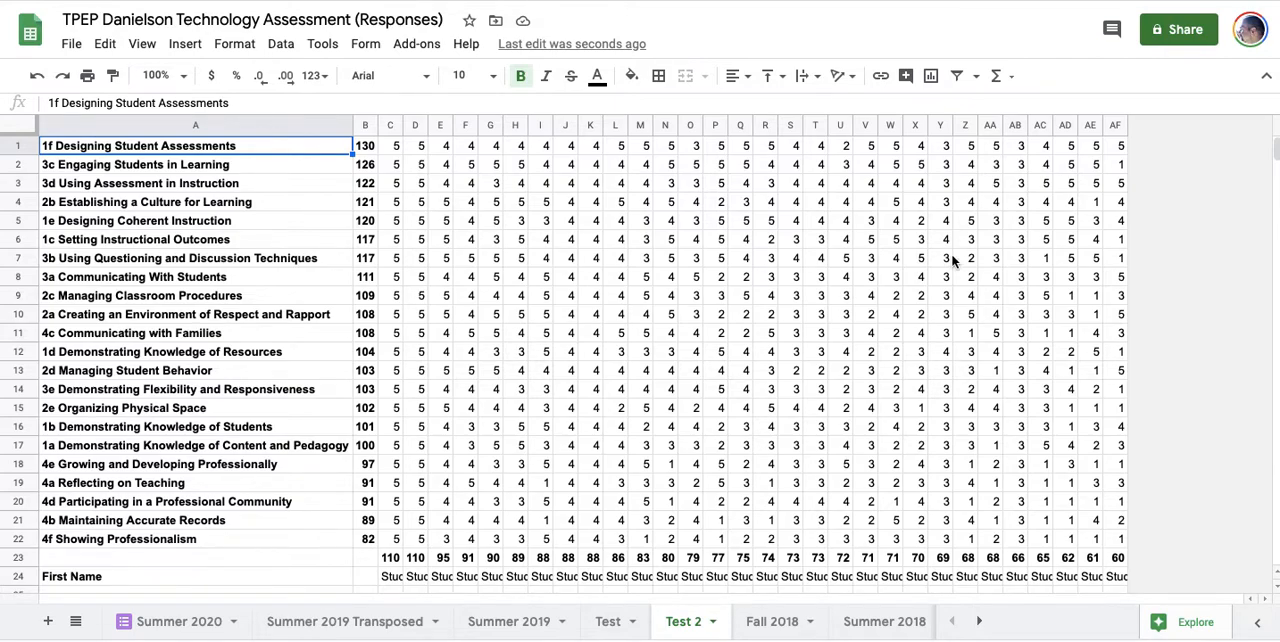
{"action": "mouse_move", "coordinate": [432, 261]}
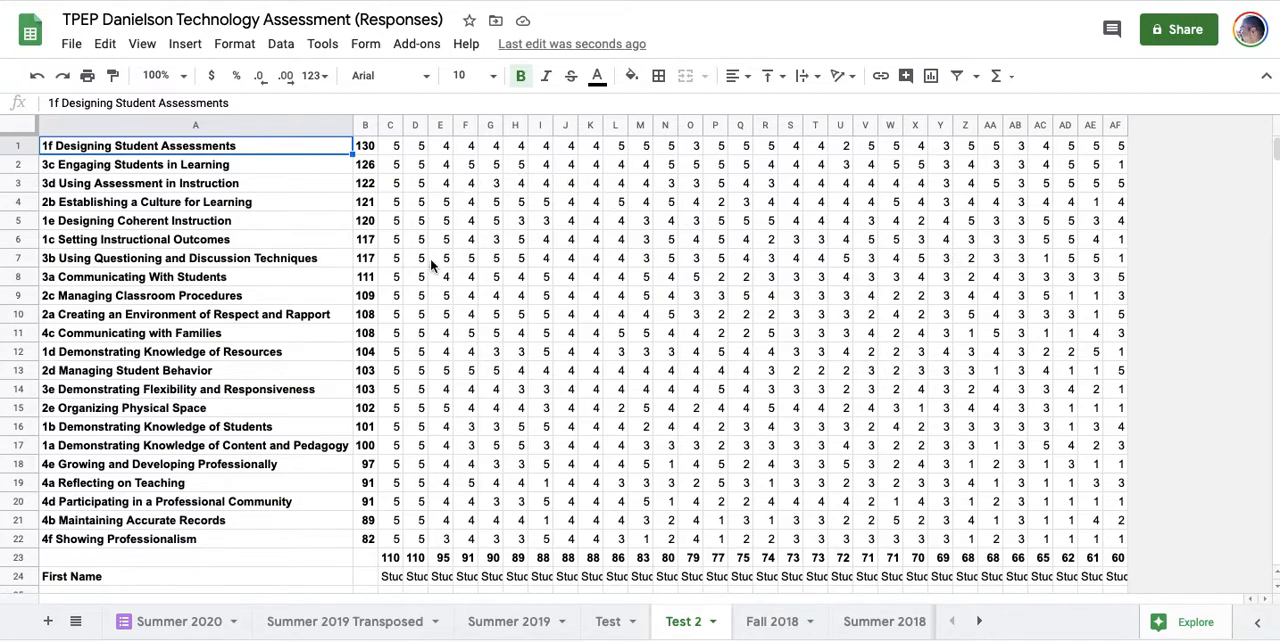
{"action": "mouse_move", "coordinate": [589, 380]}
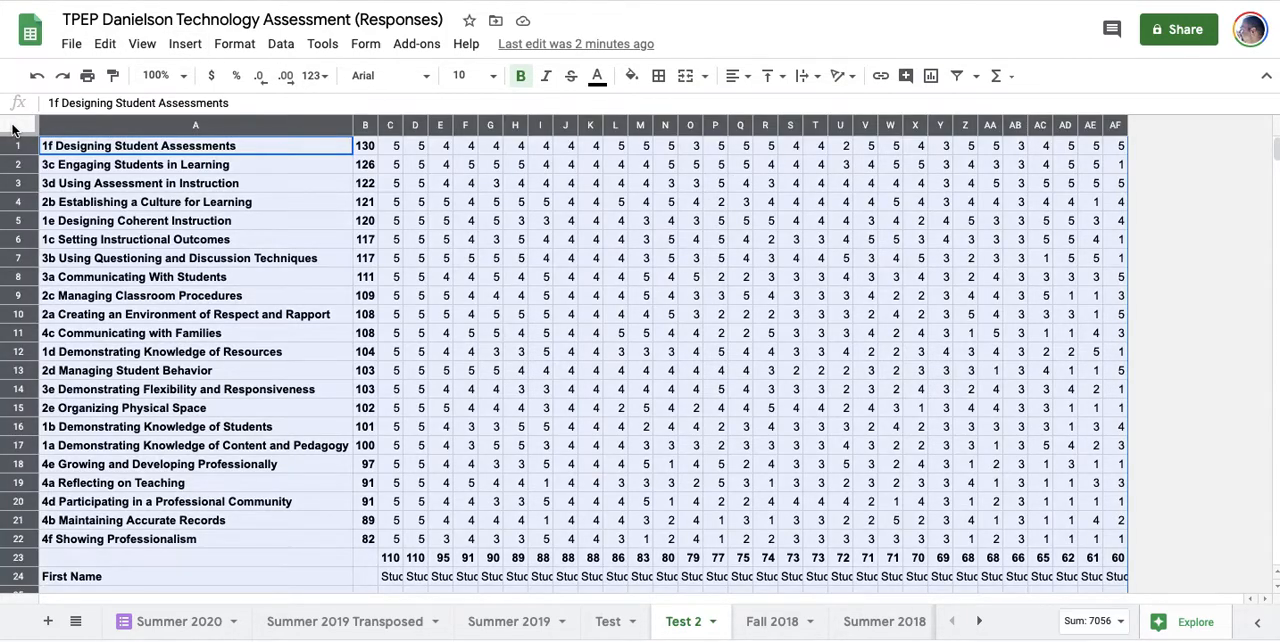
Add a conditional formatting rule 'Text is exactly 5' with the default green fill over A1:AF1000.
{"action": "left_click", "coordinate": [234, 43]}
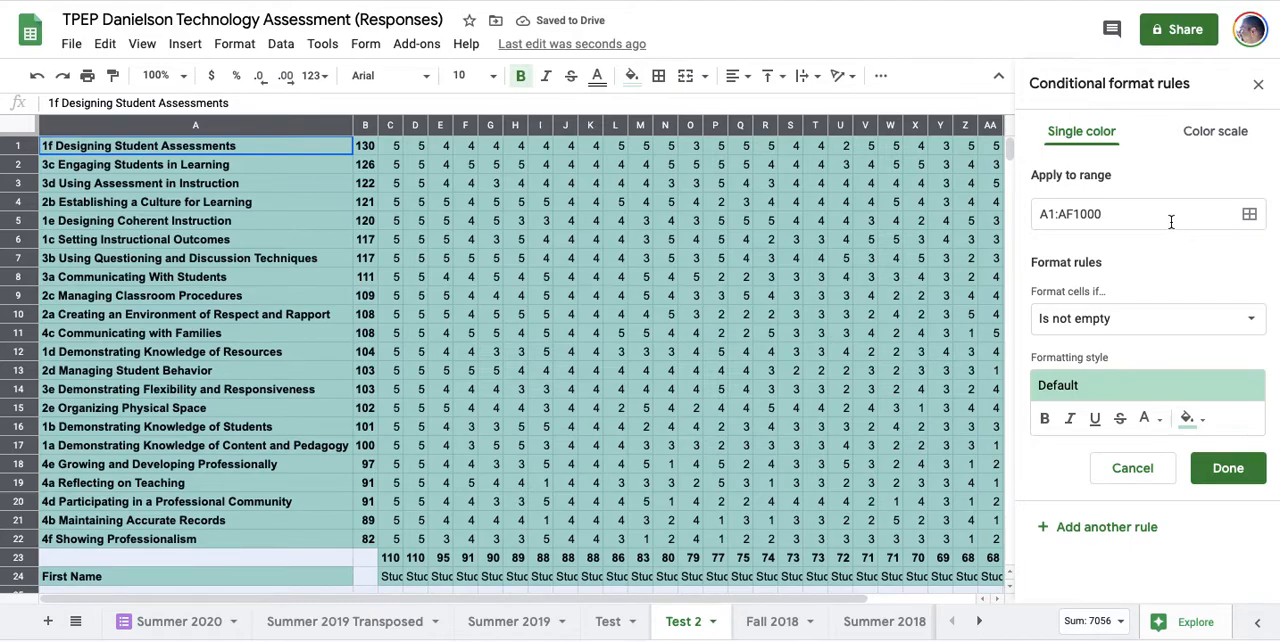
{"action": "mouse_move", "coordinate": [560, 242]}
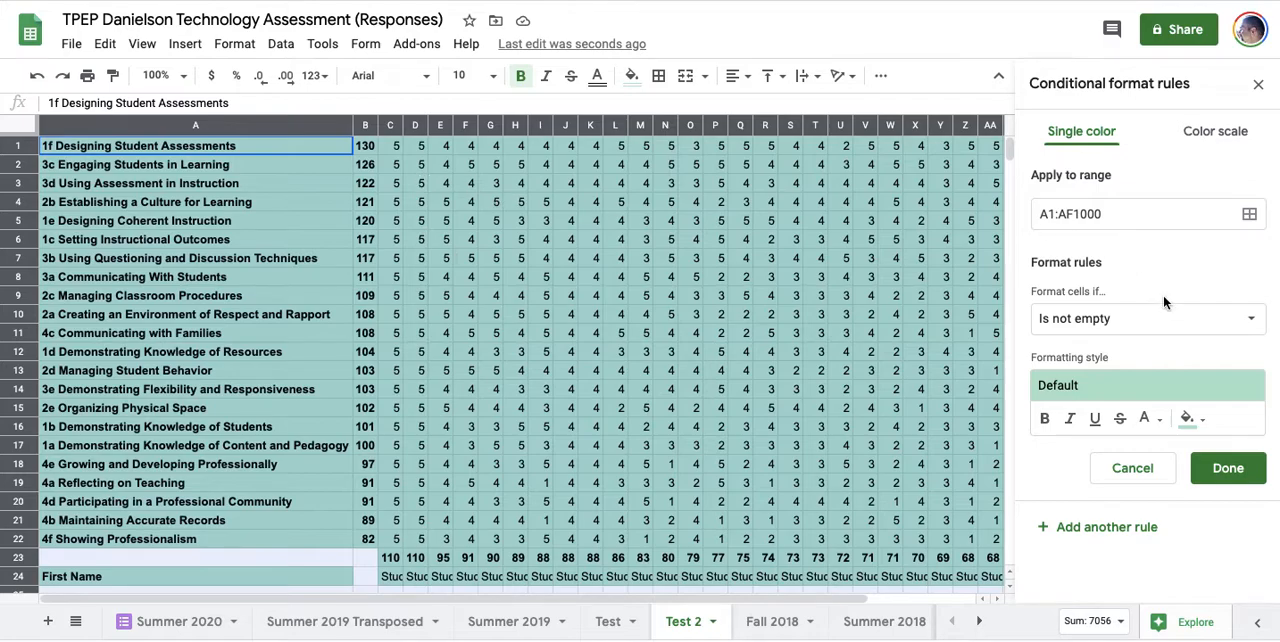
{"action": "left_click", "coordinate": [1147, 318]}
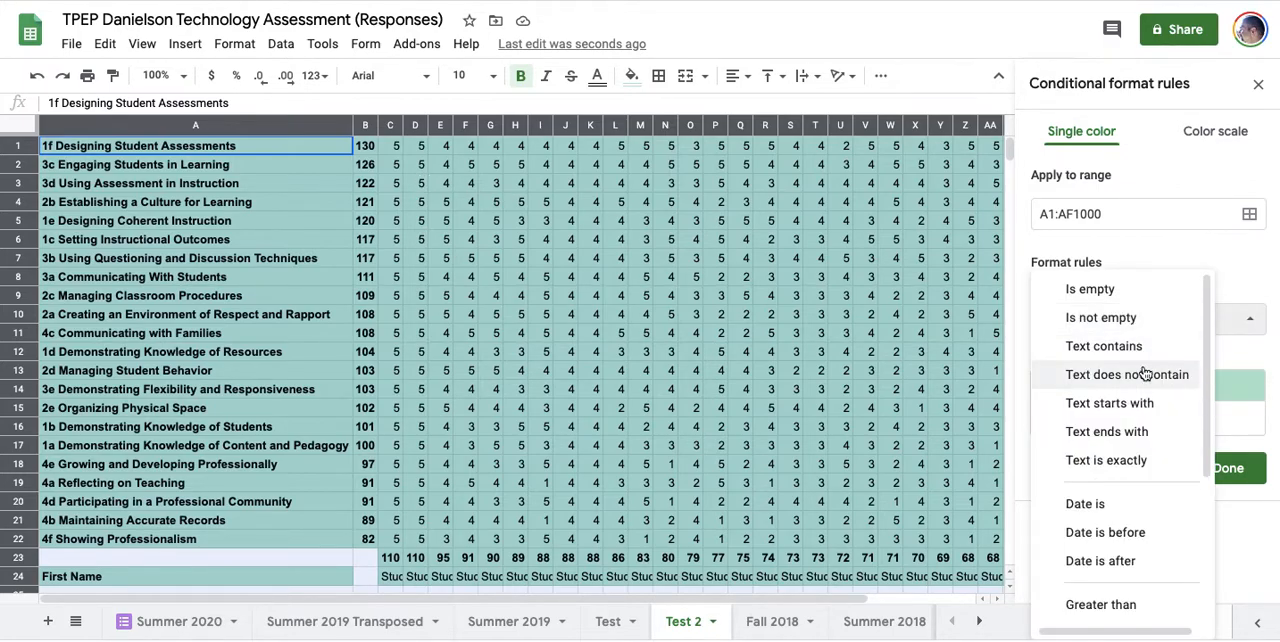
{"action": "left_click", "coordinate": [1106, 460]}
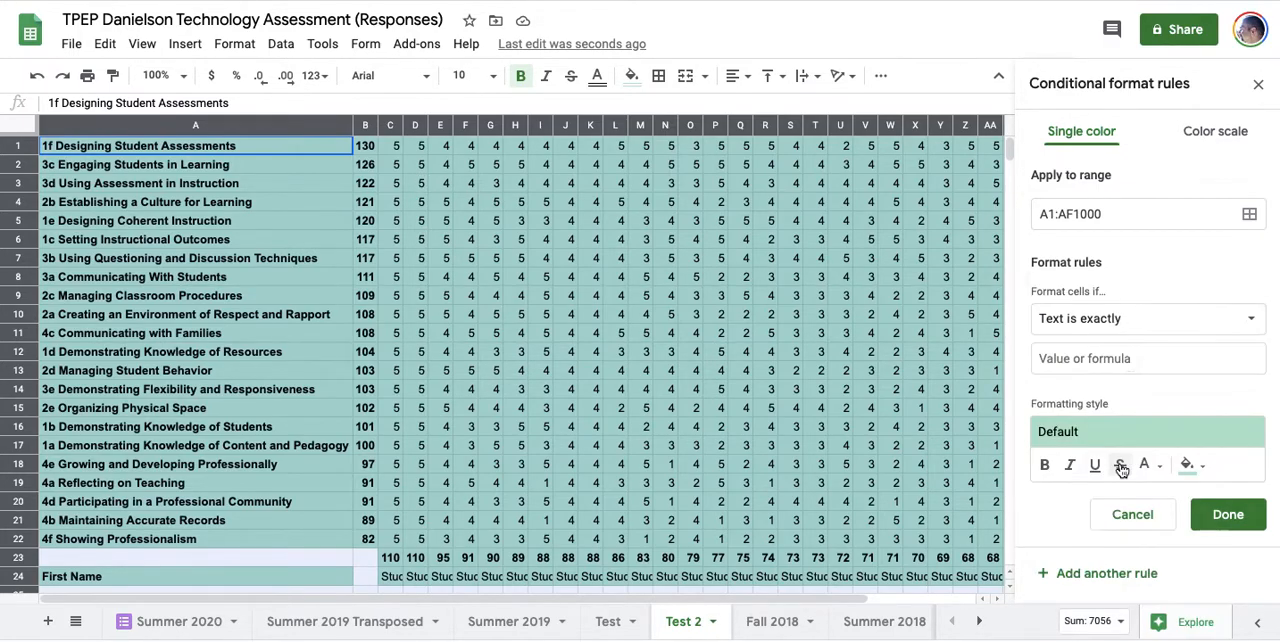
{"action": "left_click", "coordinate": [1147, 358]}
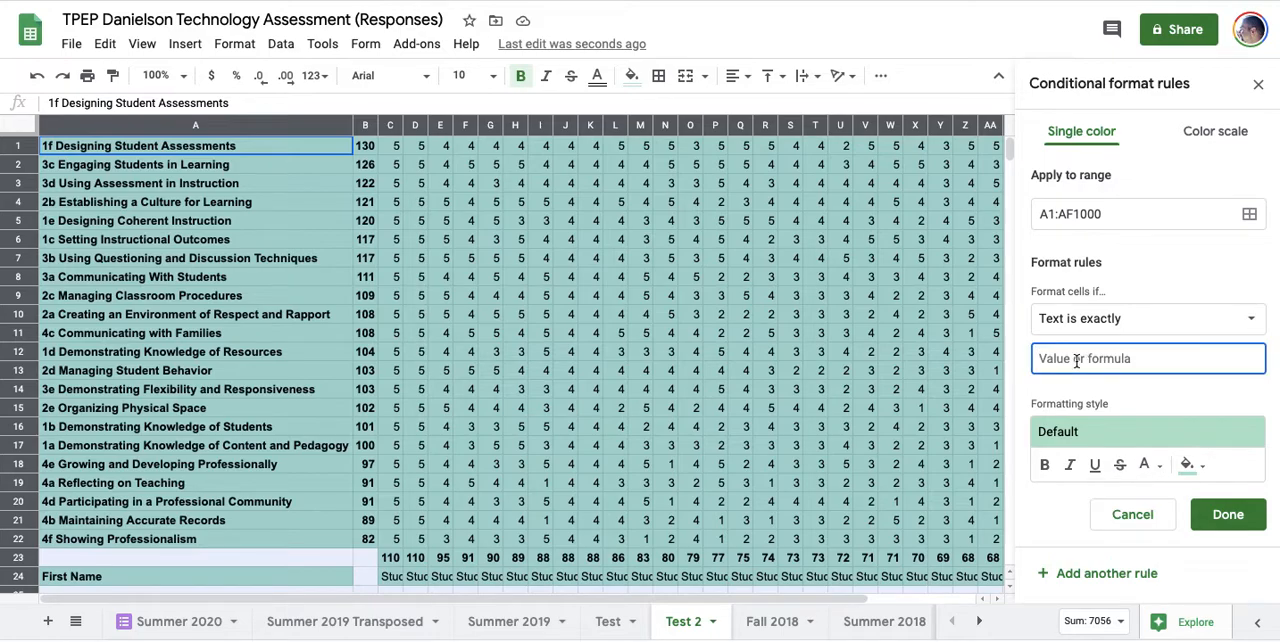
{"action": "type", "text": "5"}
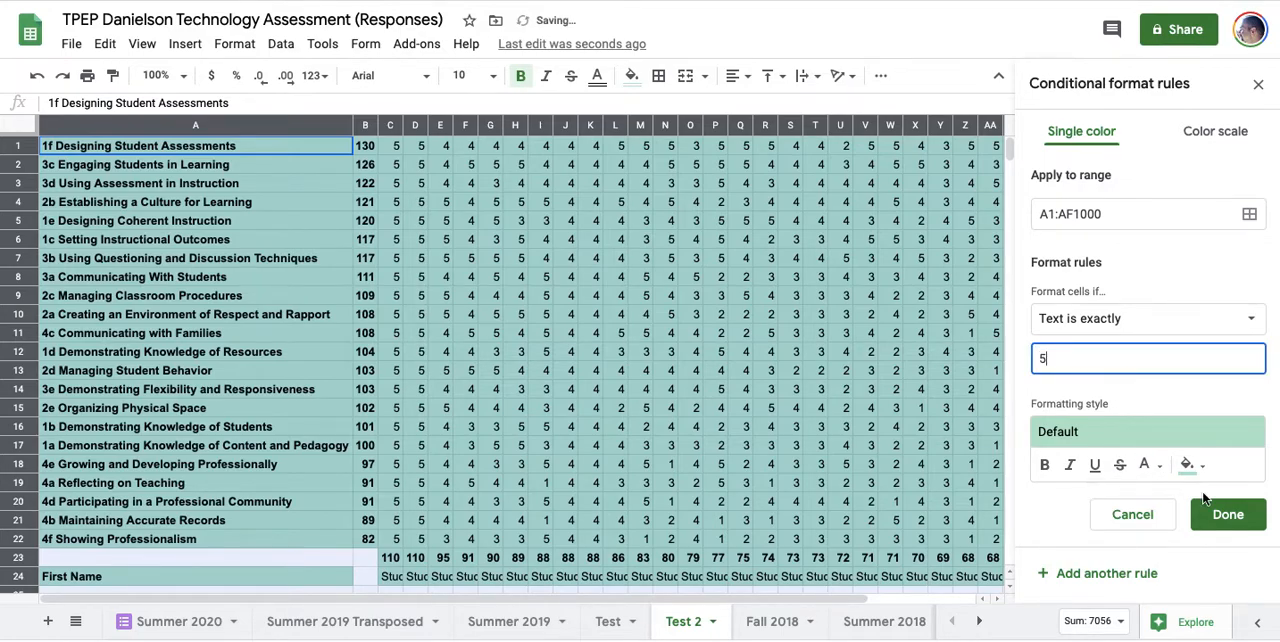
{"action": "left_click", "coordinate": [1227, 514]}
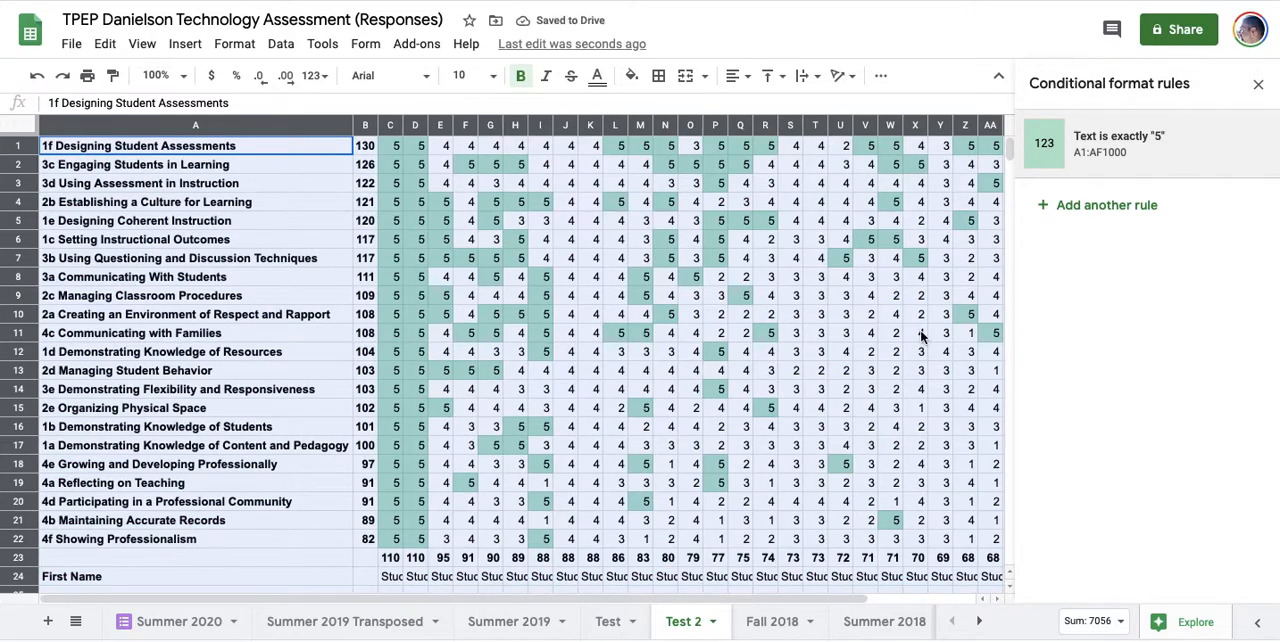
{"action": "left_click", "coordinate": [915, 333]}
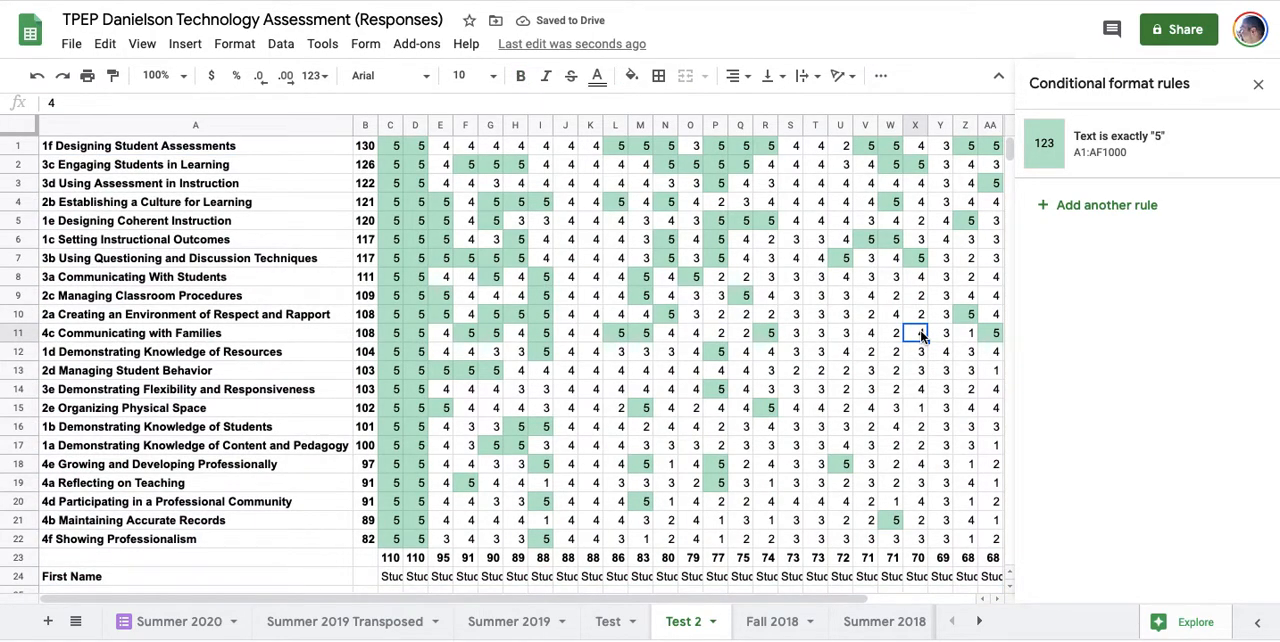
{"action": "mouse_move", "coordinate": [1072, 205]}
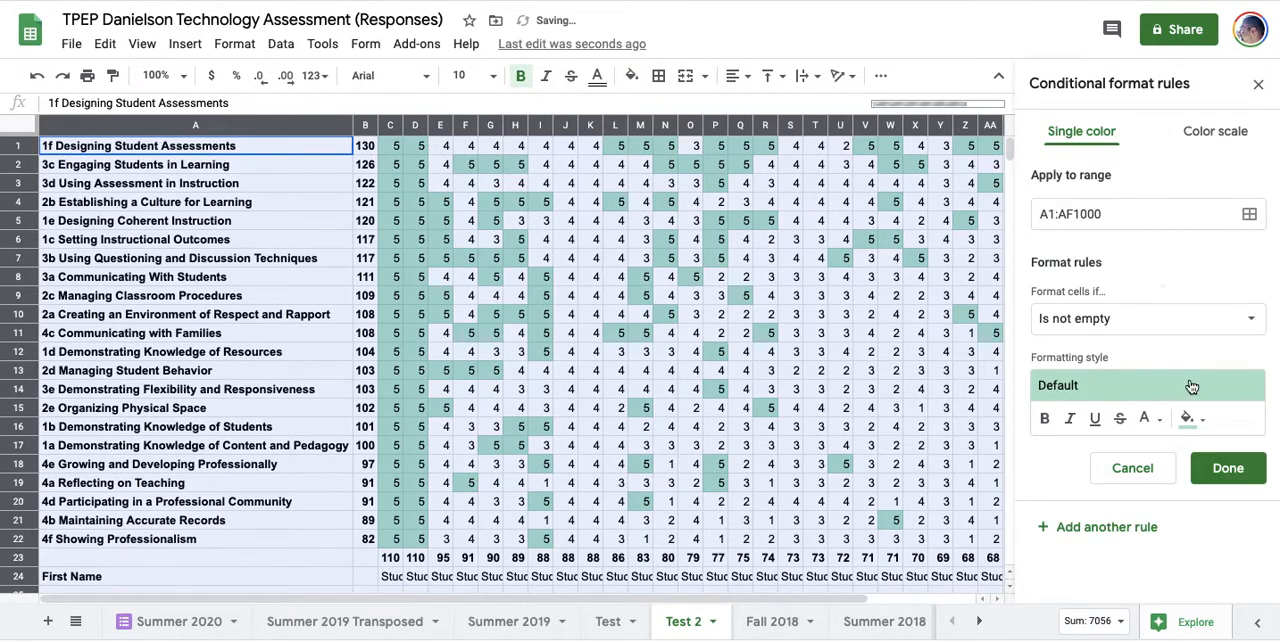
Add a 'Text is exactly 4' rule with a blue fill over A1:AF1000 and start the next rule.
{"action": "left_click", "coordinate": [1185, 418]}
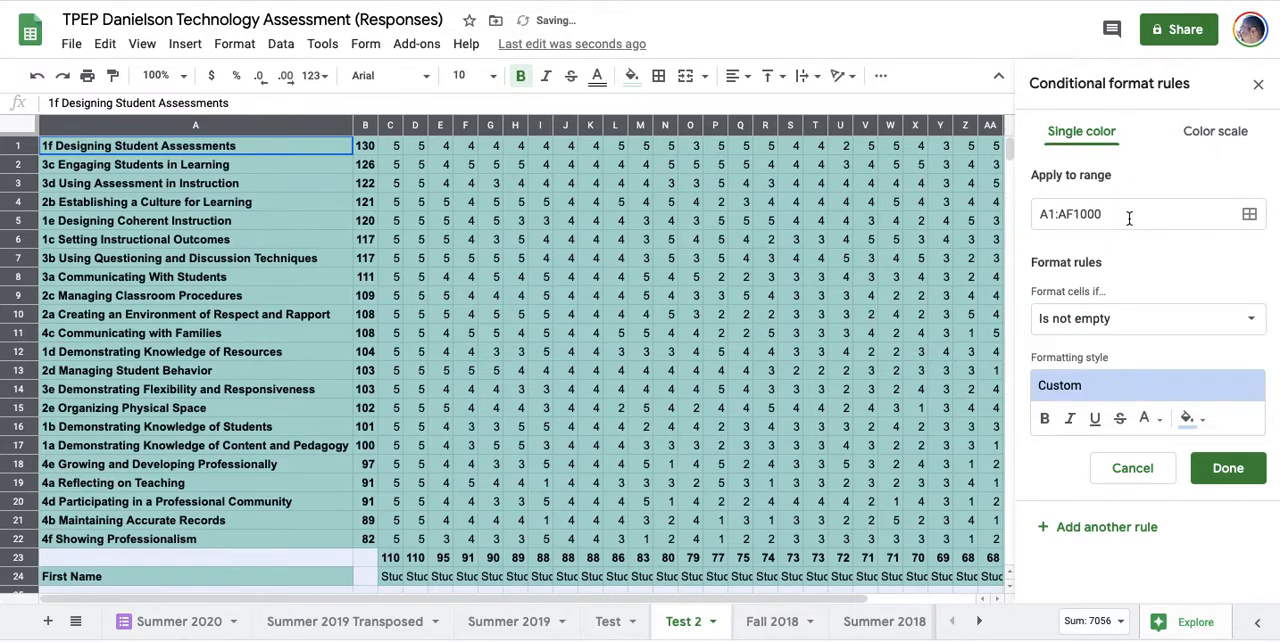
{"action": "left_click", "coordinate": [1146, 318]}
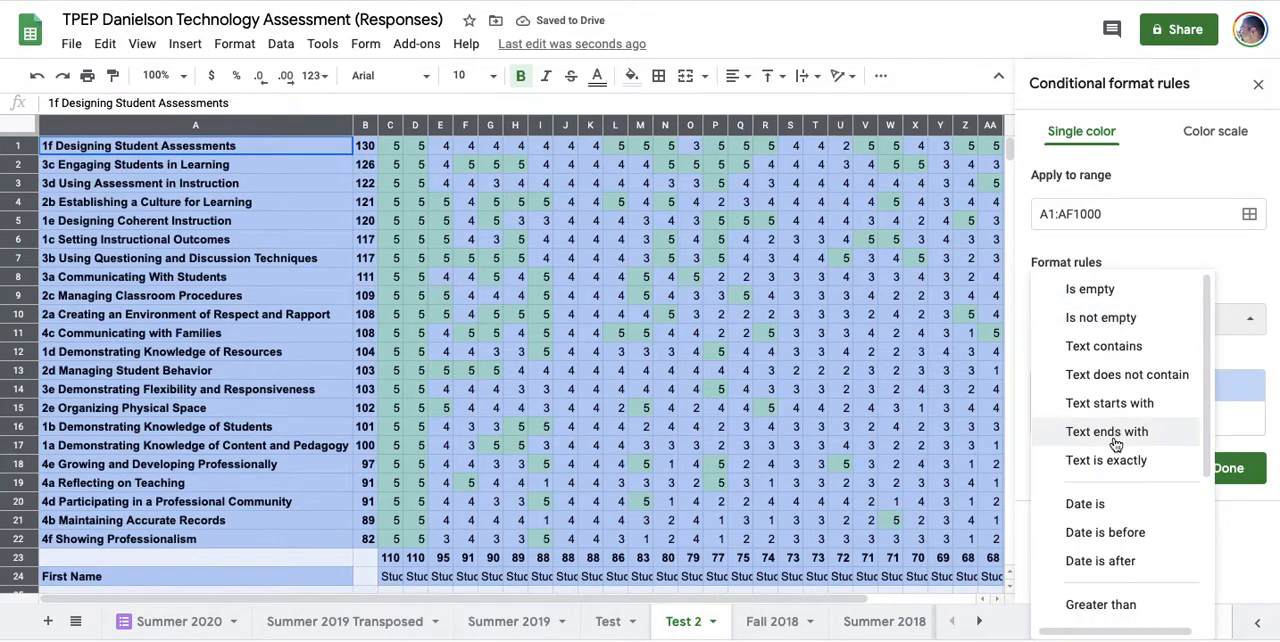
{"action": "left_click", "coordinate": [1106, 460]}
{"action": "type", "text": "4"}
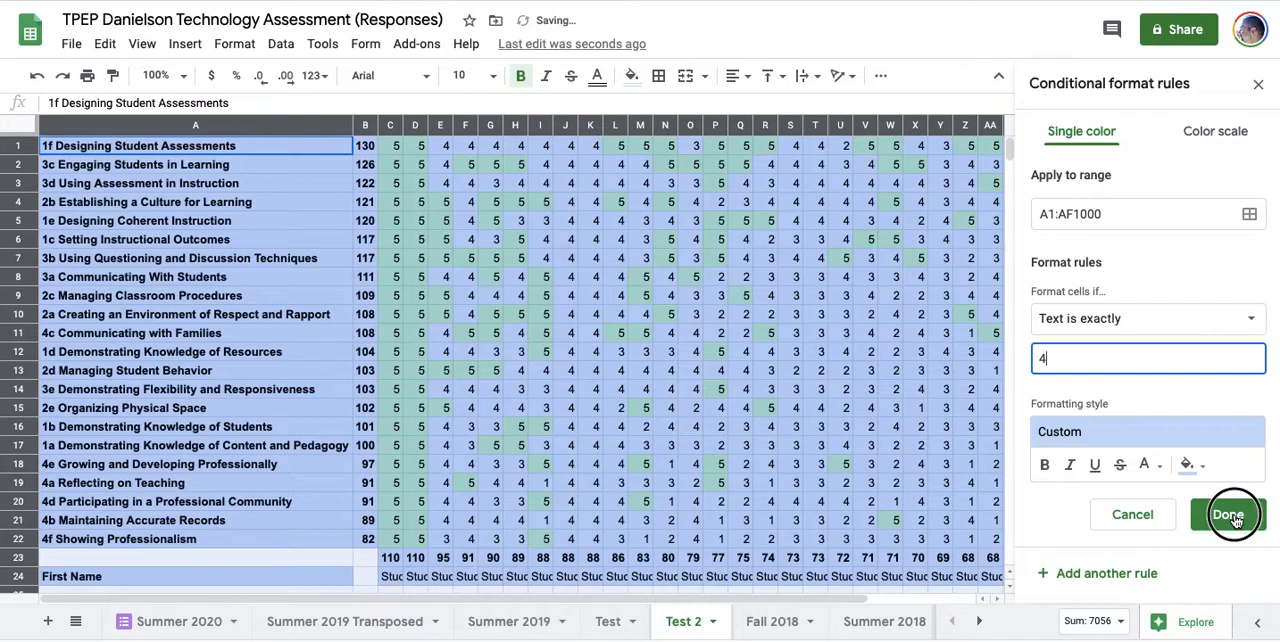
{"action": "left_click", "coordinate": [1228, 514]}
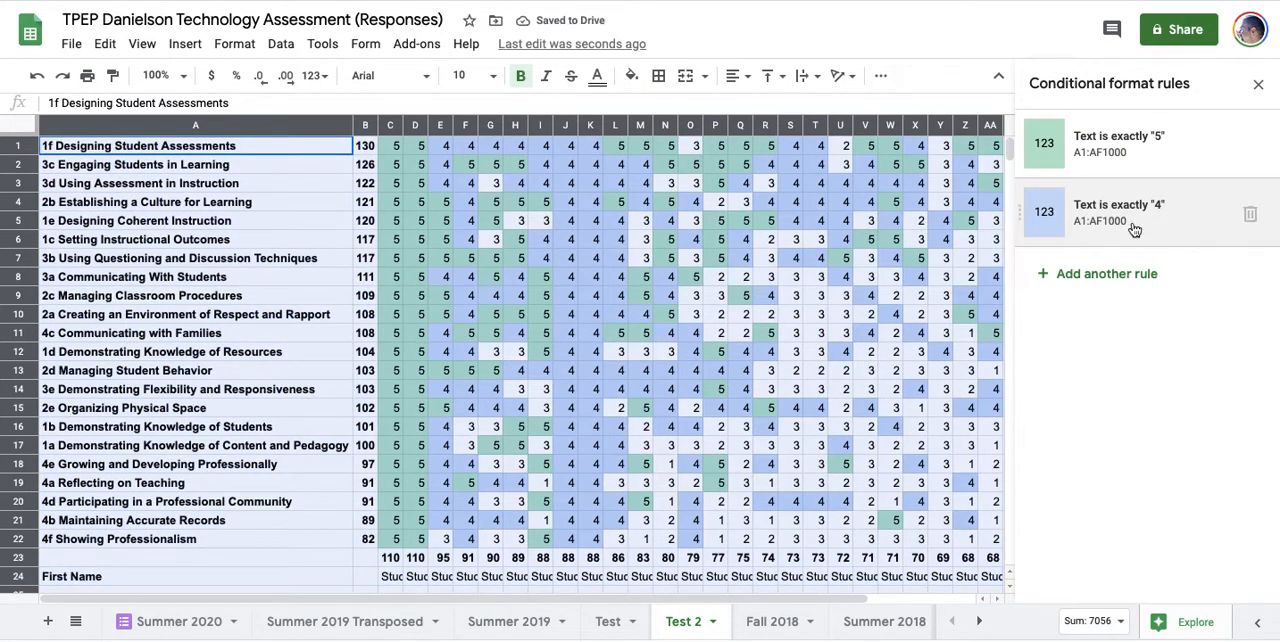
{"action": "left_click", "coordinate": [1118, 212]}
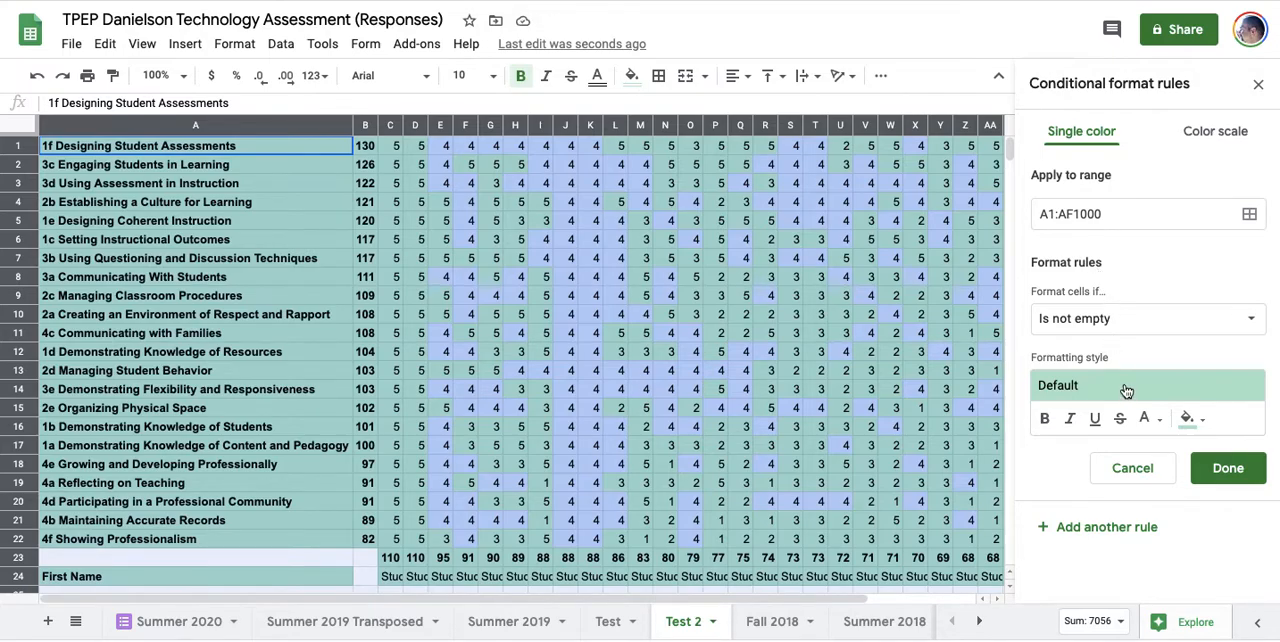
{"action": "mouse_move", "coordinate": [1127, 388]}
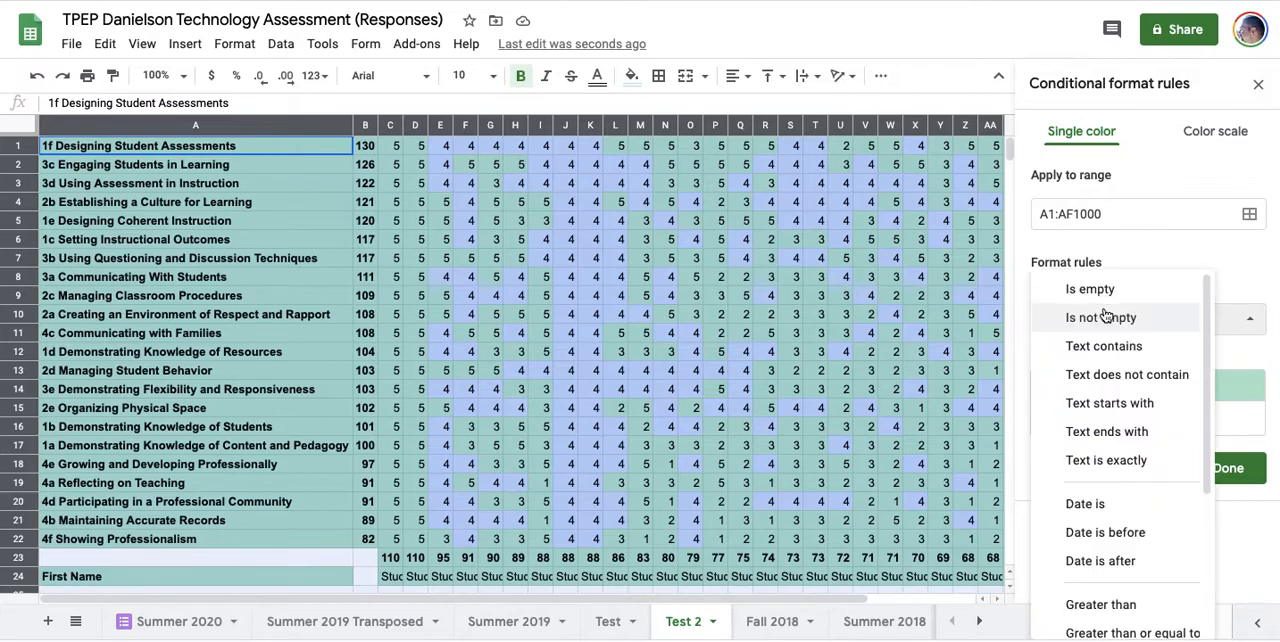
Add a 'Text is exactly 3' rule with a pale yellow fill and start the next rule.
{"action": "left_click", "coordinate": [1106, 460]}
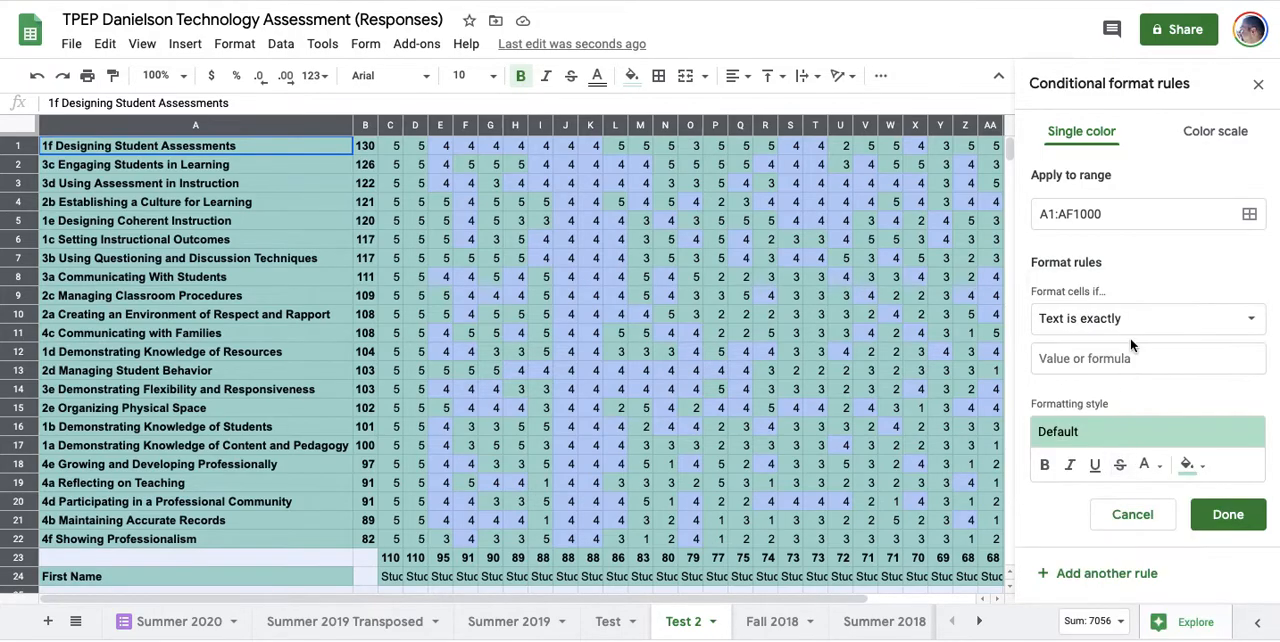
{"action": "type", "text": "3"}
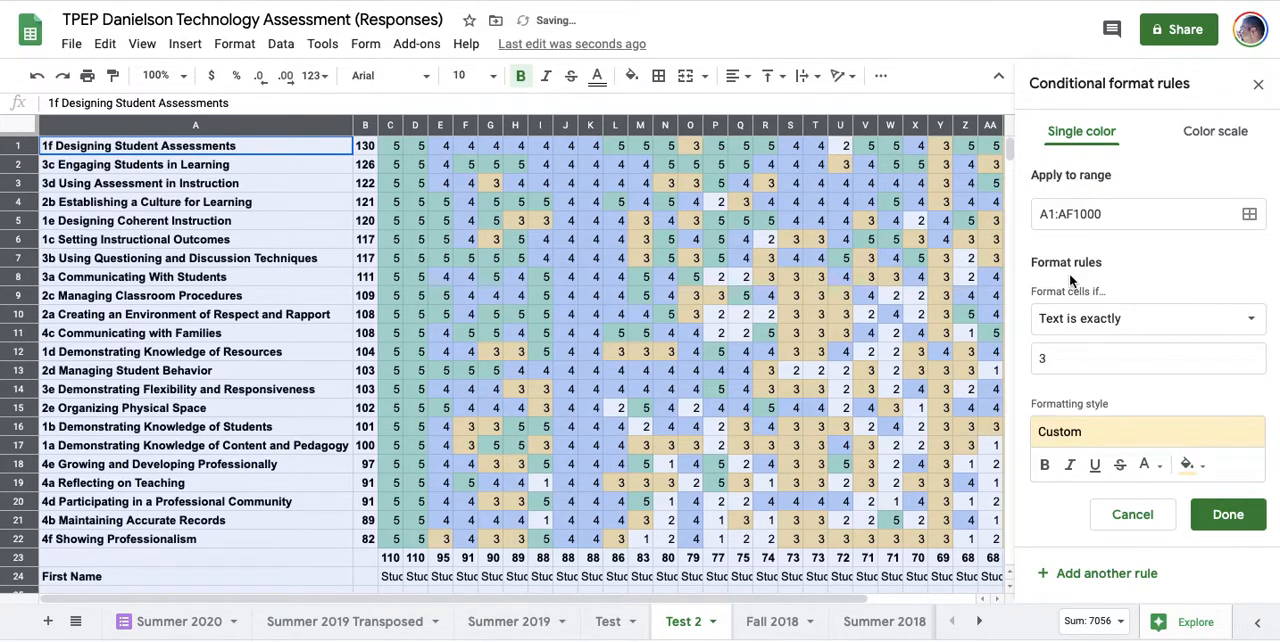
{"action": "left_click", "coordinate": [1228, 514]}
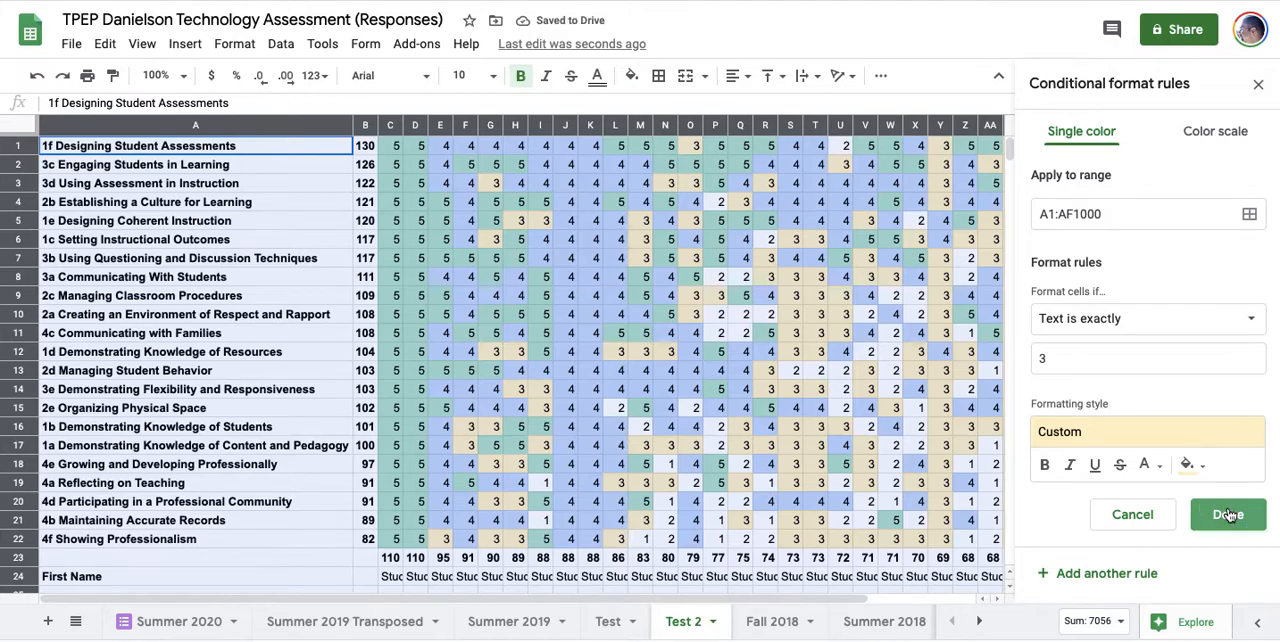
{"action": "left_click", "coordinate": [1147, 318]}
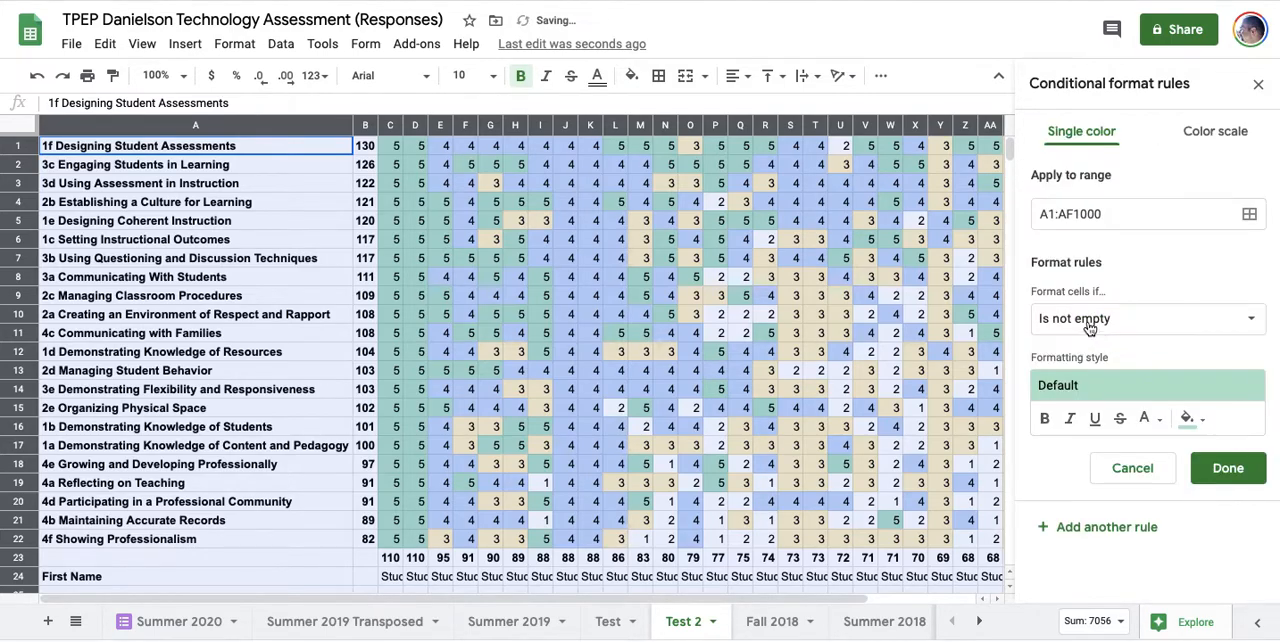
Add a 'Text is exactly 2' rule with a light orange fill and start the next rule.
{"action": "left_click", "coordinate": [1148, 318]}
{"action": "type", "text": "2"}
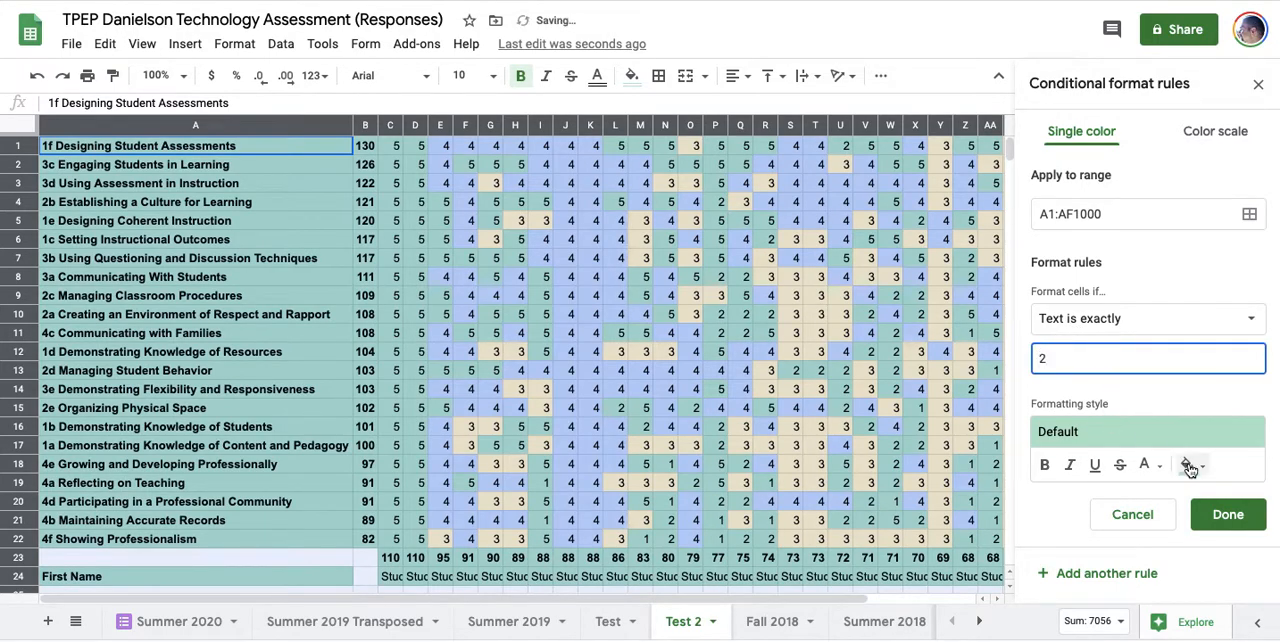
{"action": "left_click", "coordinate": [1187, 464]}
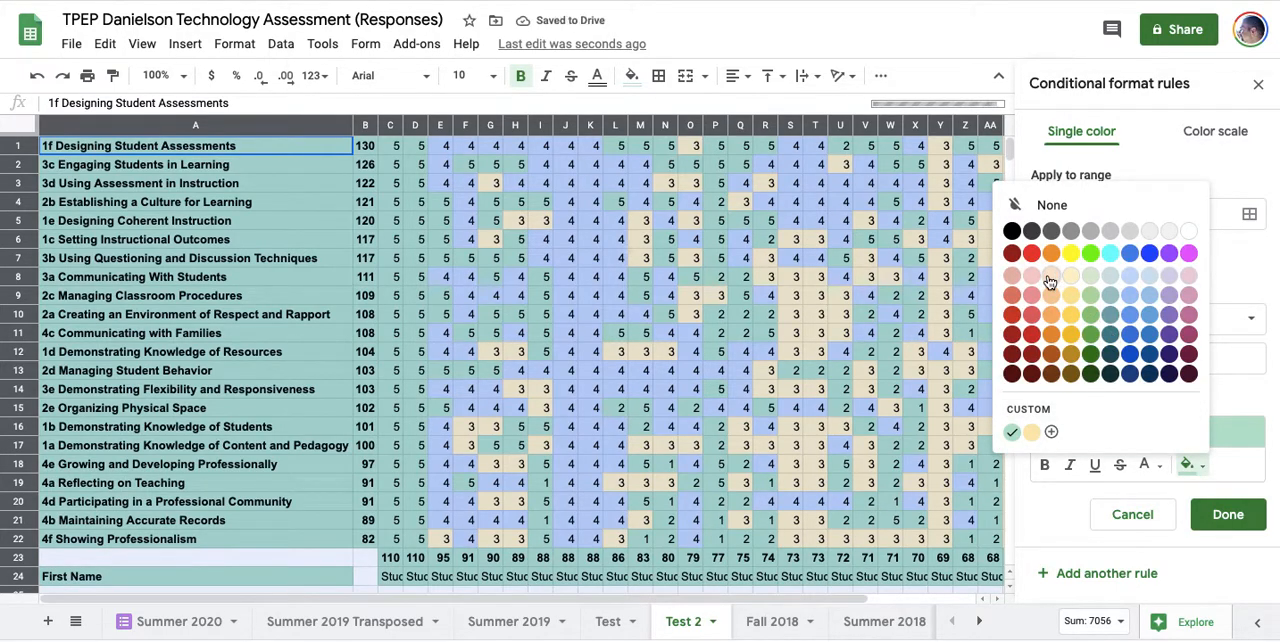
{"action": "left_click", "coordinate": [1011, 432]}
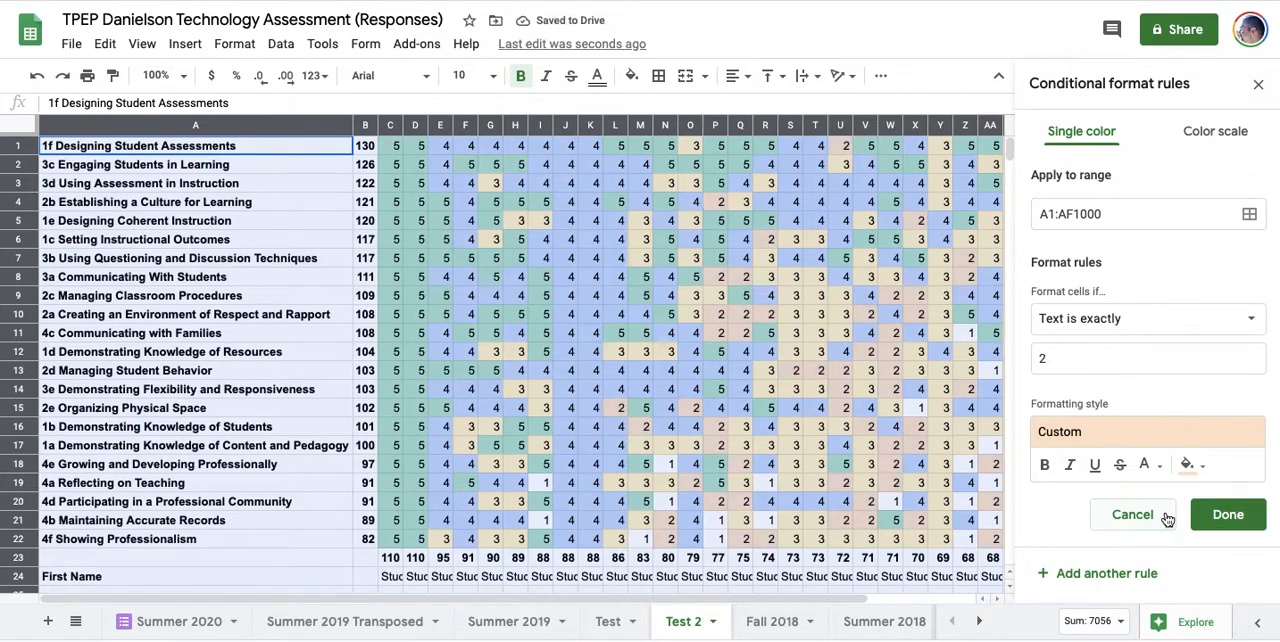
{"action": "left_click", "coordinate": [1147, 318]}
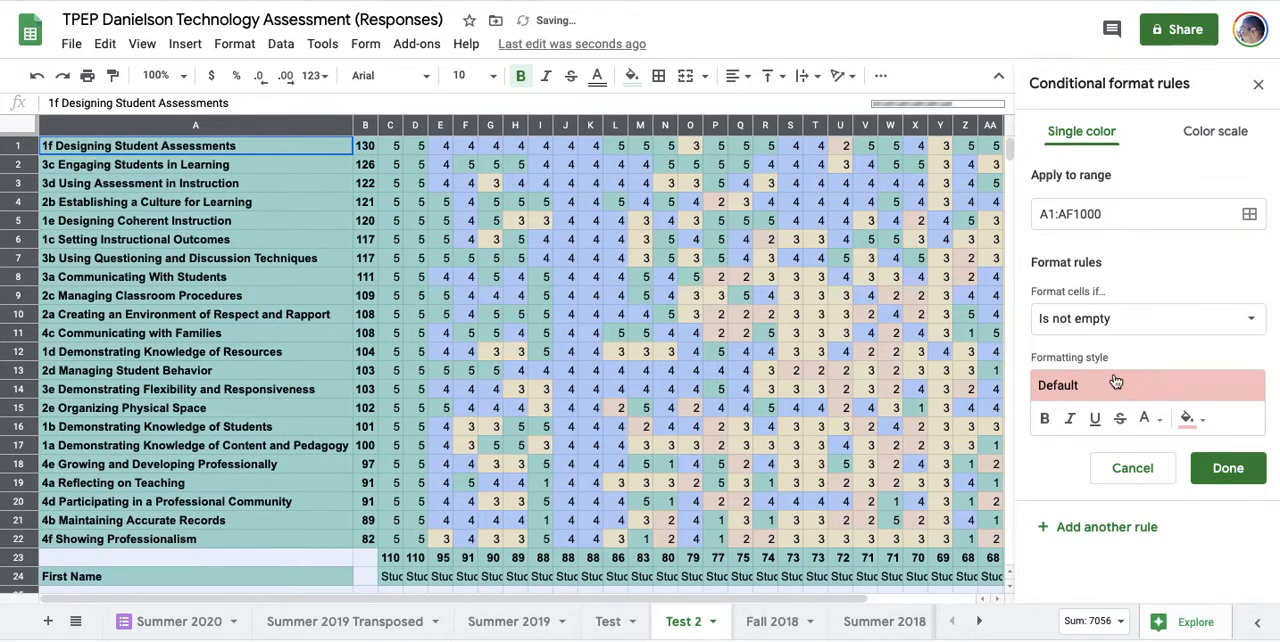
Add a 'Text is exactly 1' rule with a red fill and close the rules sidebar.
{"action": "left_click", "coordinate": [1146, 318]}
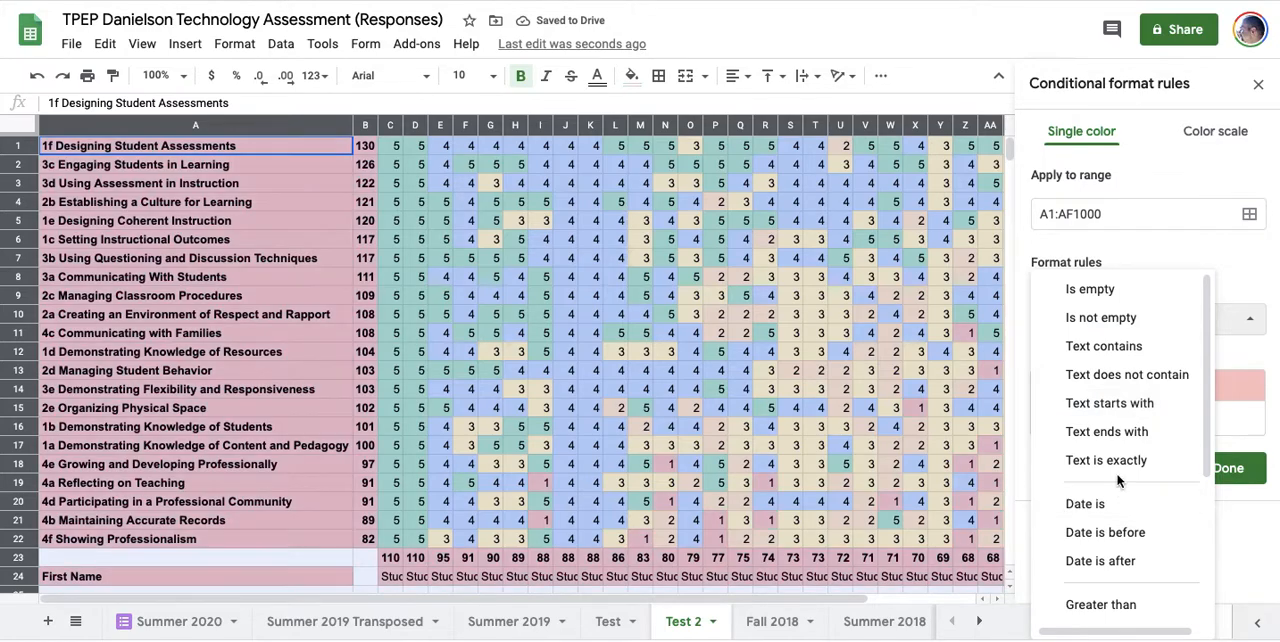
{"action": "left_click", "coordinate": [1106, 460]}
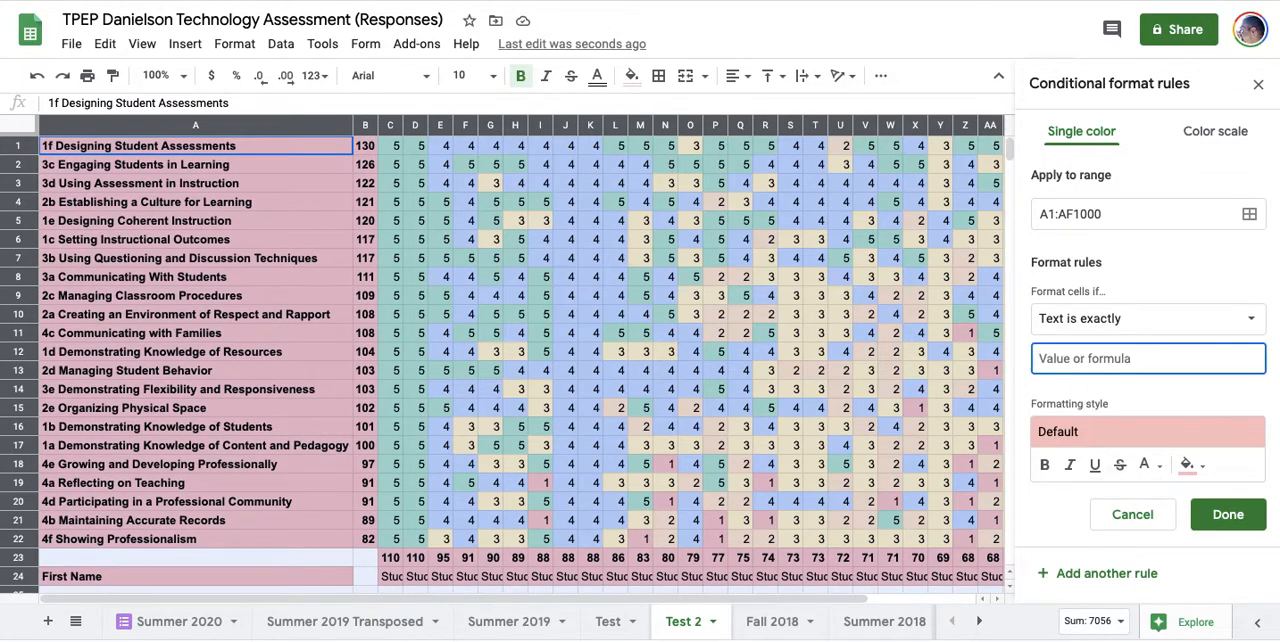
{"action": "left_click", "coordinate": [1228, 514]}
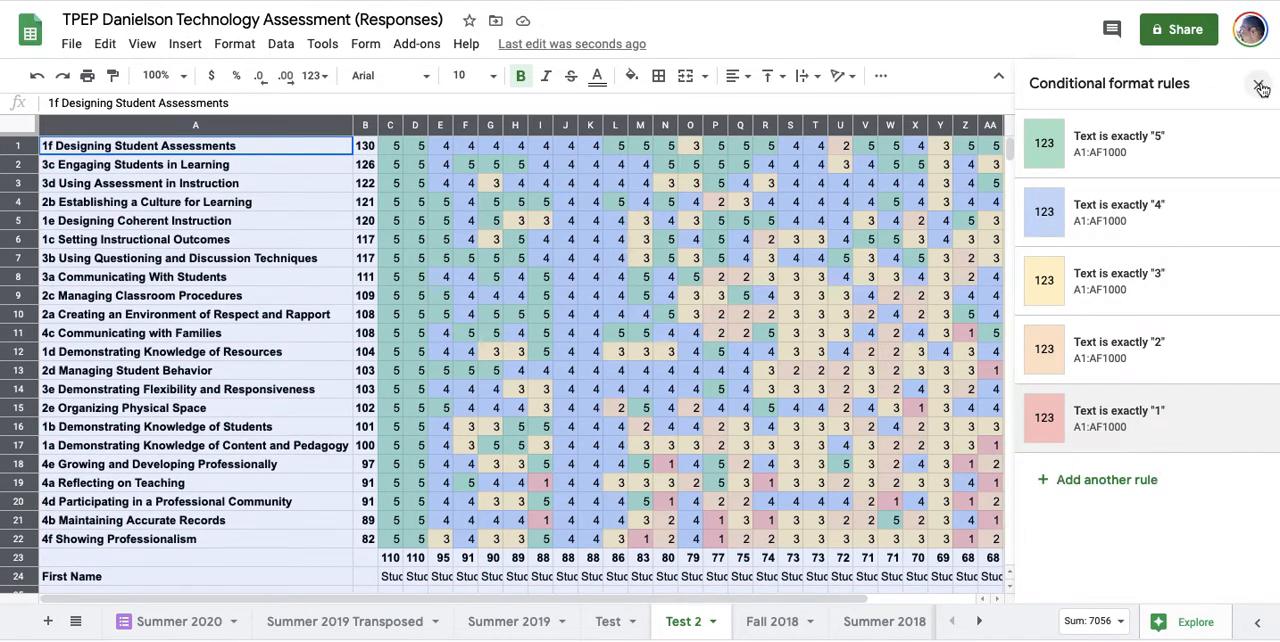
{"action": "left_click", "coordinate": [1261, 84]}
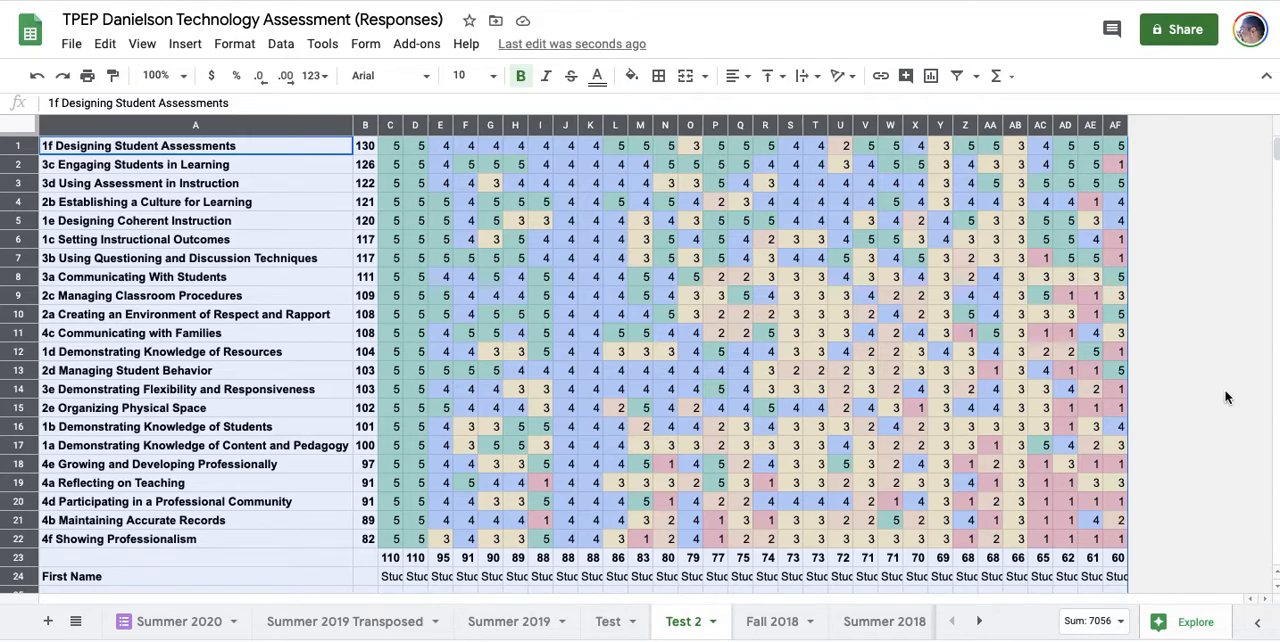
{"action": "mouse_move", "coordinate": [418, 335]}
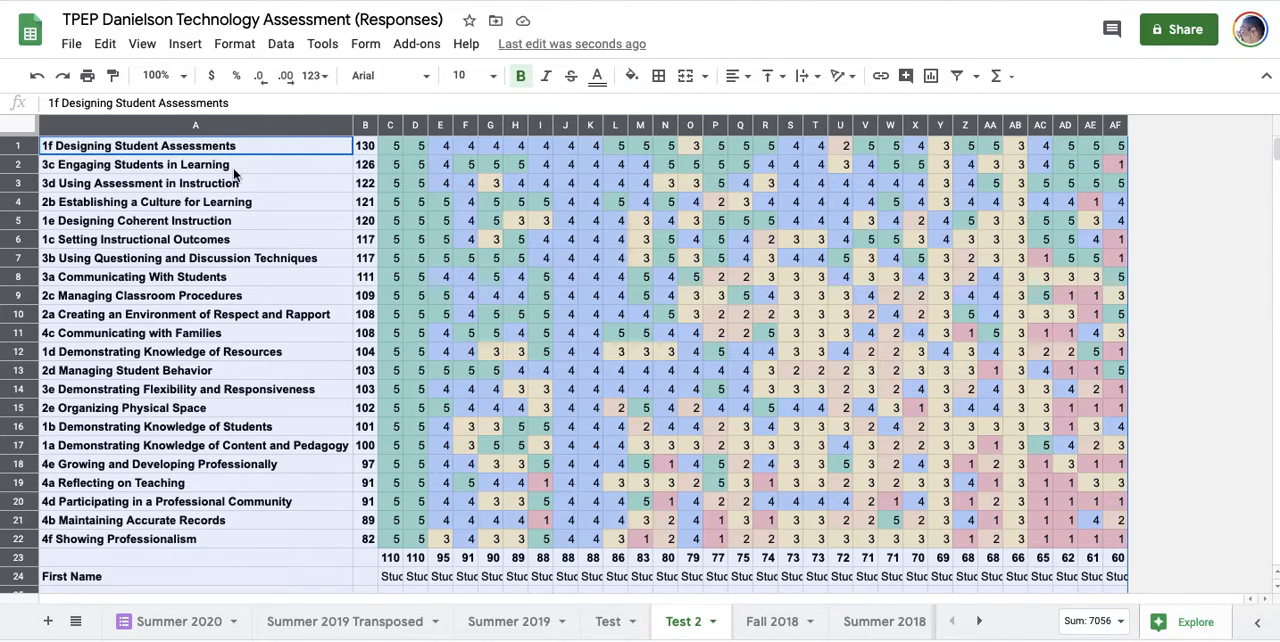
{"action": "mouse_move", "coordinate": [438, 163]}
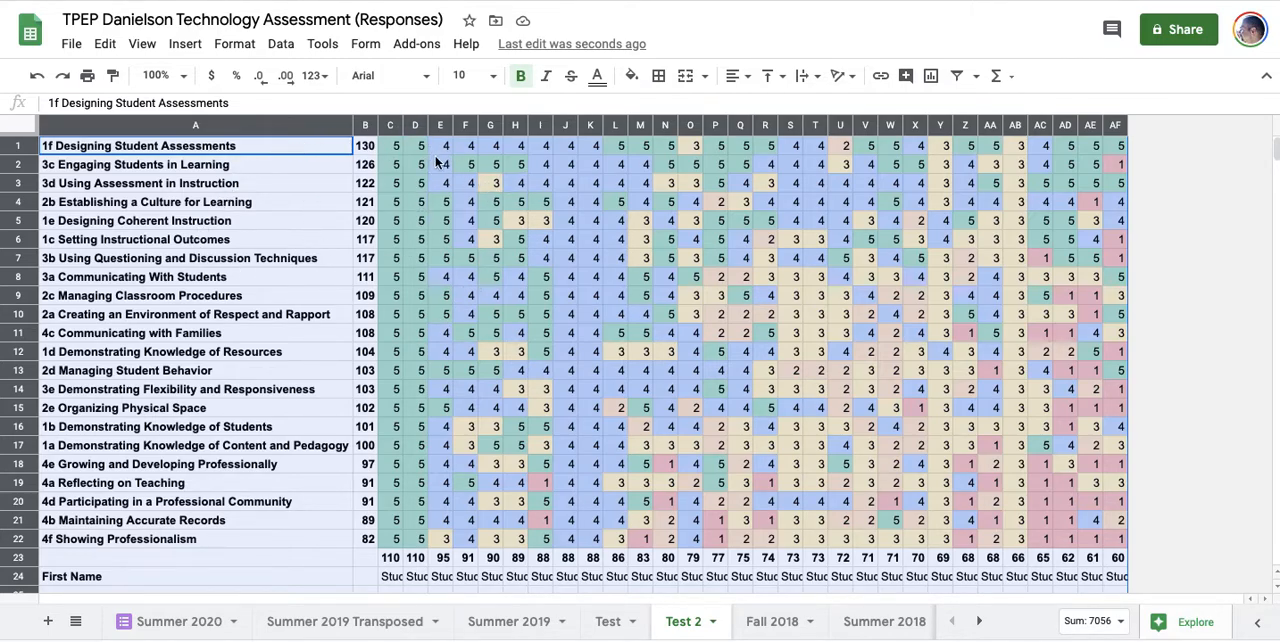
{"action": "mouse_move", "coordinate": [410, 570]}
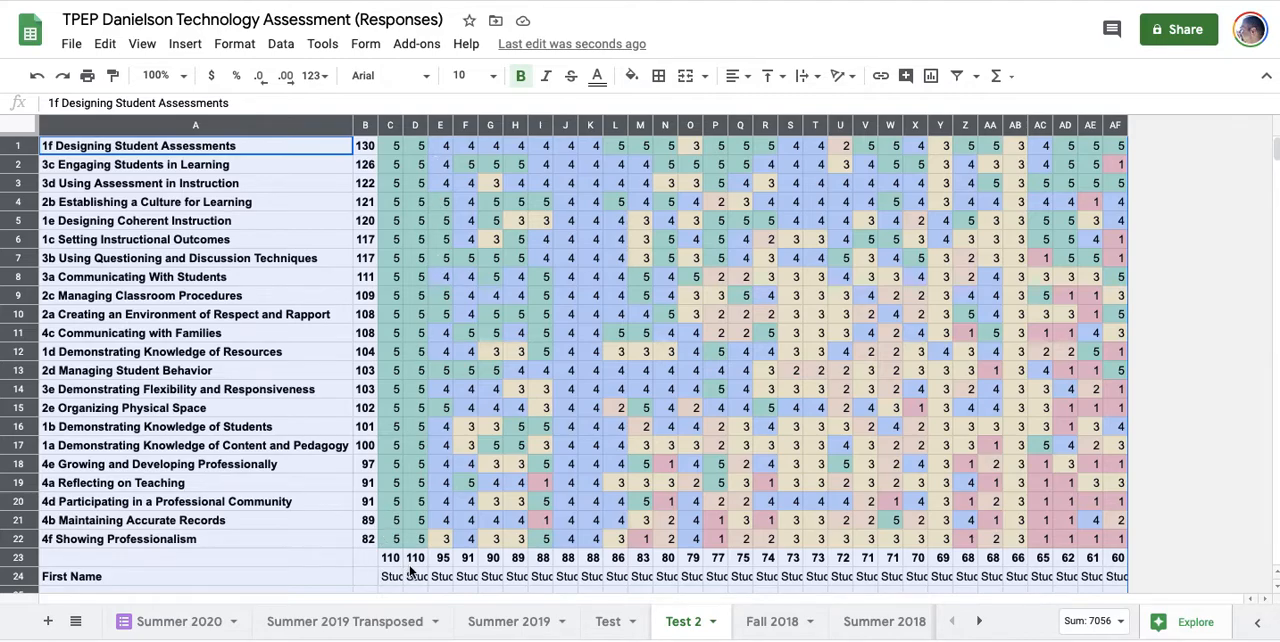
{"action": "mouse_move", "coordinate": [590, 567]}
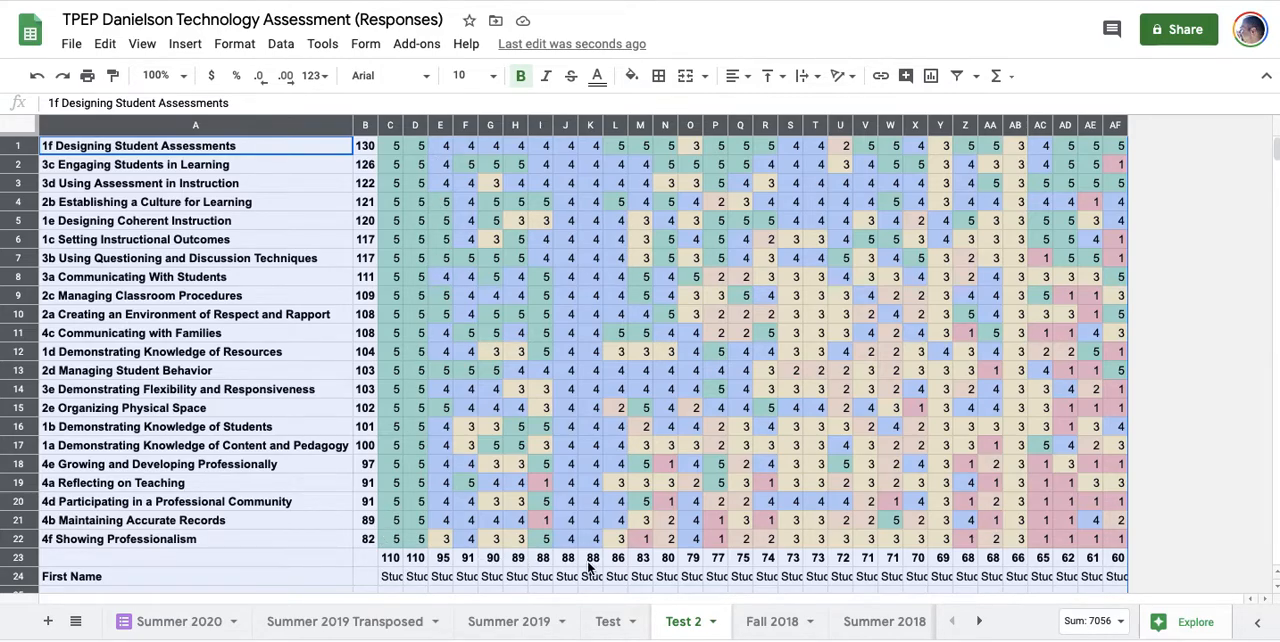
{"action": "mouse_move", "coordinate": [1213, 558]}
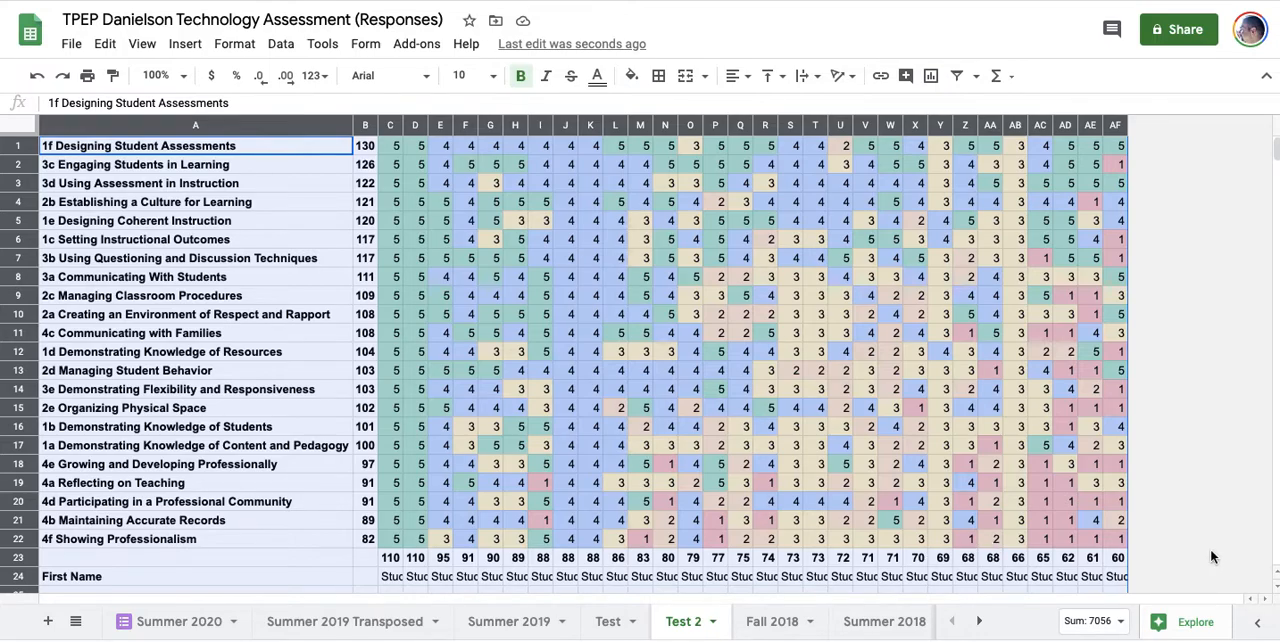
{"action": "mouse_move", "coordinate": [1147, 547]}
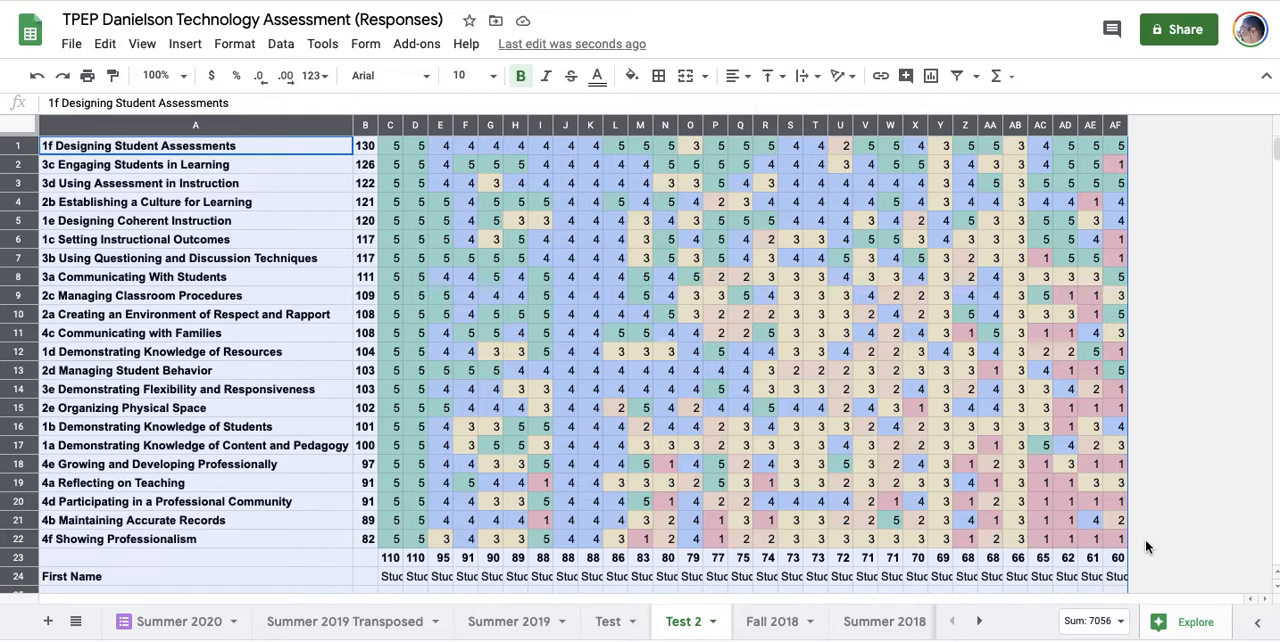
{"action": "mouse_move", "coordinate": [205, 531]}
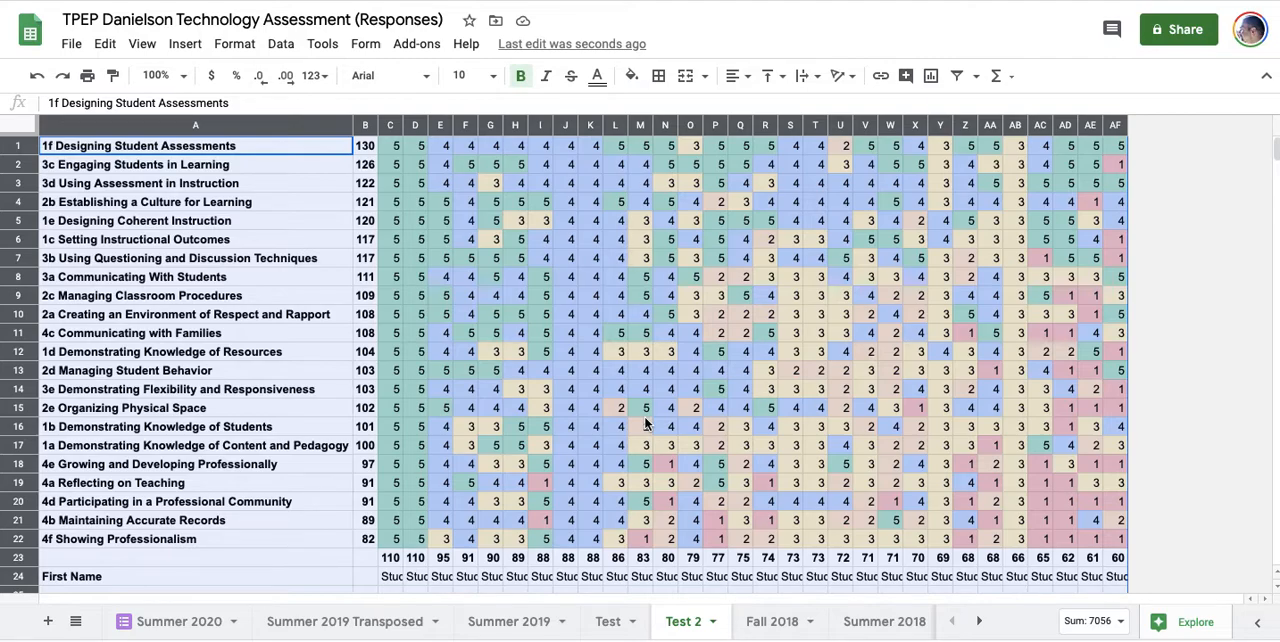
{"action": "mouse_move", "coordinate": [120, 453]}
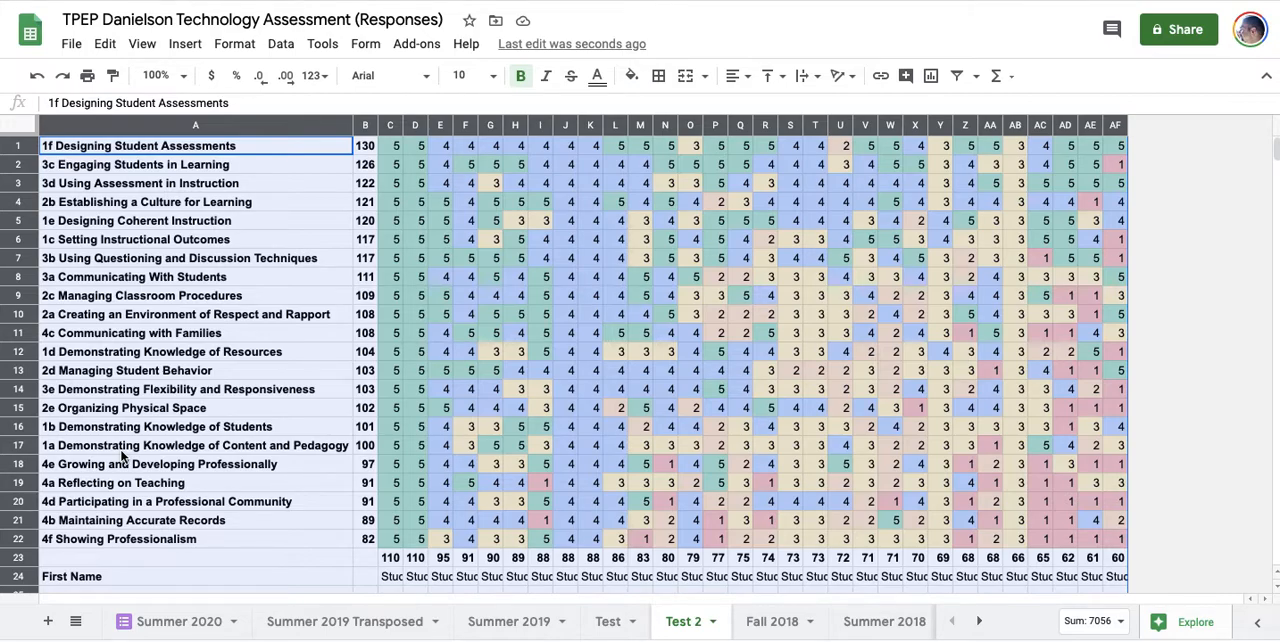
{"action": "mouse_move", "coordinate": [162, 388]}
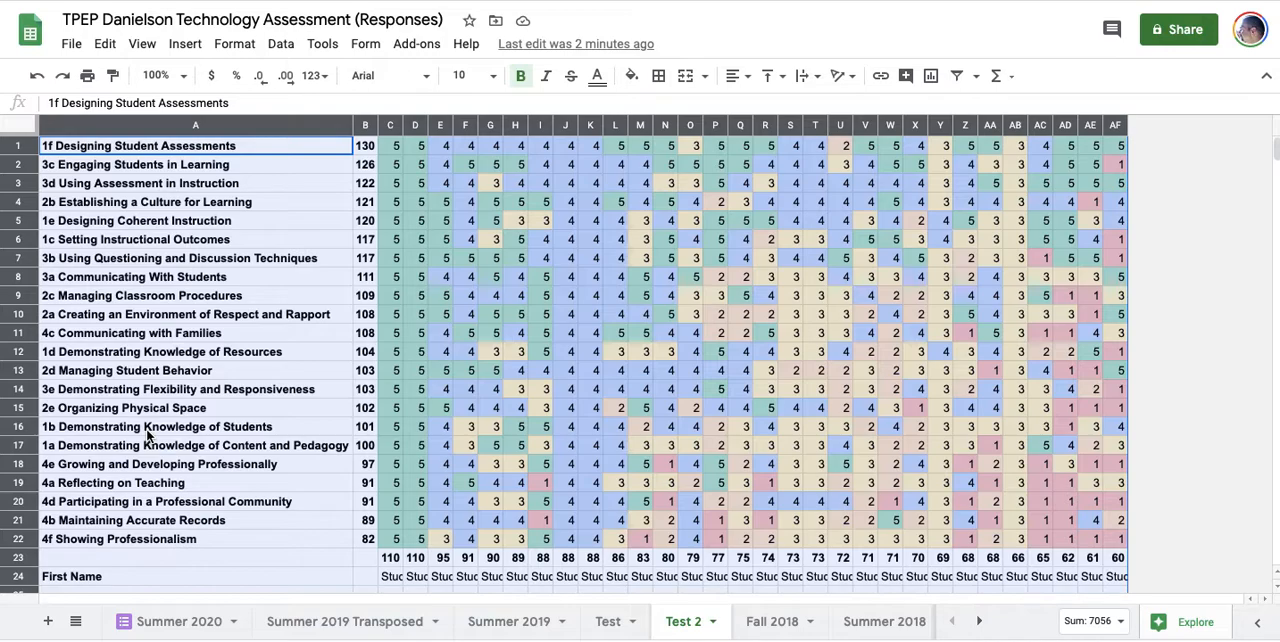
{"action": "mouse_move", "coordinate": [528, 155]}
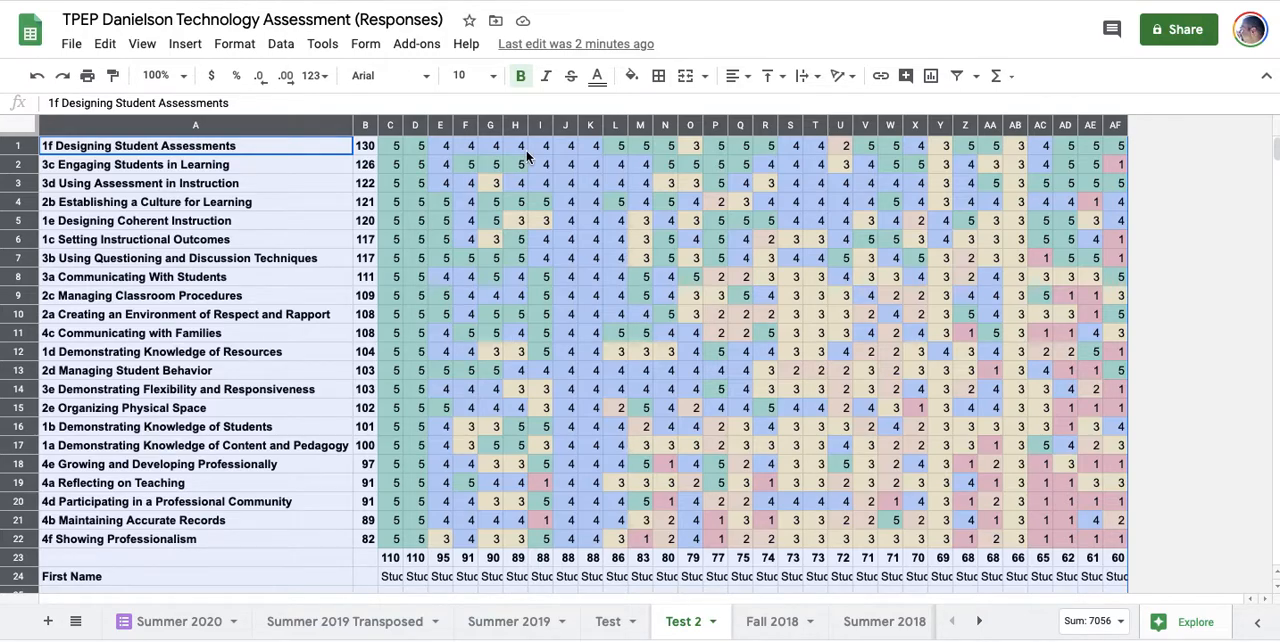